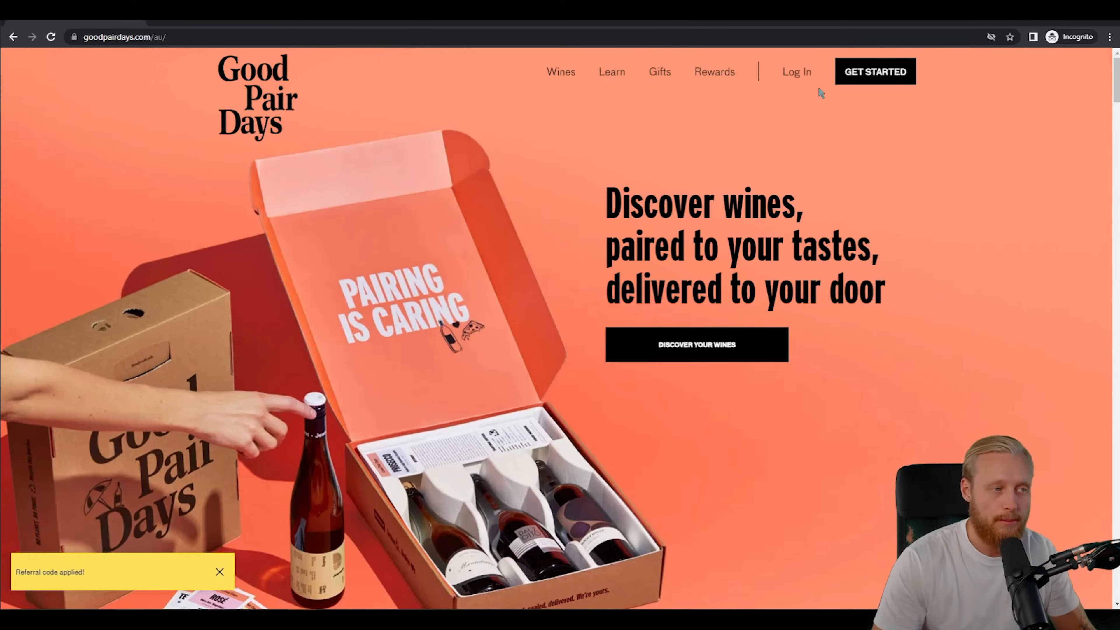
{"action": "mouse_move", "coordinate": [796, 160]}
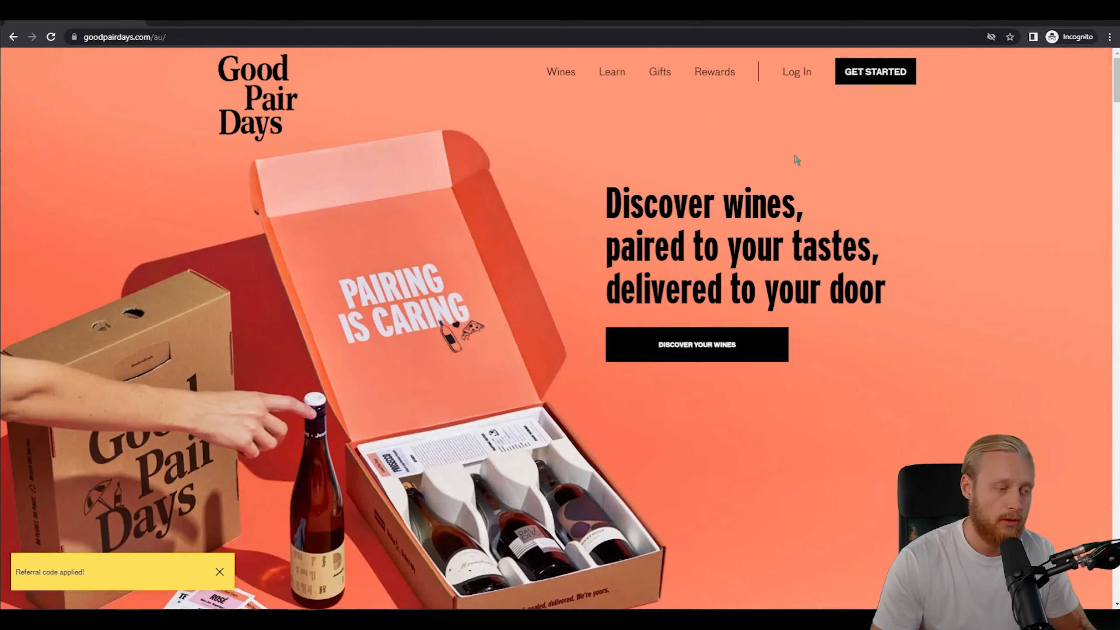
{"action": "mouse_move", "coordinate": [43, 585]}
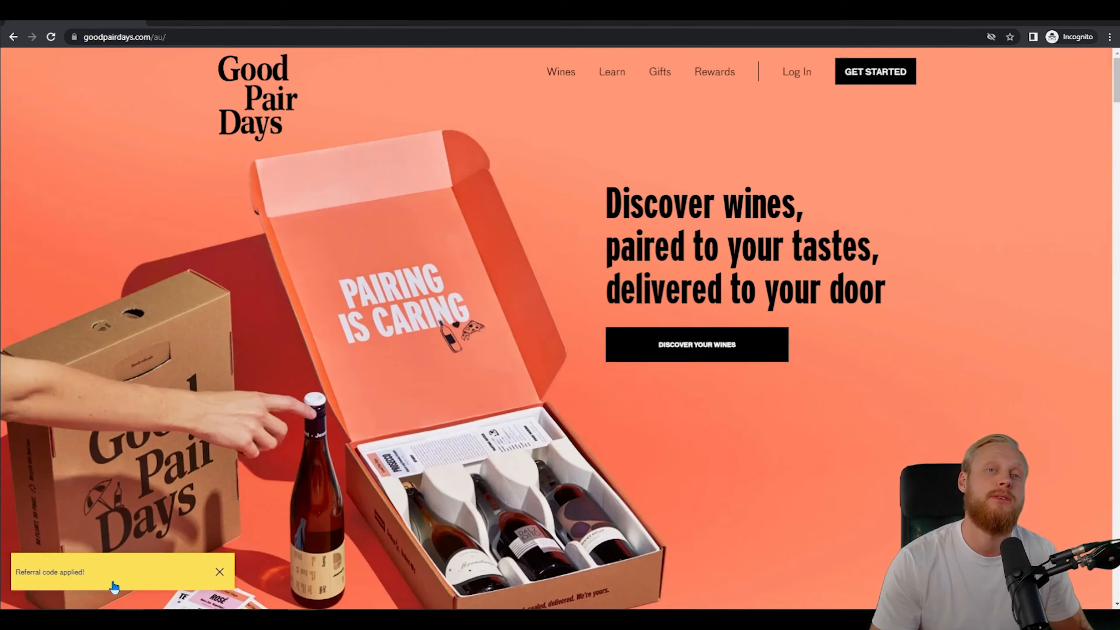
{"action": "mouse_move", "coordinate": [312, 442]}
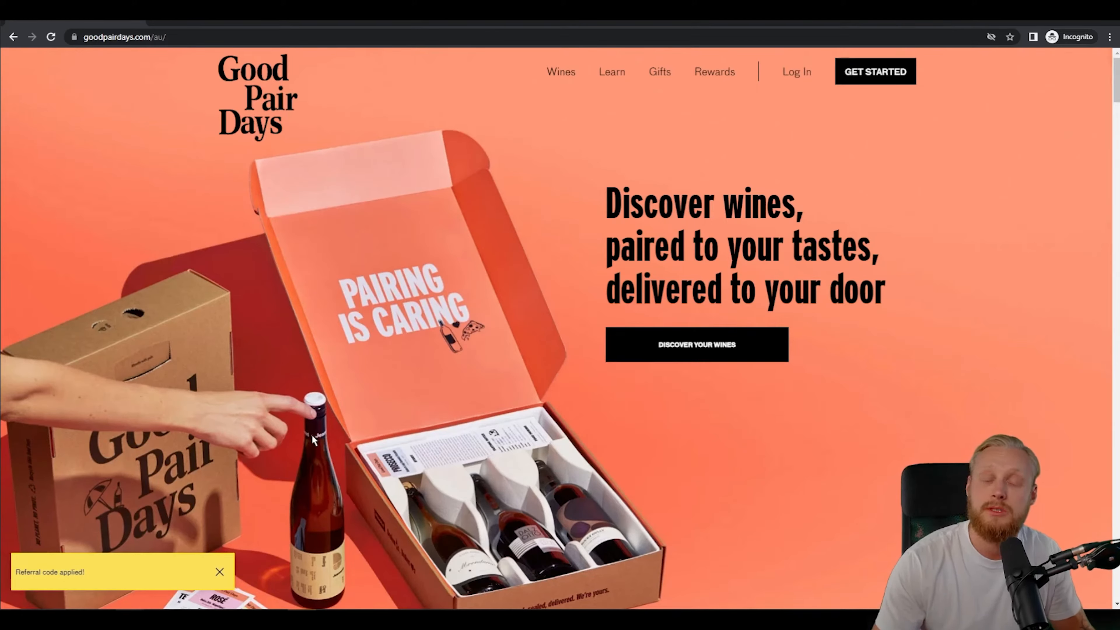
- Start the taste quiz and submit 'Joh' as the first name
{"action": "left_click", "coordinate": [220, 571]}
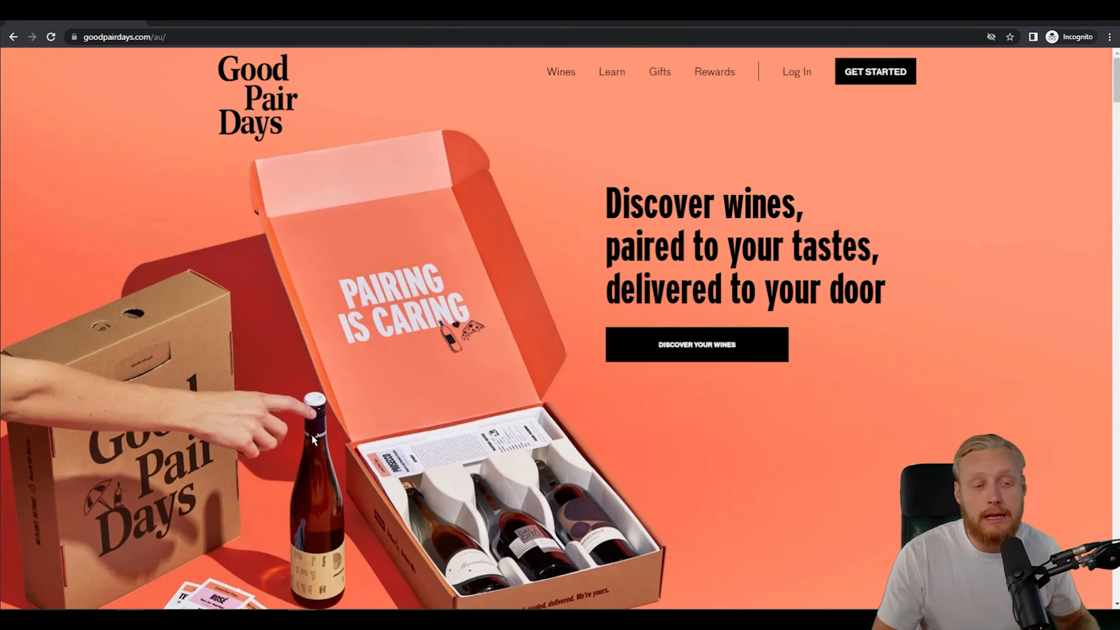
{"action": "mouse_move", "coordinate": [874, 72]}
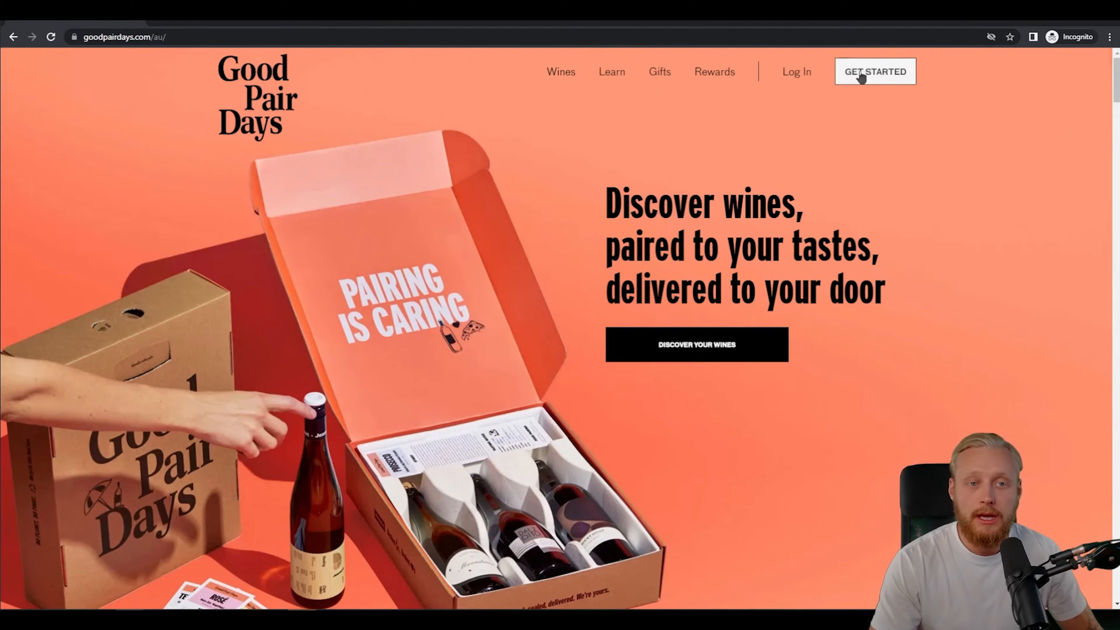
{"action": "left_click", "coordinate": [875, 71]}
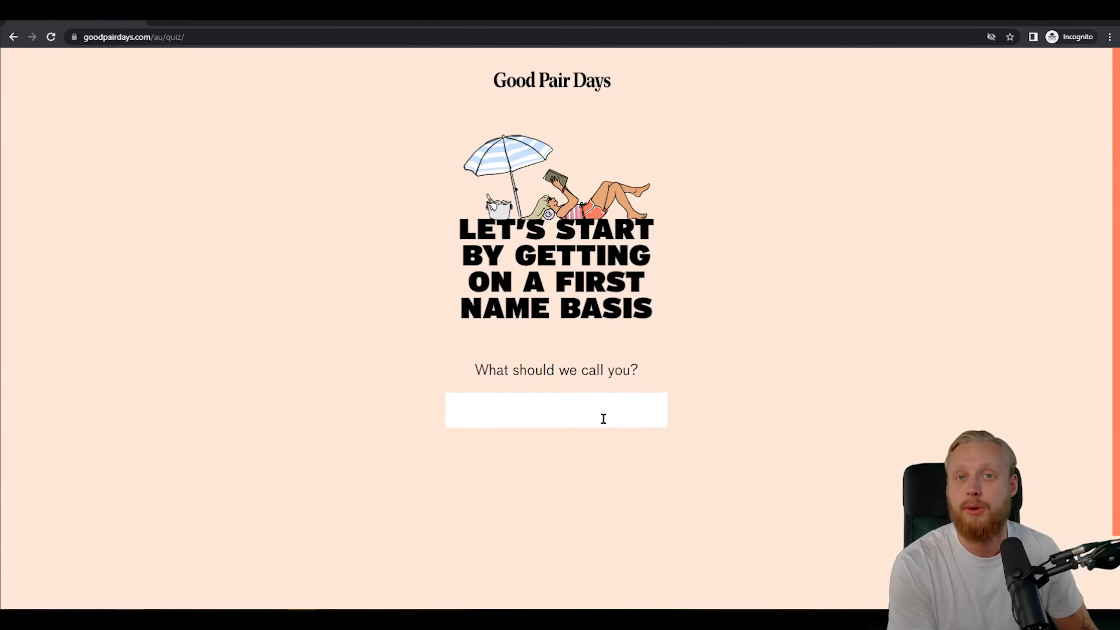
{"action": "type", "text": "John Doe"}
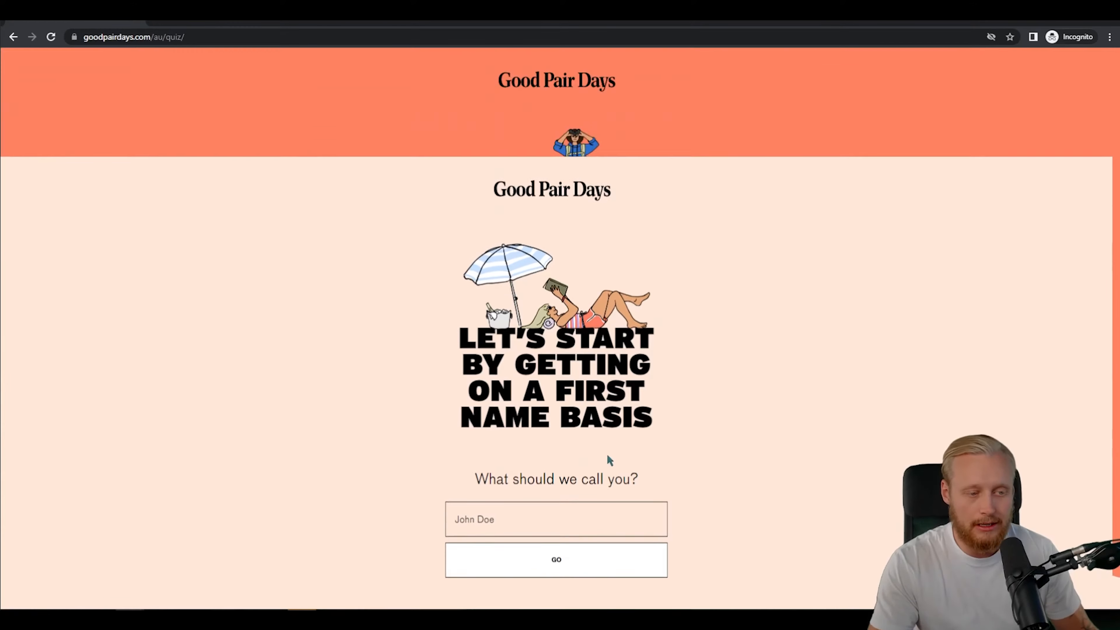
{"action": "left_click", "coordinate": [555, 559]}
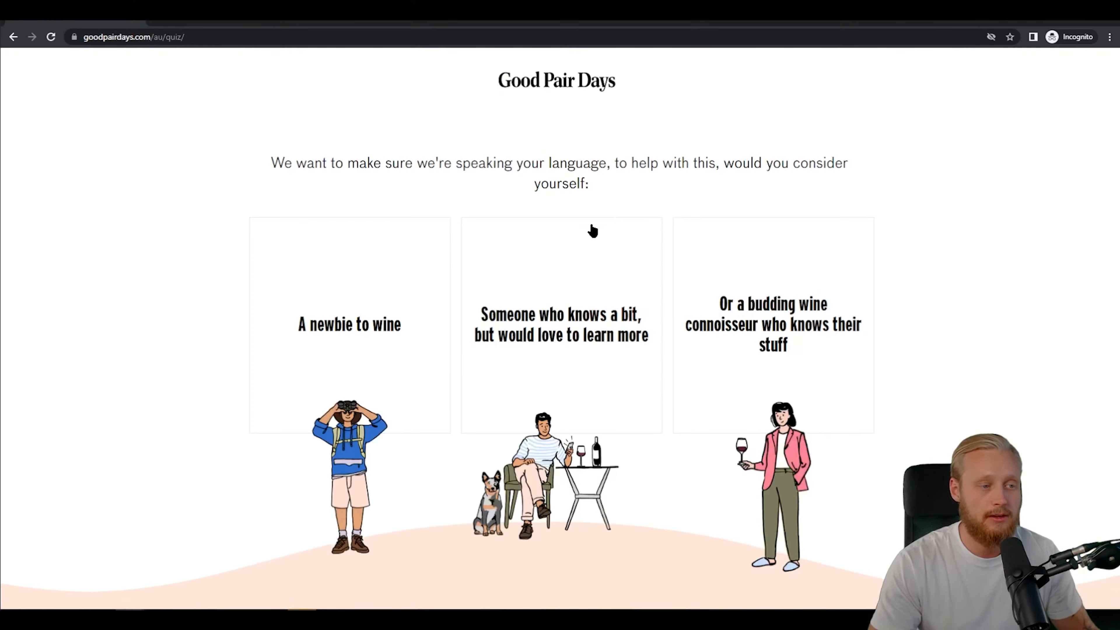
{"action": "mouse_move", "coordinate": [672, 299]}
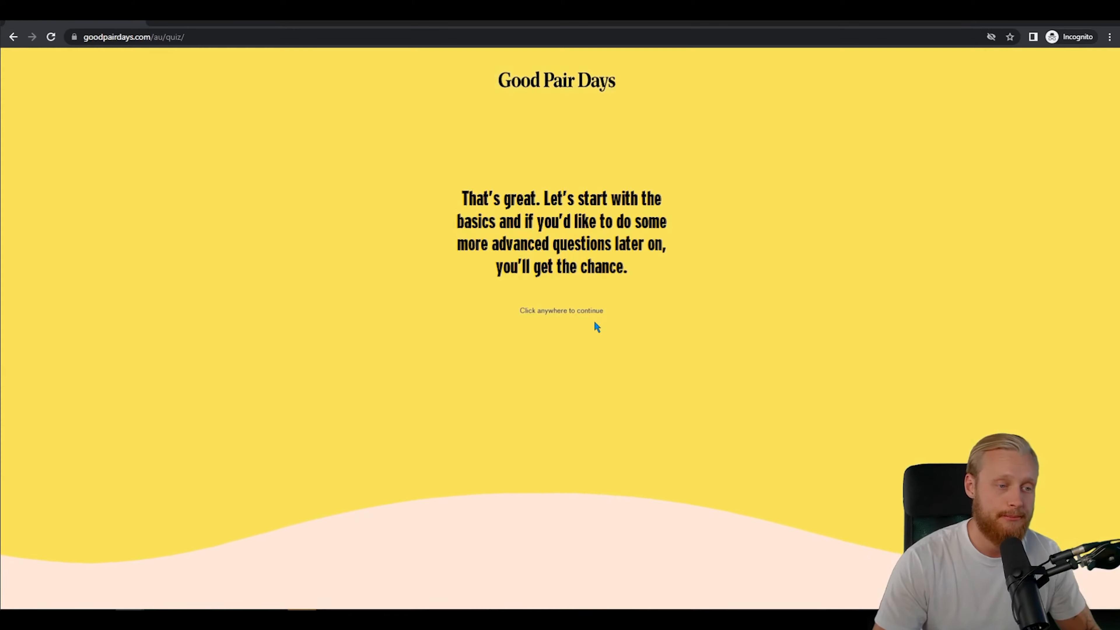
{"action": "mouse_move", "coordinate": [569, 309]}
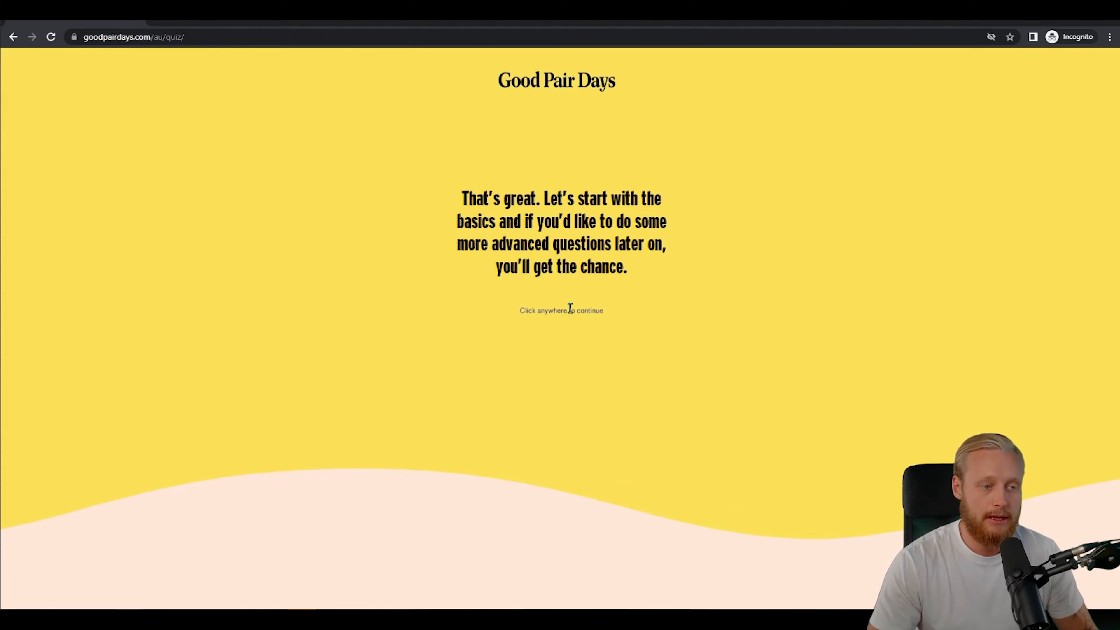
- Continue past the basics message and answer dark chocolate
{"action": "left_click", "coordinate": [560, 309]}
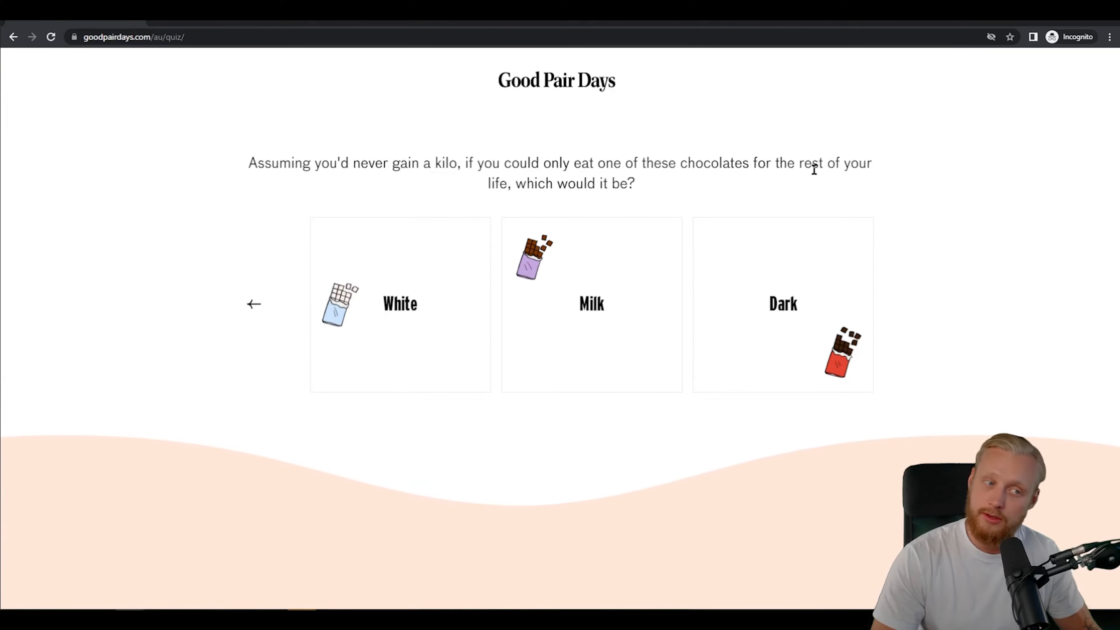
{"action": "mouse_move", "coordinate": [901, 201]}
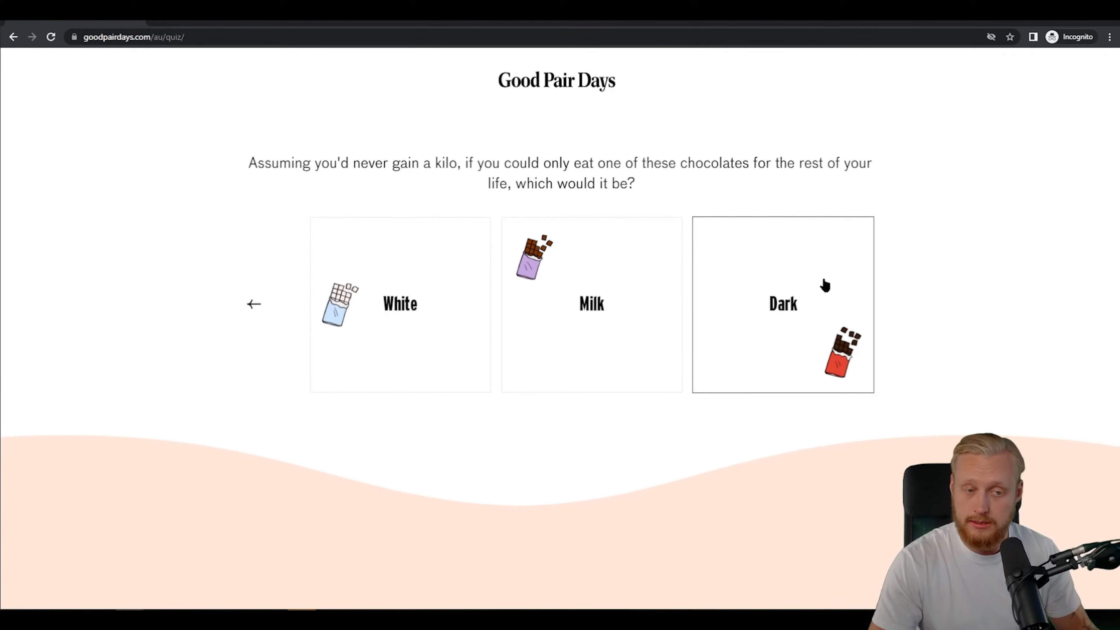
{"action": "left_click", "coordinate": [782, 303]}
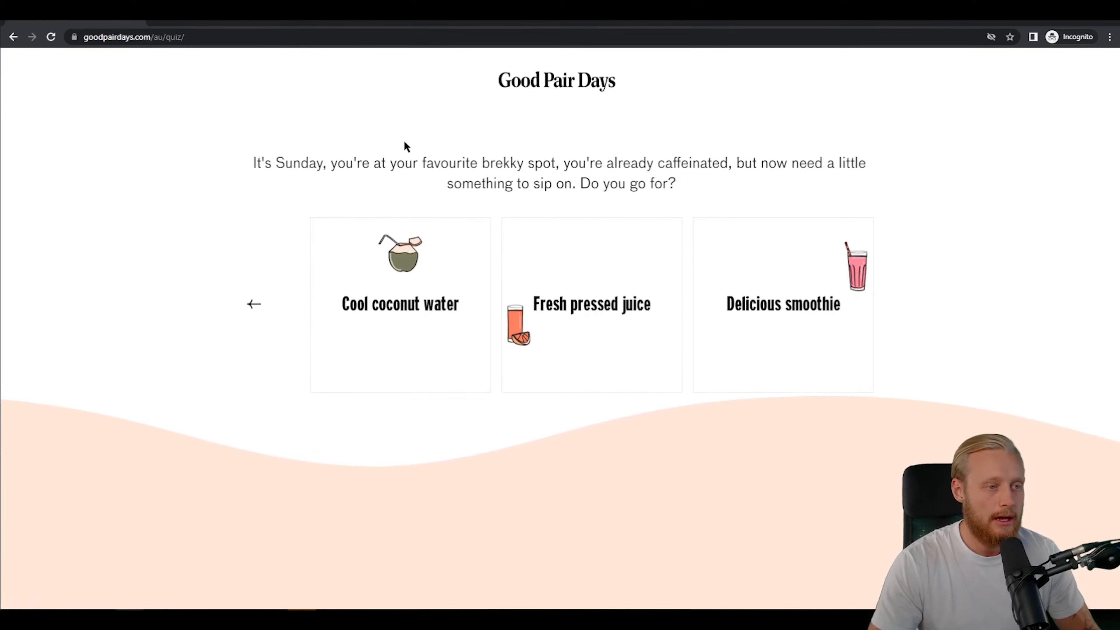
{"action": "mouse_move", "coordinate": [792, 161]}
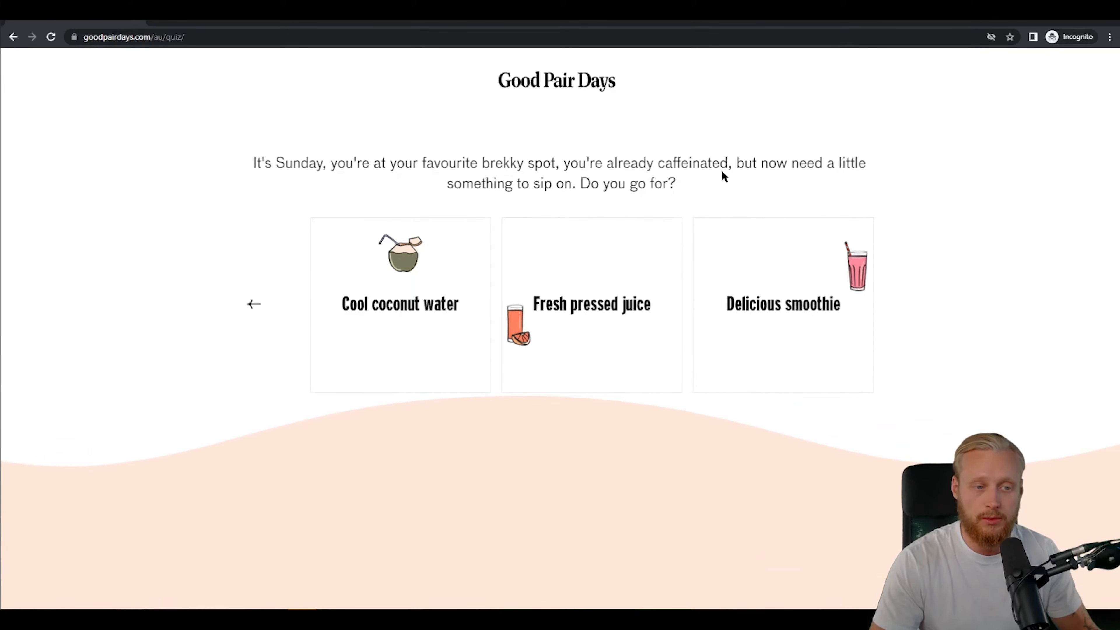
{"action": "mouse_move", "coordinate": [614, 284]}
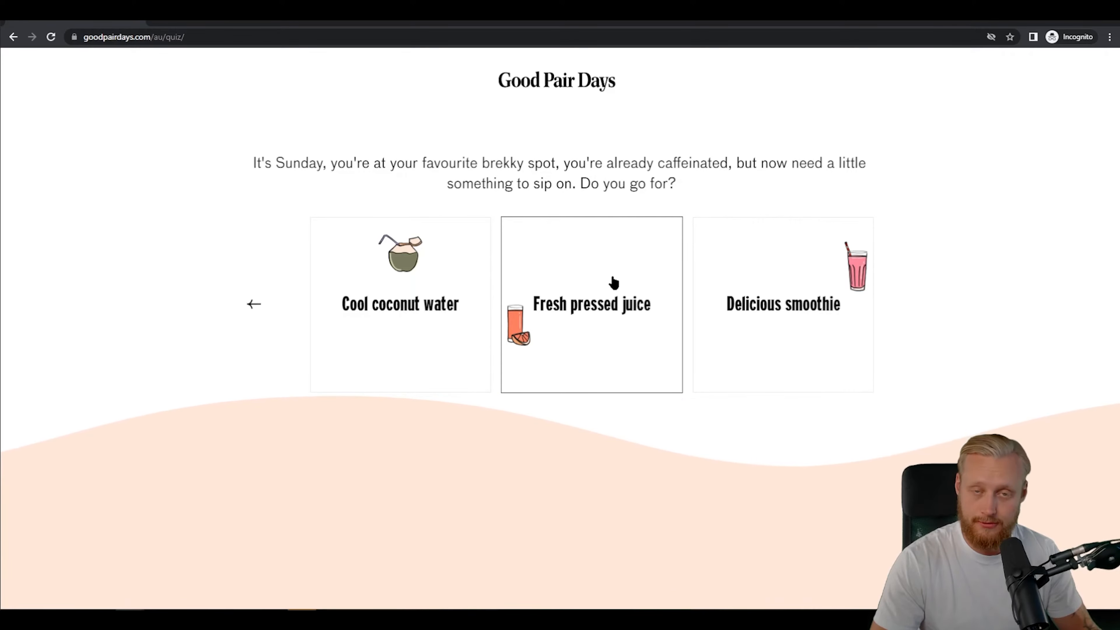
{"action": "mouse_move", "coordinate": [605, 278]}
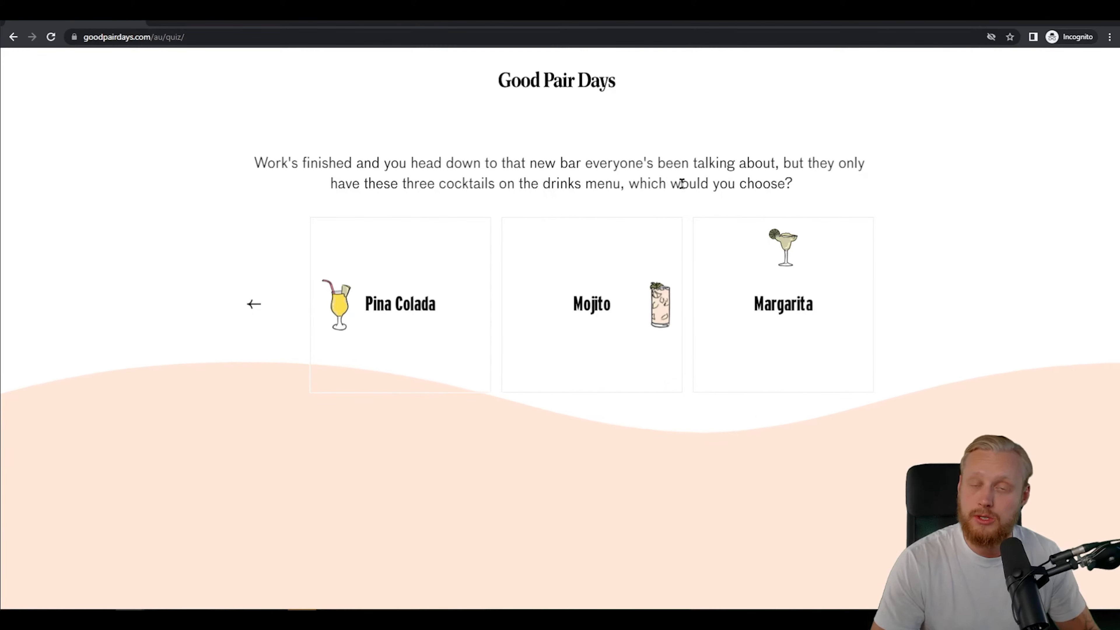
{"action": "mouse_move", "coordinate": [1030, 201]}
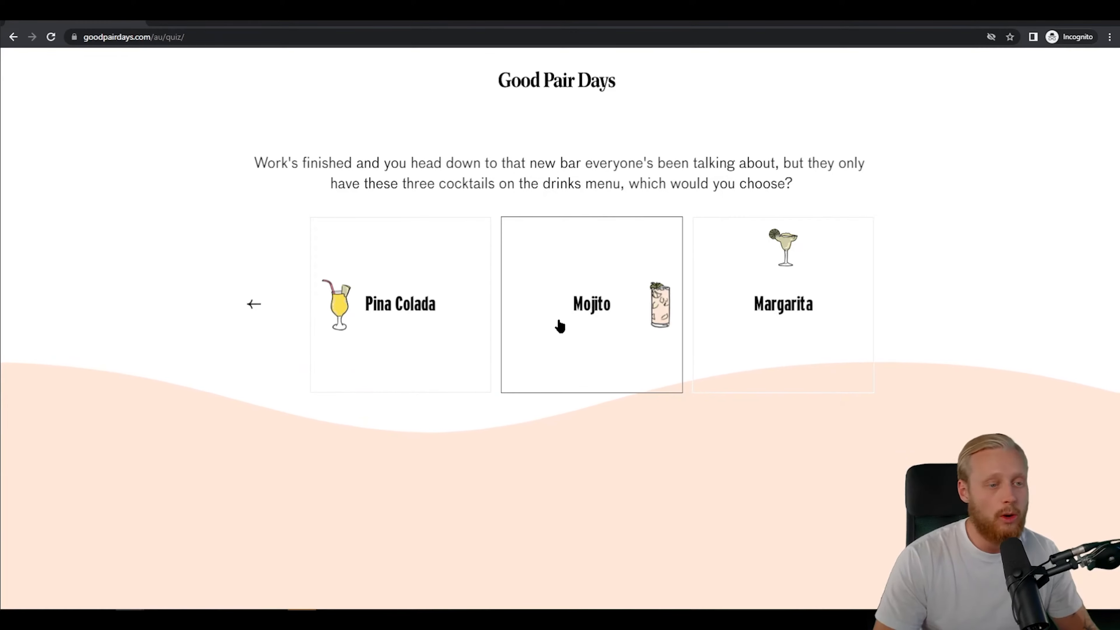
{"action": "mouse_move", "coordinate": [649, 315]}
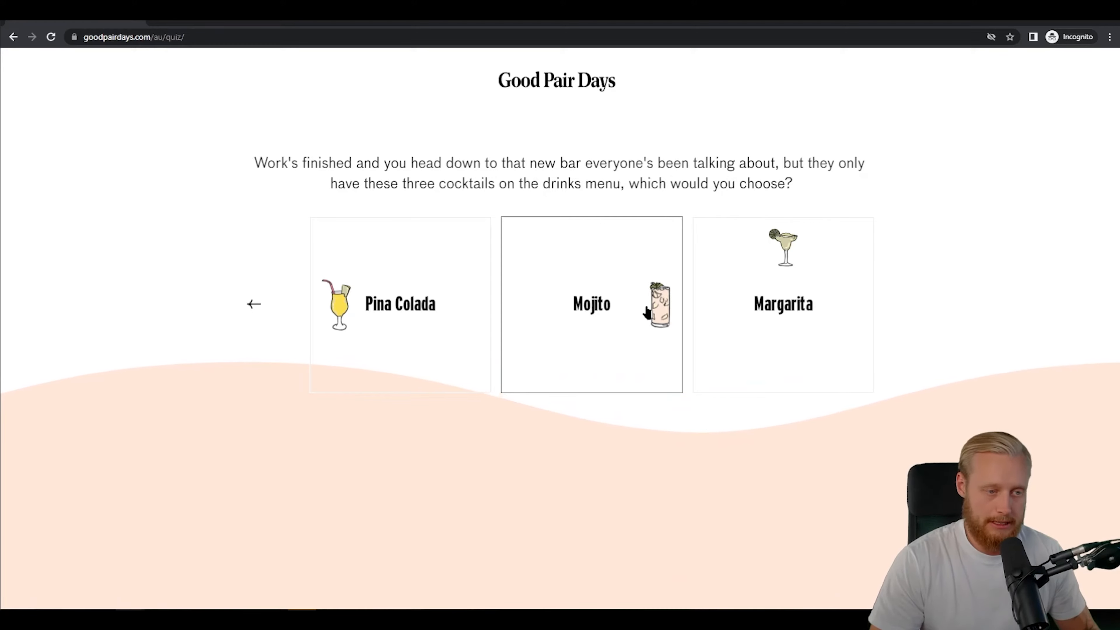
- Answer Mojito, Cherry & Red Plum and Lemon & Lime fruits, lots of butter, and lemon sorbet
{"action": "left_click", "coordinate": [591, 303]}
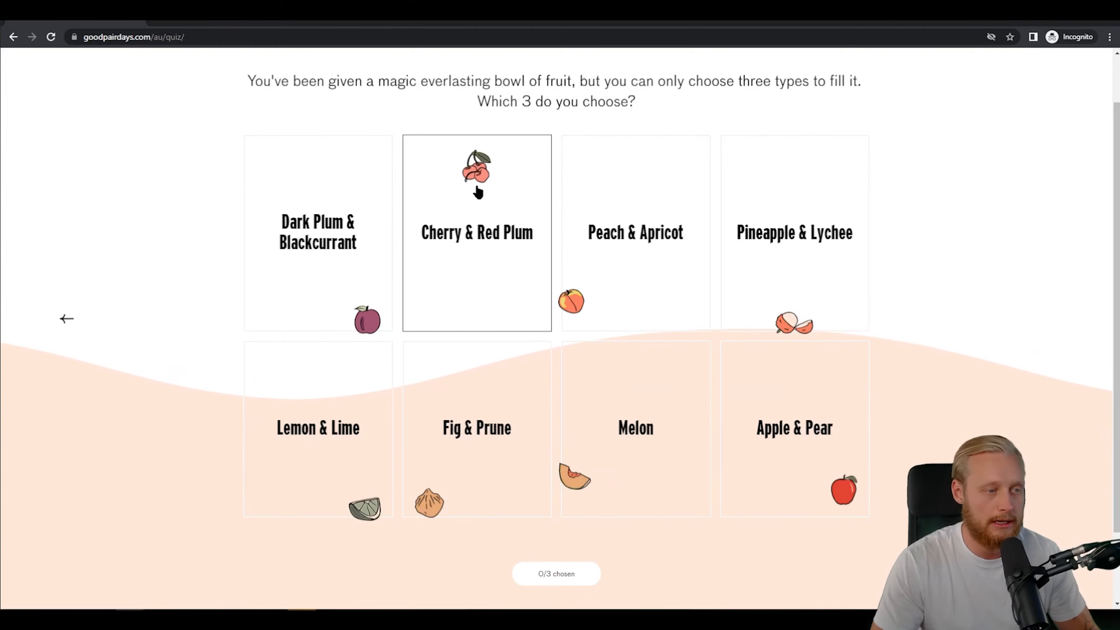
{"action": "left_click", "coordinate": [317, 427]}
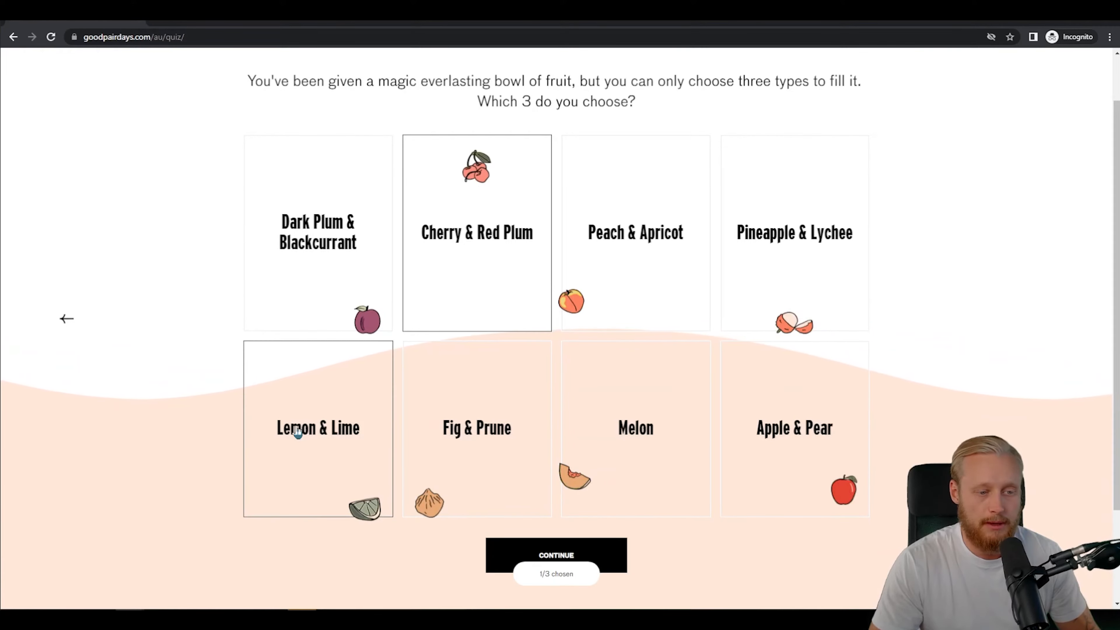
{"action": "left_click", "coordinate": [556, 556]}
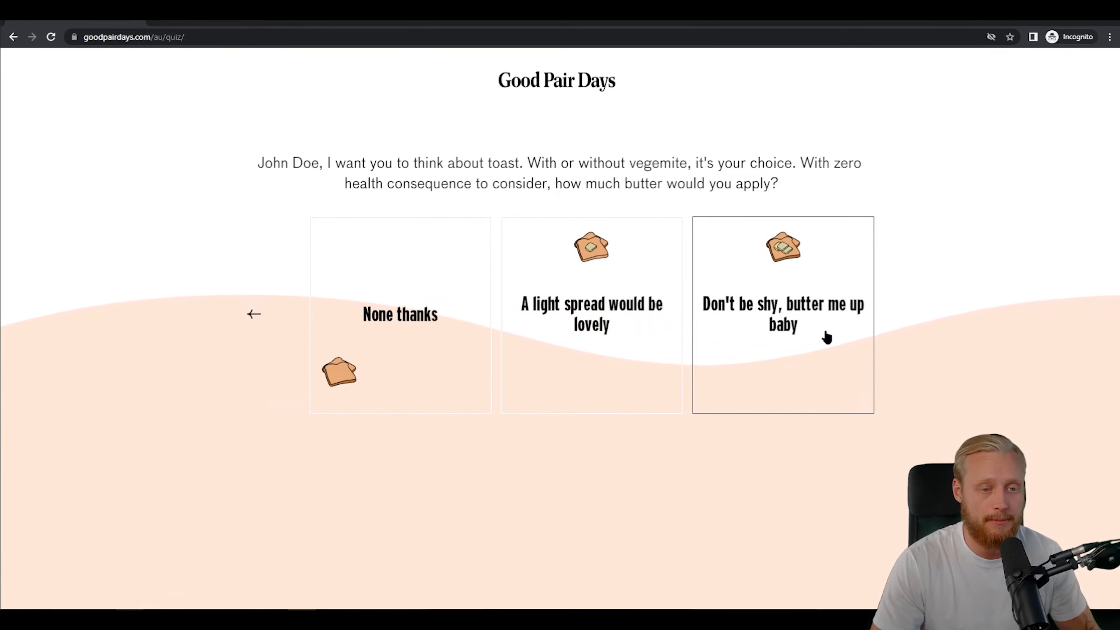
{"action": "left_click", "coordinate": [783, 314]}
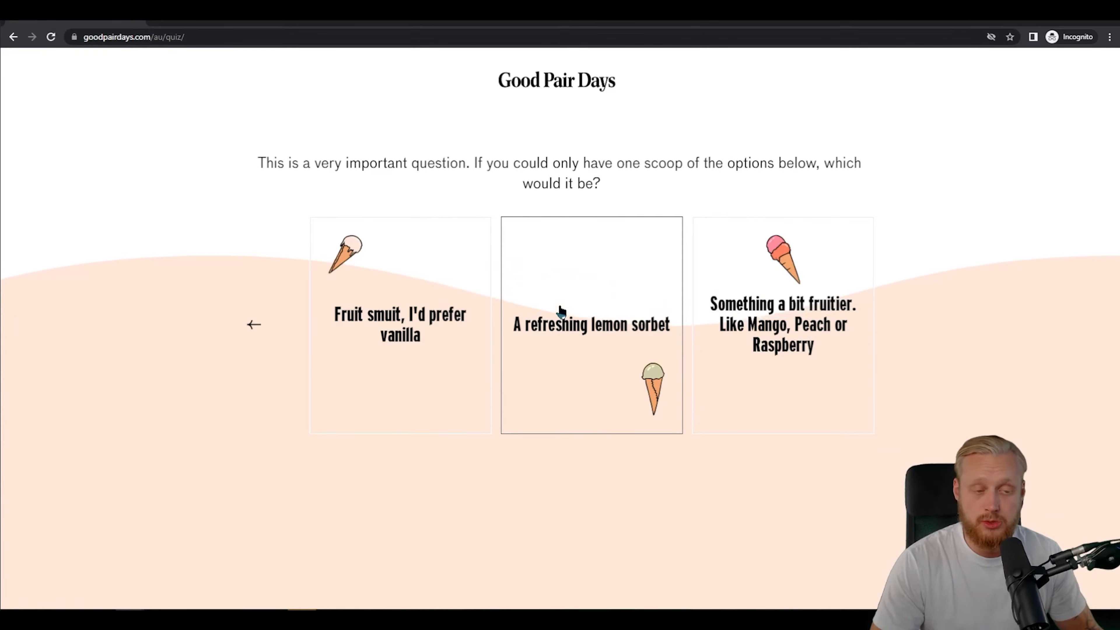
{"action": "left_click", "coordinate": [591, 324]}
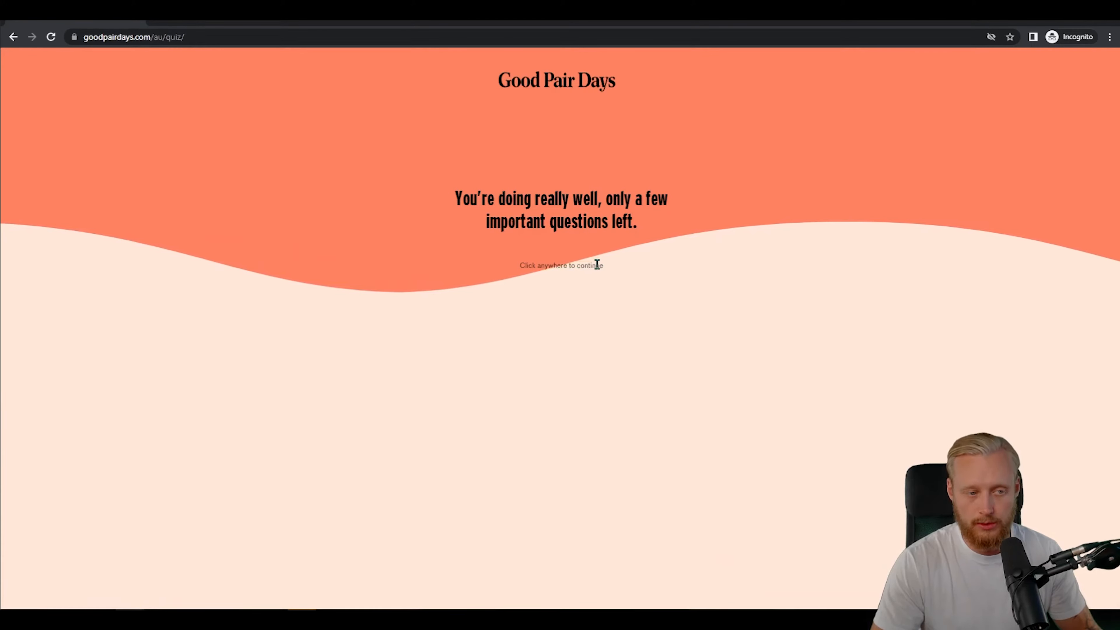
- Continue past the encouragement message and give white wine one like
{"action": "left_click", "coordinate": [560, 265]}
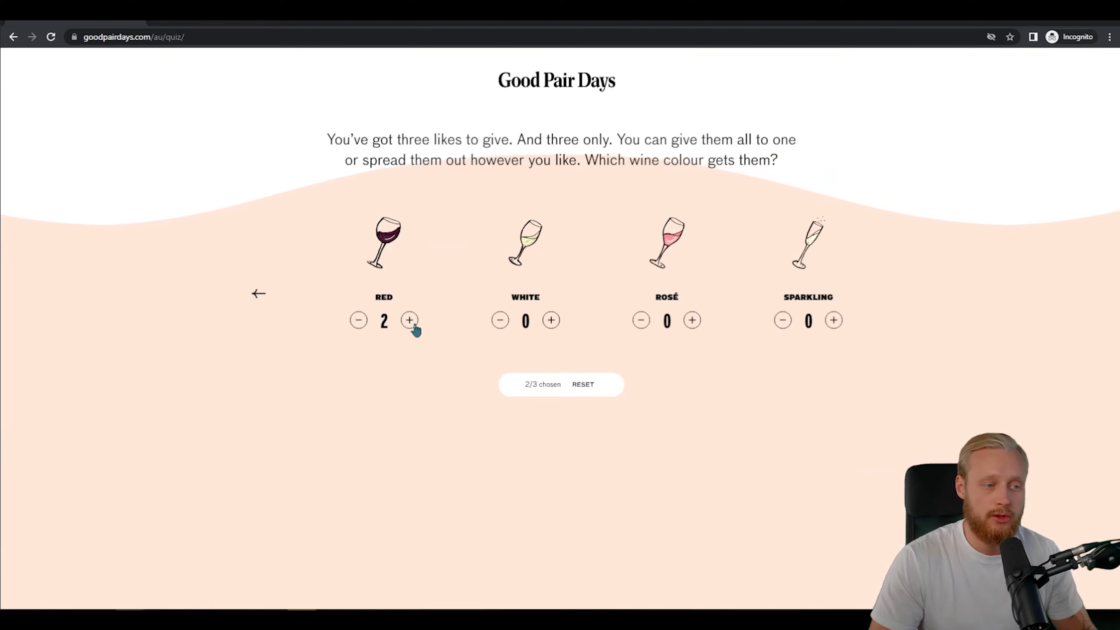
{"action": "left_click", "coordinate": [550, 320]}
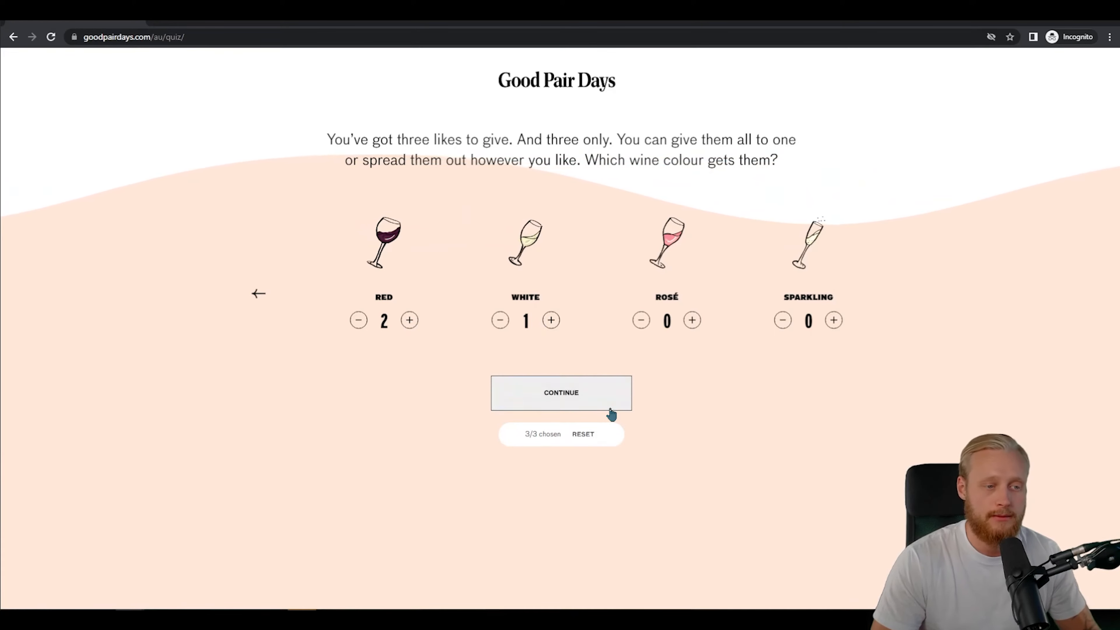
- Submit the wine colour likes and choose $26–$35 as the usual bottle spend
{"action": "left_click", "coordinate": [560, 392]}
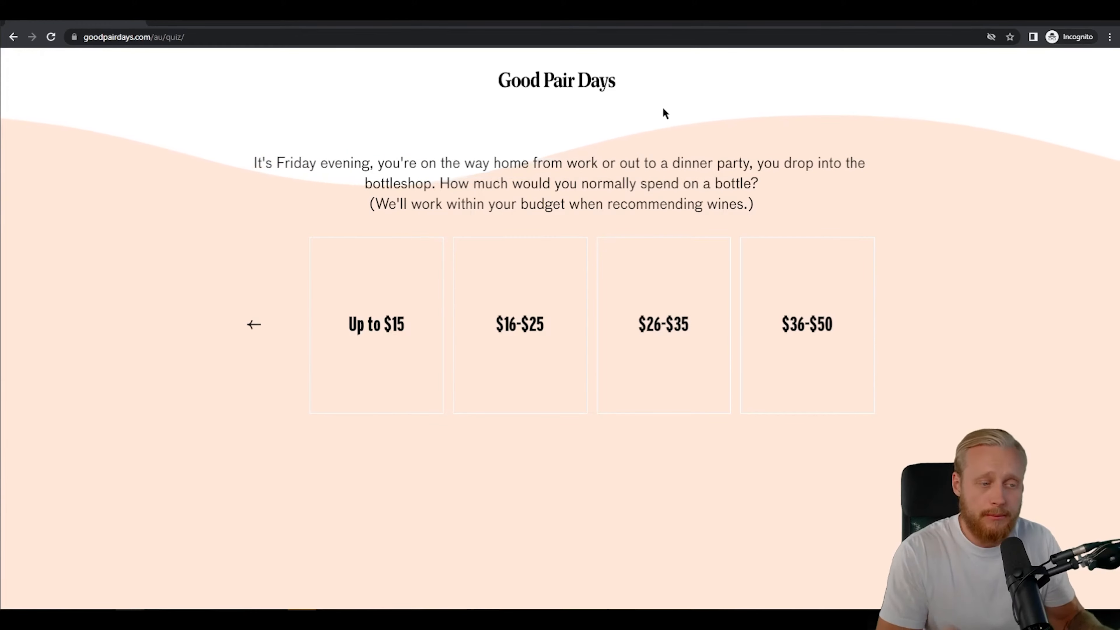
{"action": "mouse_move", "coordinate": [530, 147]}
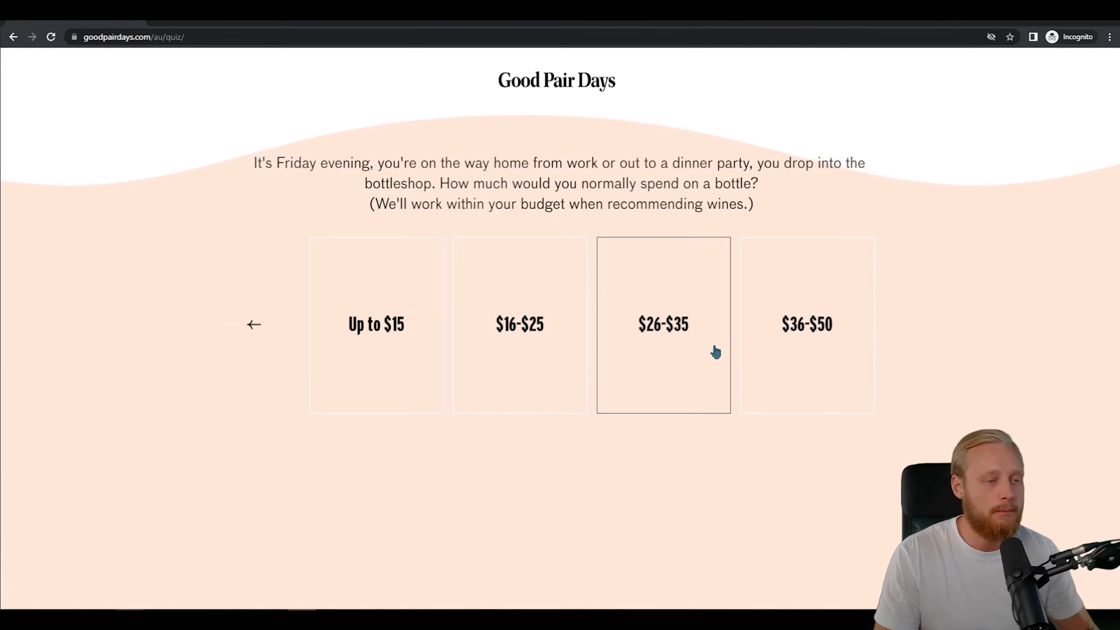
{"action": "mouse_move", "coordinate": [691, 345]}
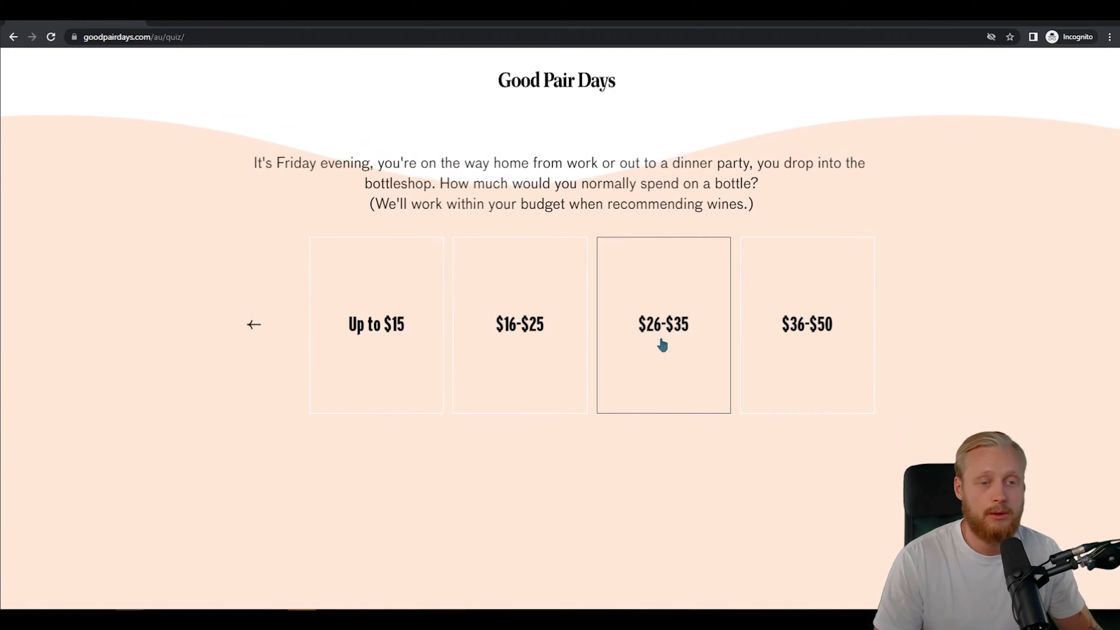
{"action": "left_click", "coordinate": [663, 324]}
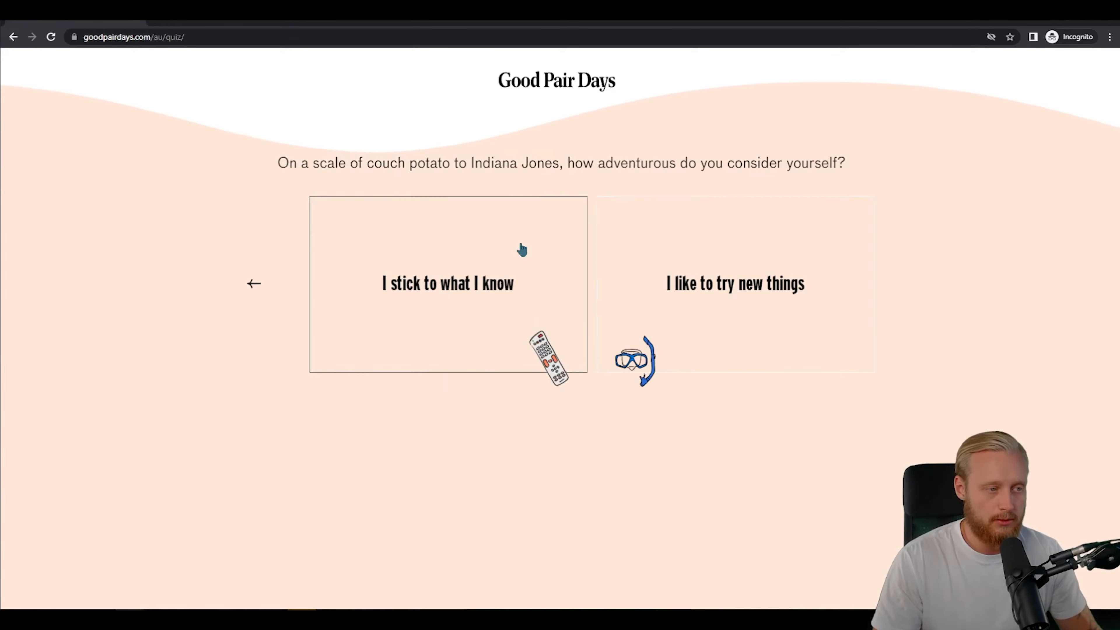
{"action": "mouse_move", "coordinate": [507, 281]}
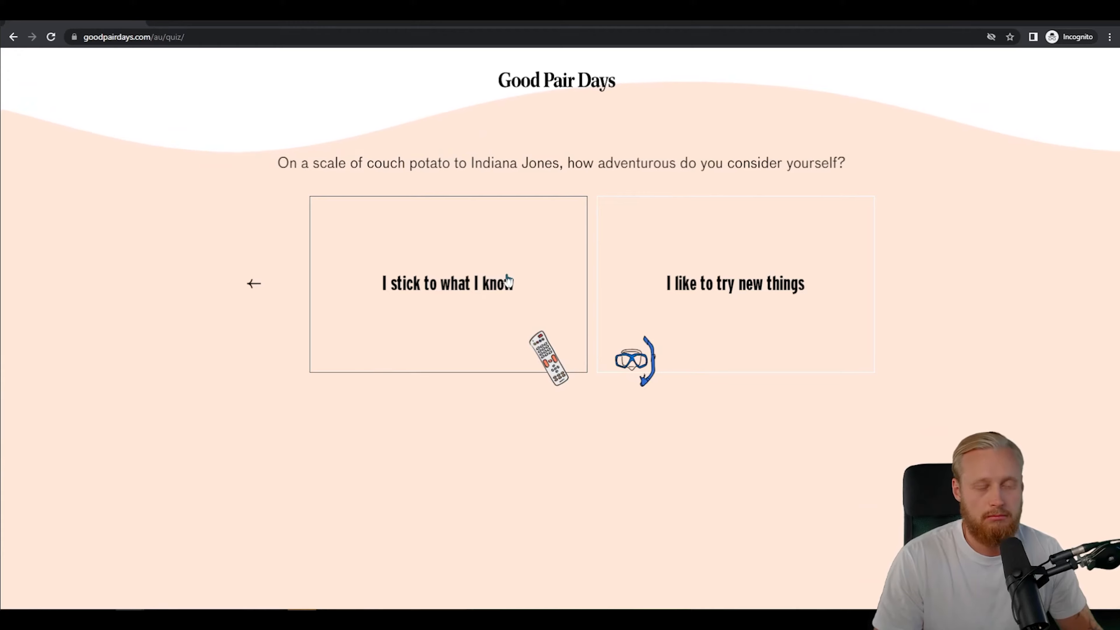
{"action": "mouse_move", "coordinate": [878, 279]}
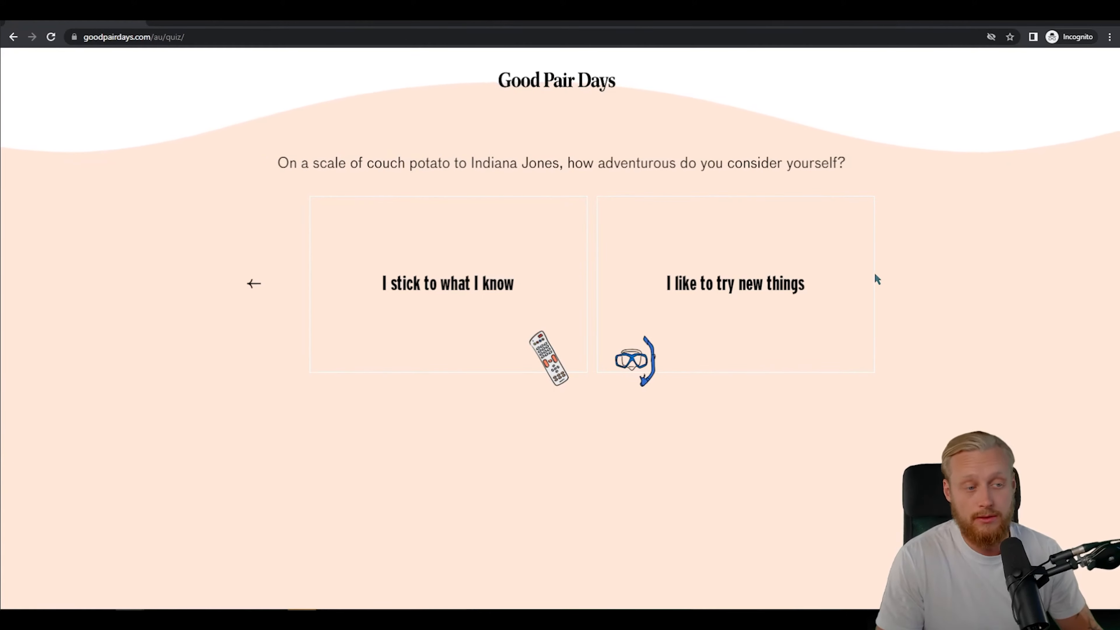
{"action": "mouse_move", "coordinate": [734, 282]}
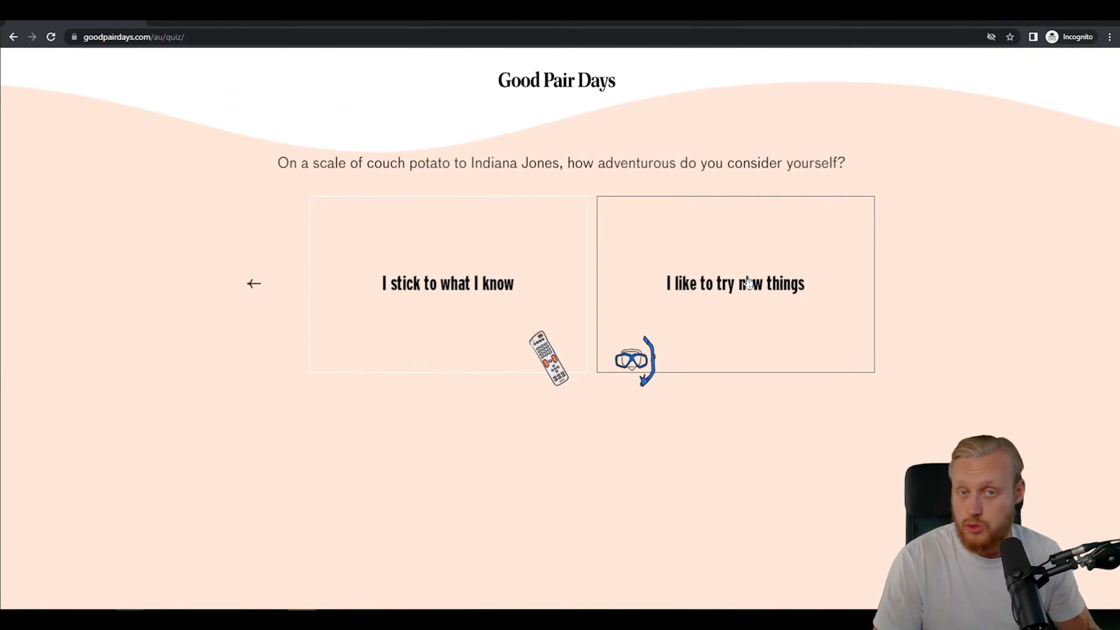
{"action": "left_click", "coordinate": [735, 283]}
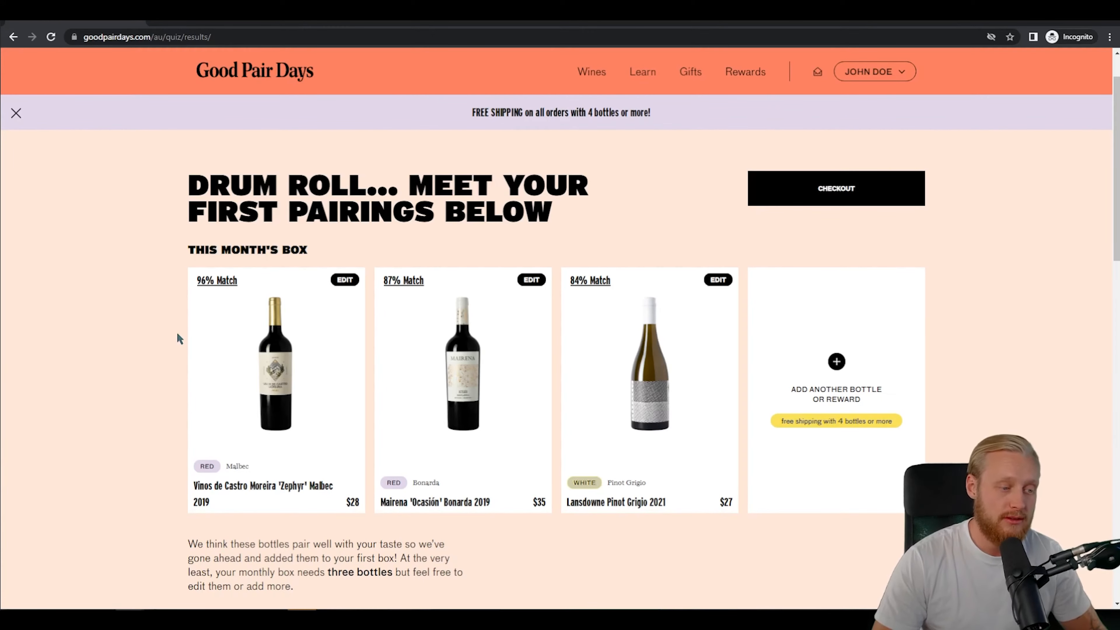
{"action": "mouse_move", "coordinate": [235, 333]}
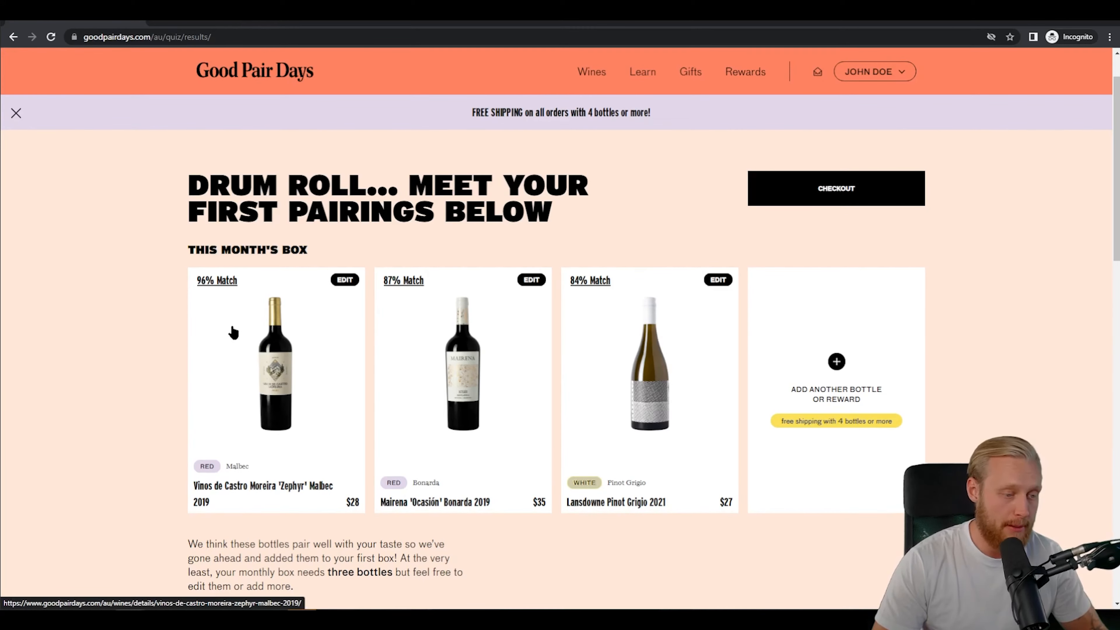
{"action": "mouse_move", "coordinate": [745, 469]}
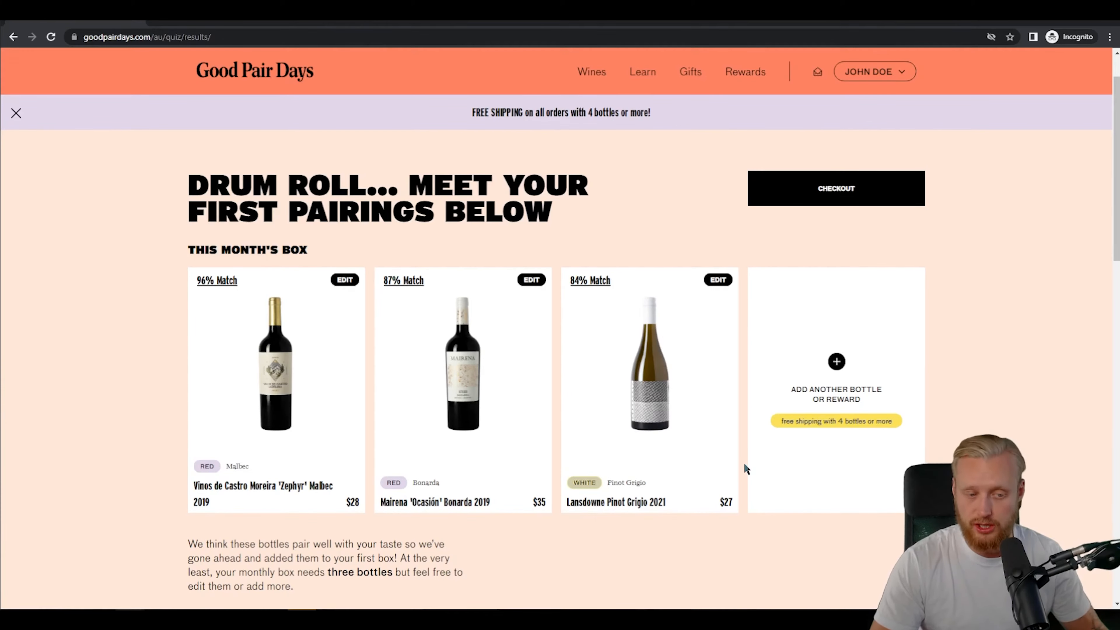
{"action": "mouse_move", "coordinate": [607, 479]}
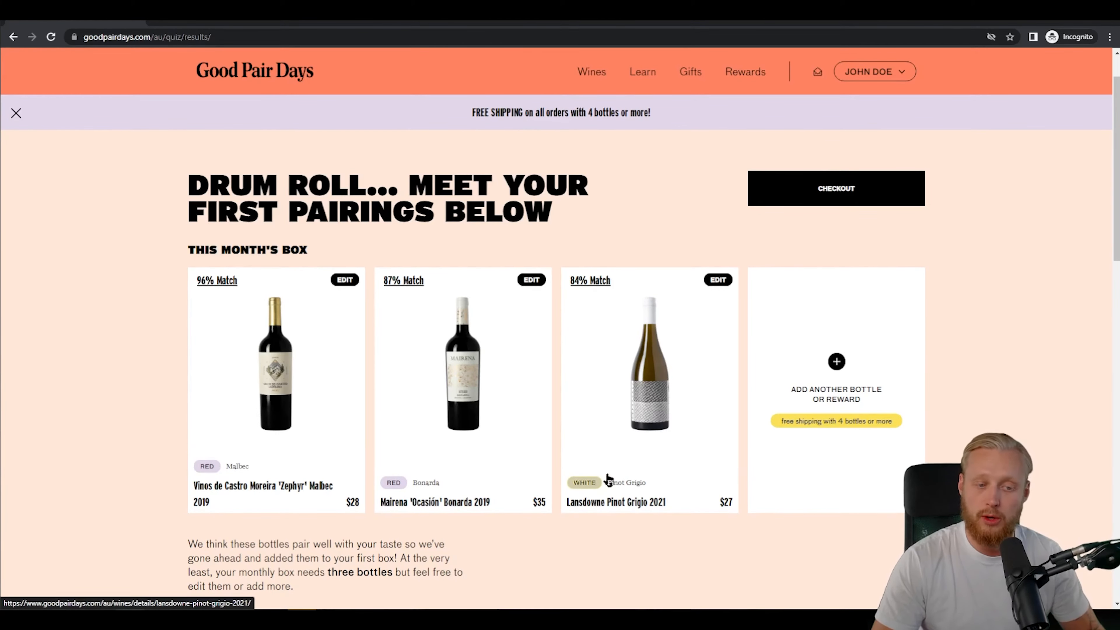
{"action": "mouse_move", "coordinate": [718, 279]}
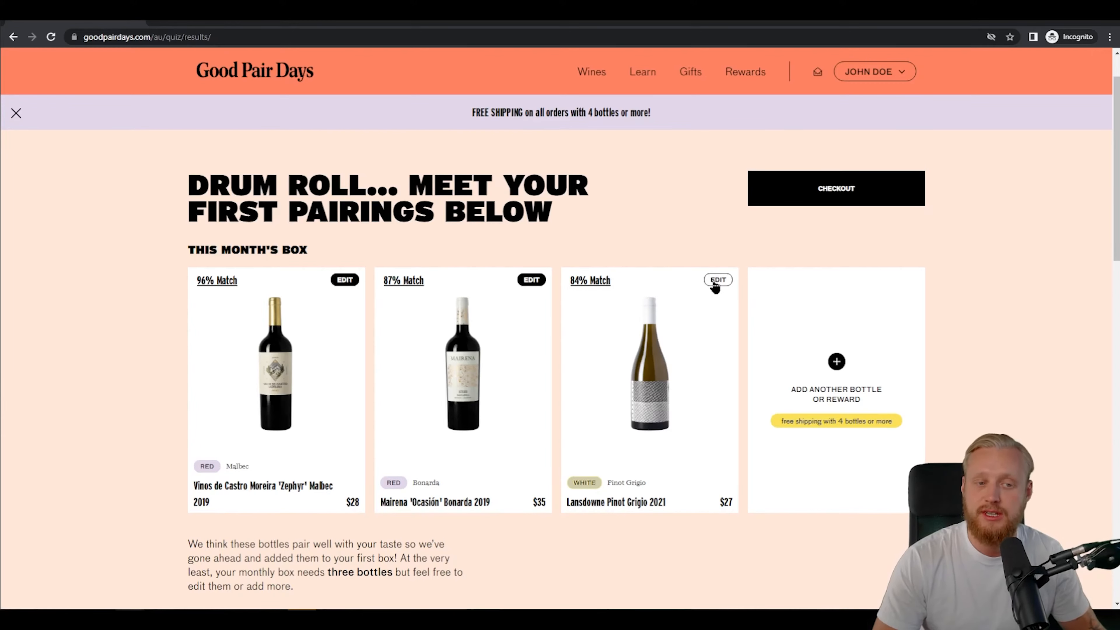
{"action": "mouse_move", "coordinate": [714, 287]}
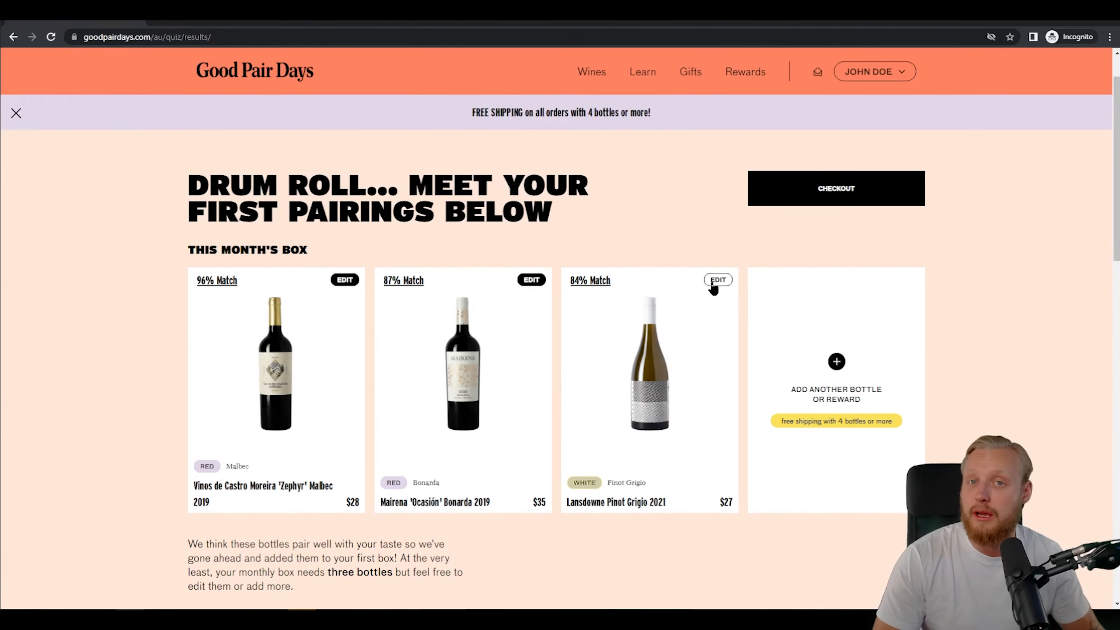
{"action": "mouse_move", "coordinate": [710, 289]}
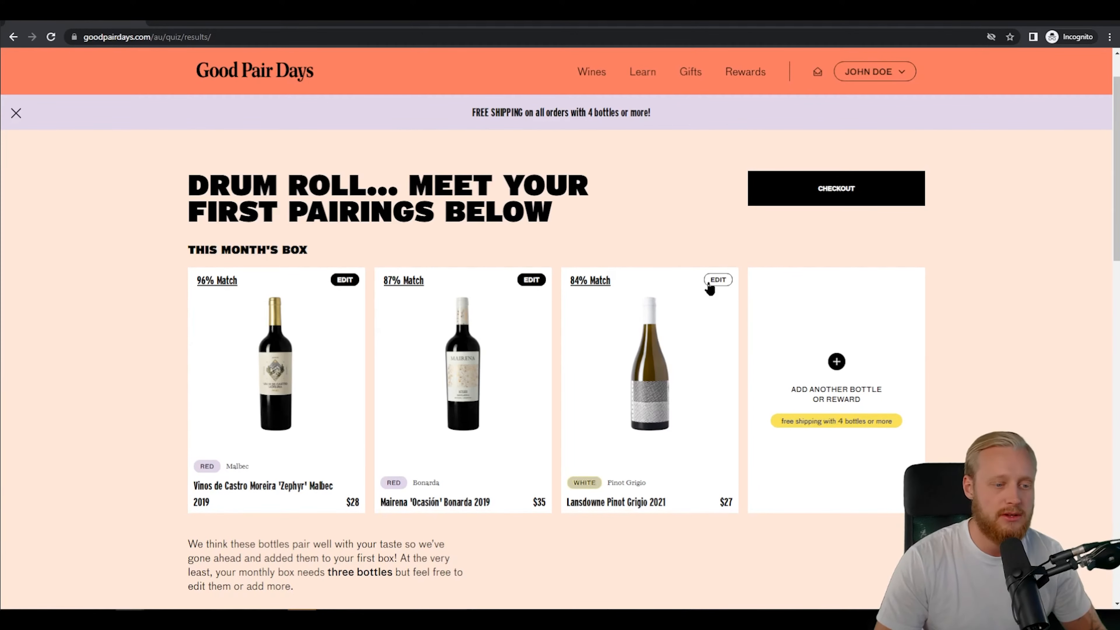
- Bring up the Edit This Bottle panel for the Lansdowne Pinot Grigio
{"action": "left_click", "coordinate": [717, 279]}
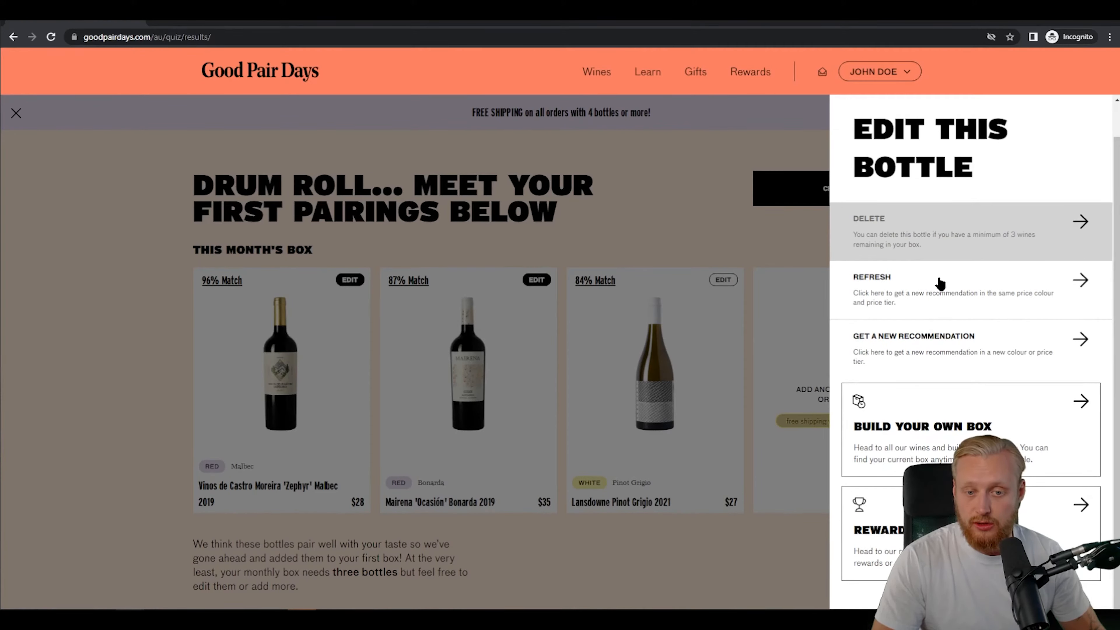
{"action": "mouse_move", "coordinate": [1056, 302]}
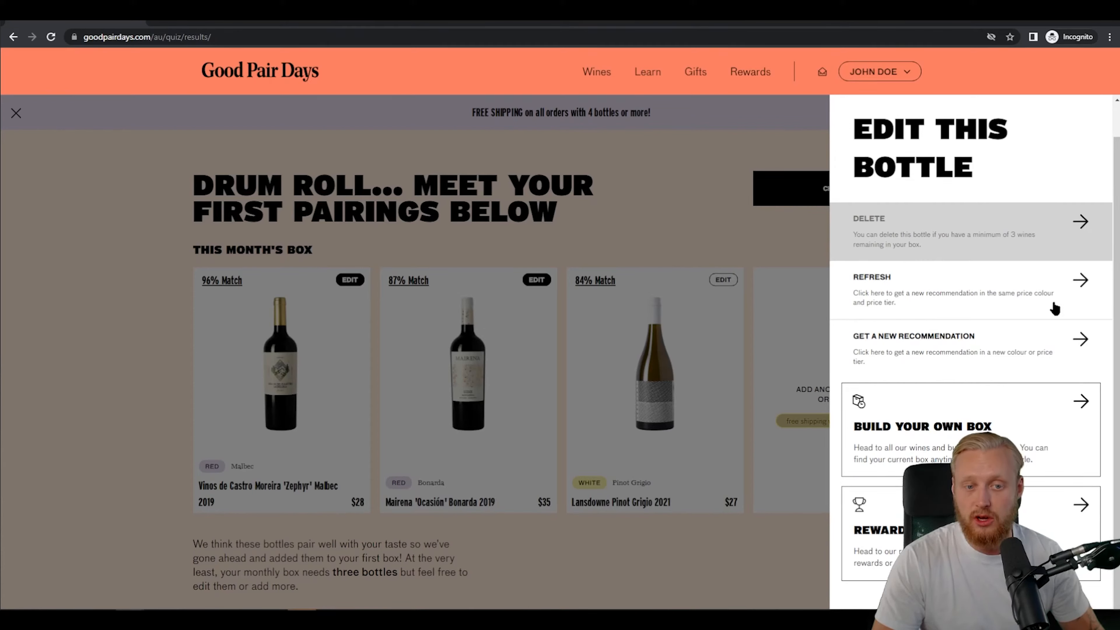
{"action": "mouse_move", "coordinate": [946, 350]}
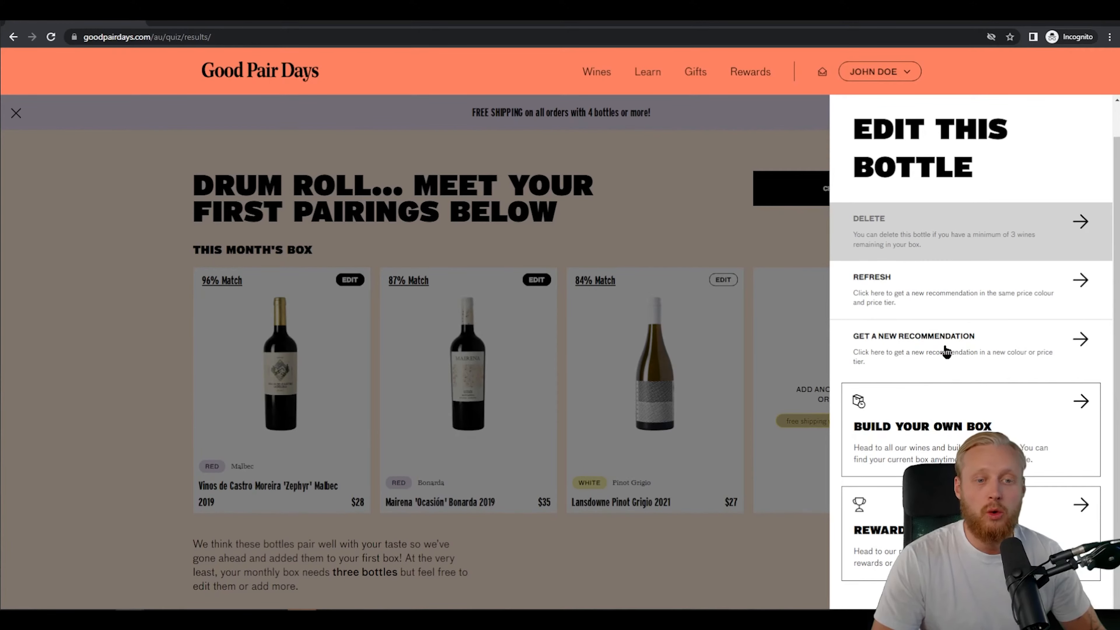
{"action": "mouse_move", "coordinate": [649, 443]}
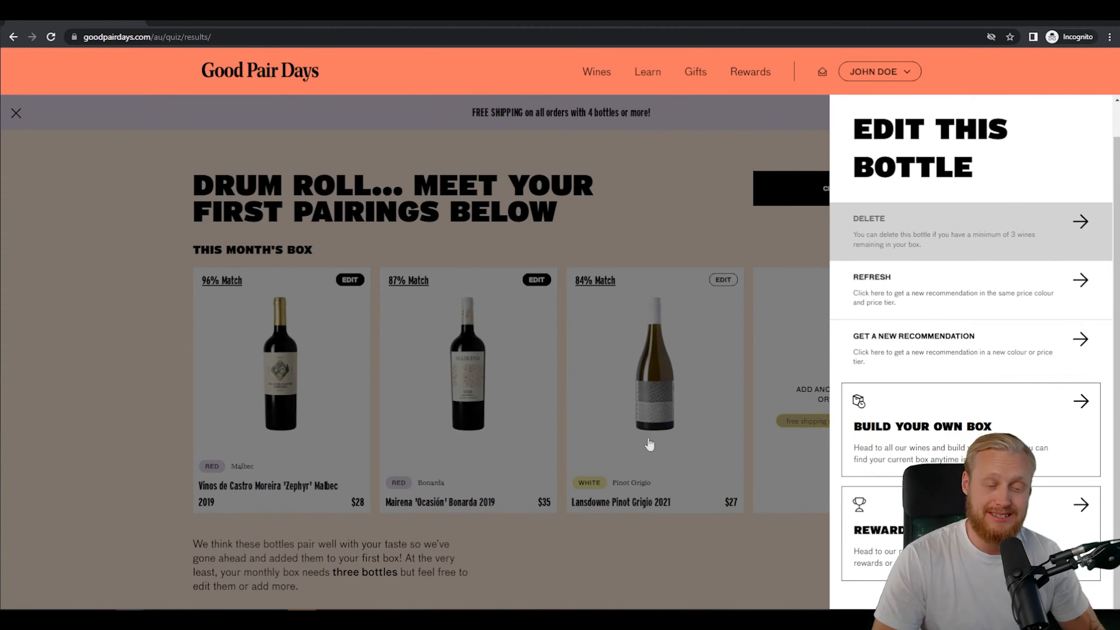
{"action": "mouse_move", "coordinate": [696, 427]}
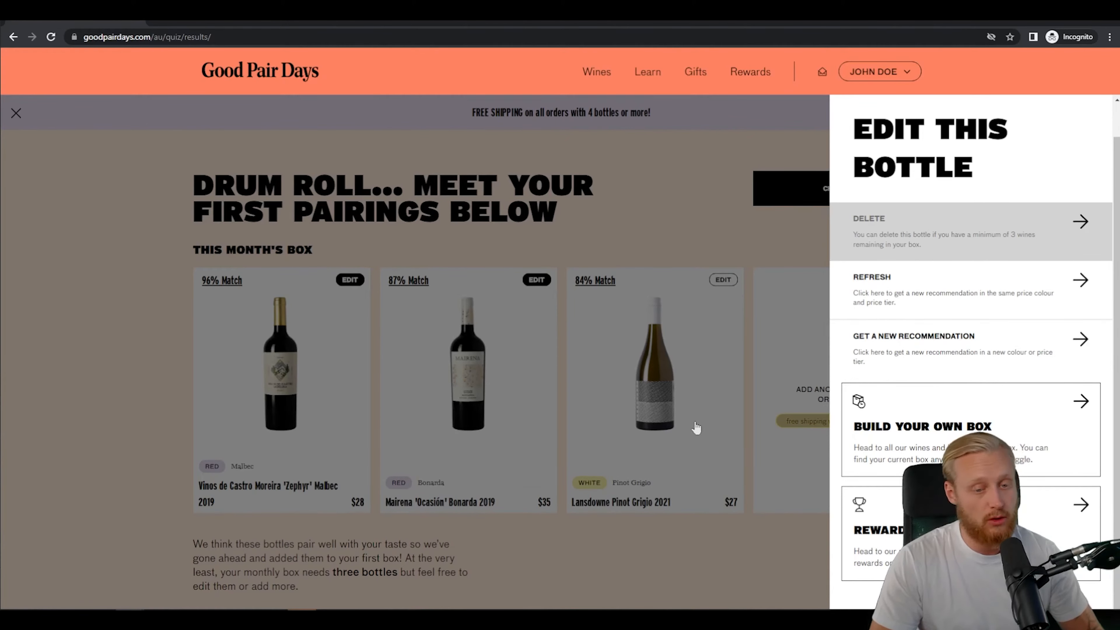
{"action": "mouse_move", "coordinate": [982, 398]}
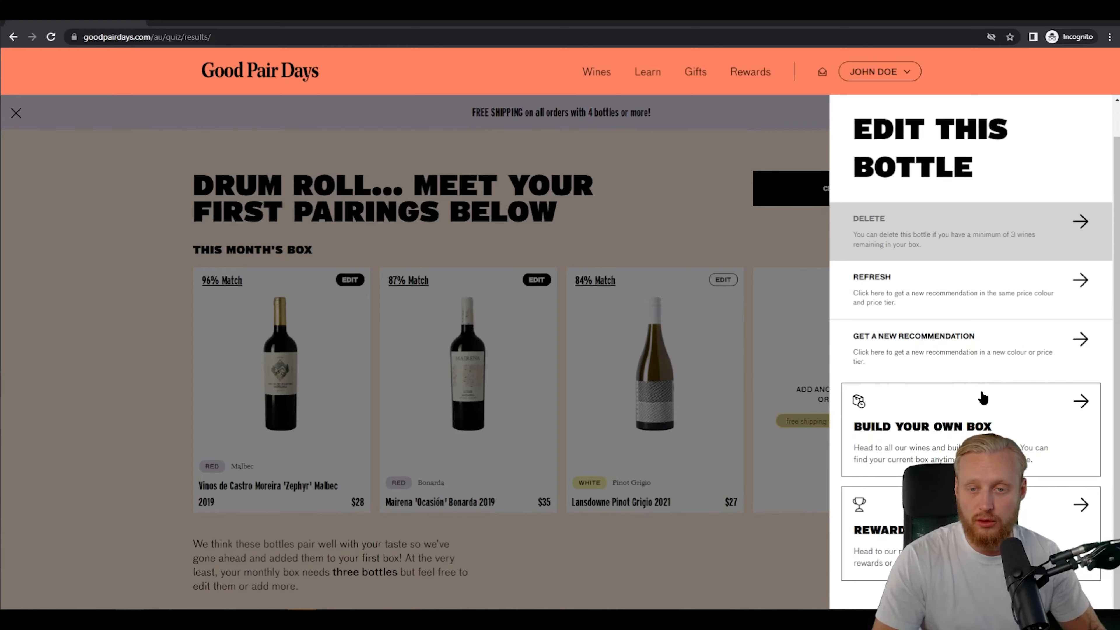
{"action": "mouse_move", "coordinate": [932, 293]}
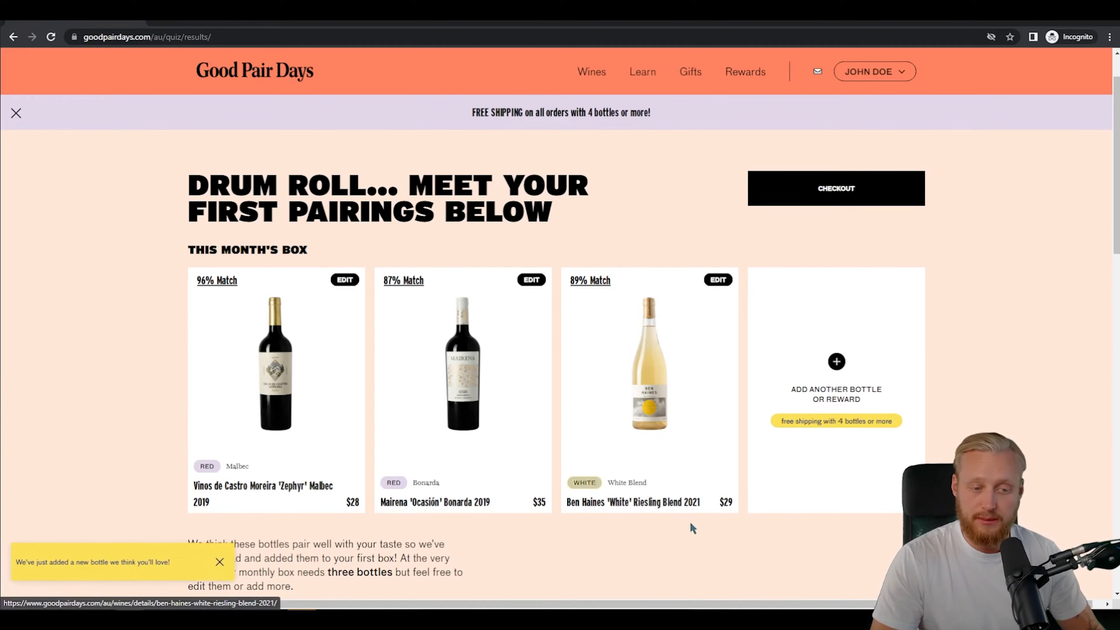
{"action": "mouse_move", "coordinate": [667, 527]}
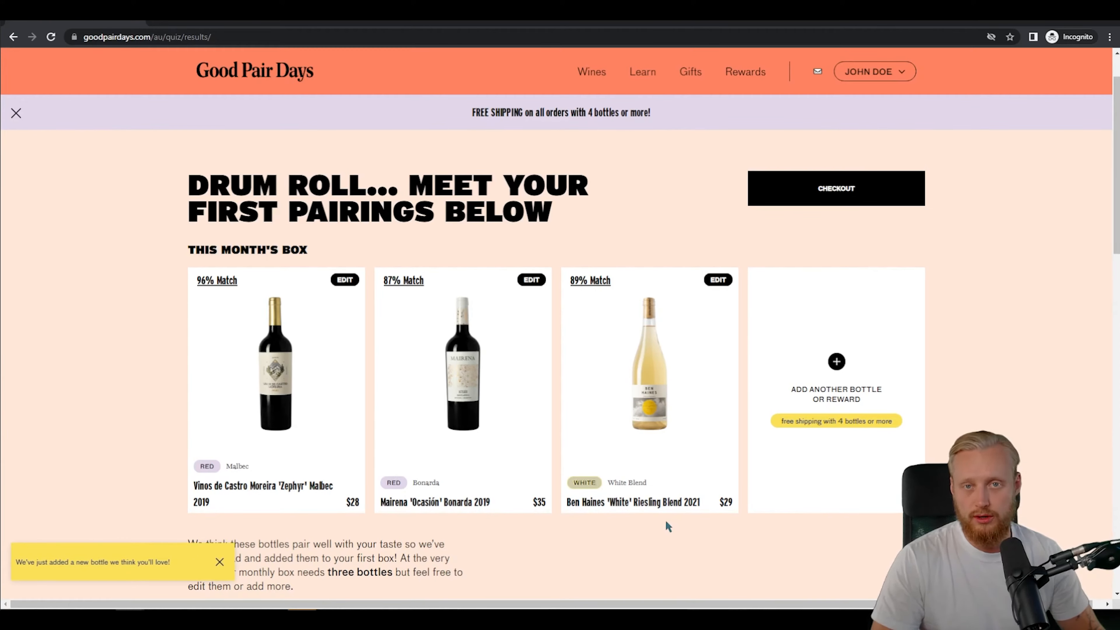
{"action": "mouse_move", "coordinate": [574, 481]}
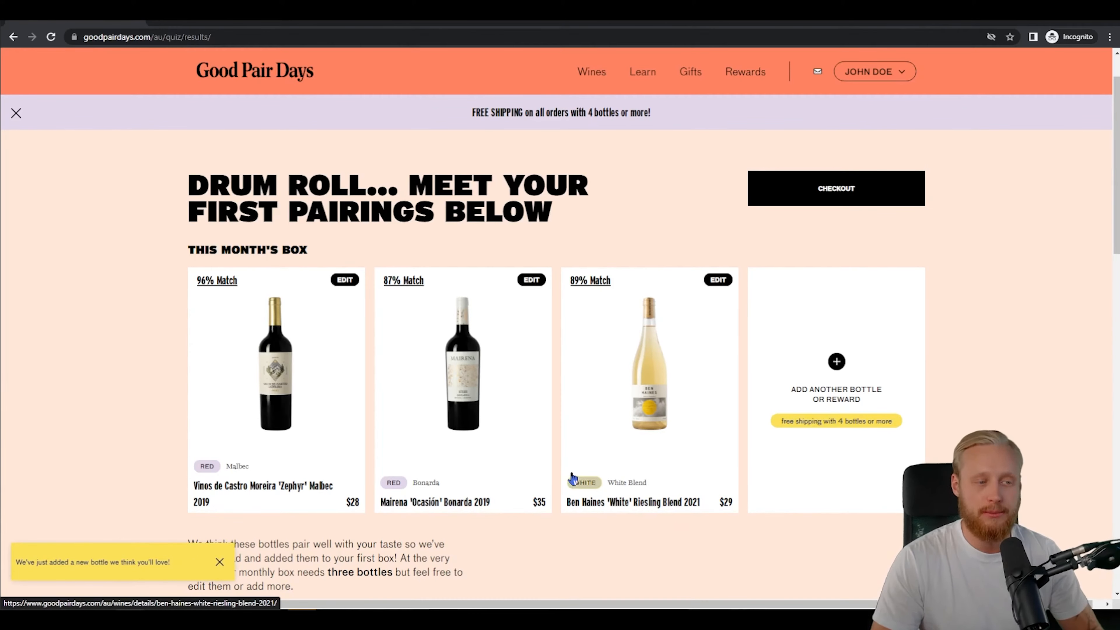
{"action": "mouse_move", "coordinate": [602, 462]}
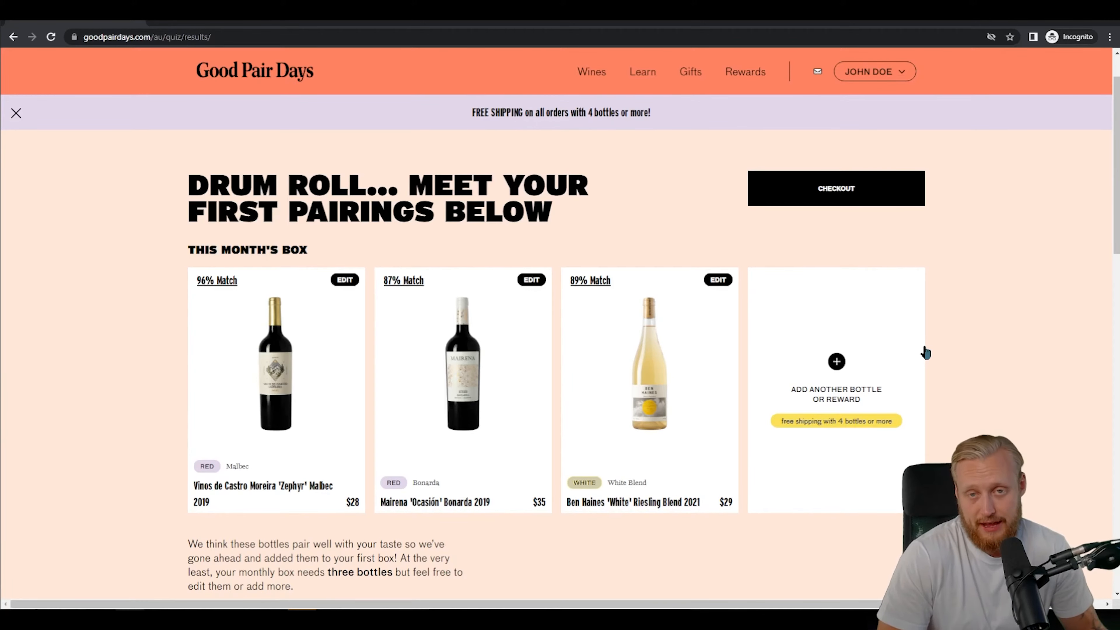
{"action": "scroll", "scroll_direction": "down", "scroll_amount": 3}
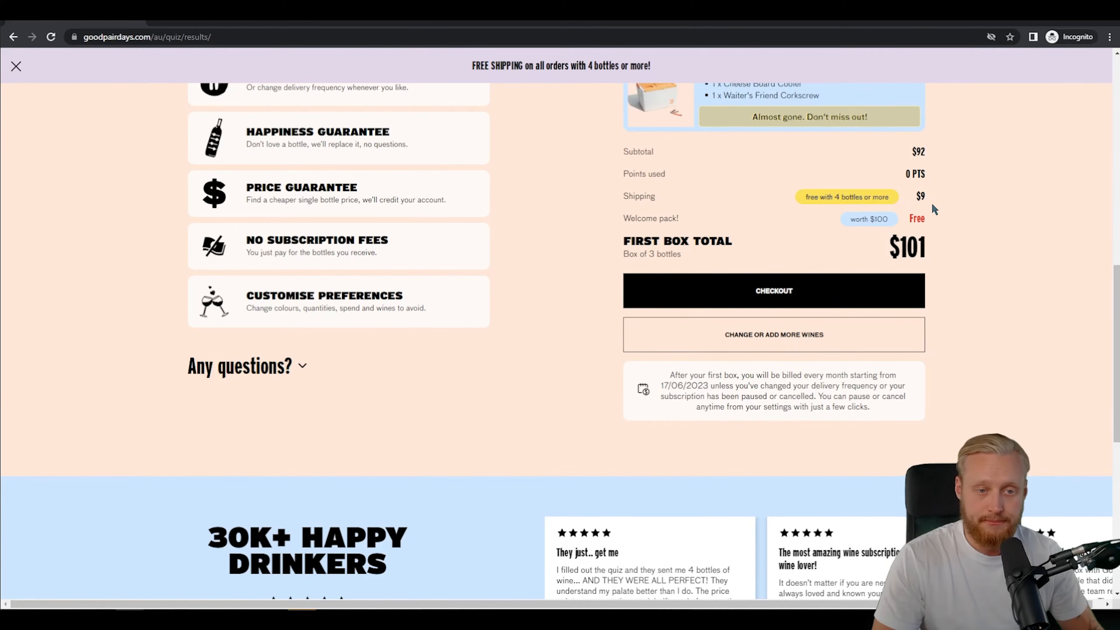
{"action": "scroll", "scroll_direction": "up", "scroll_amount": 3}
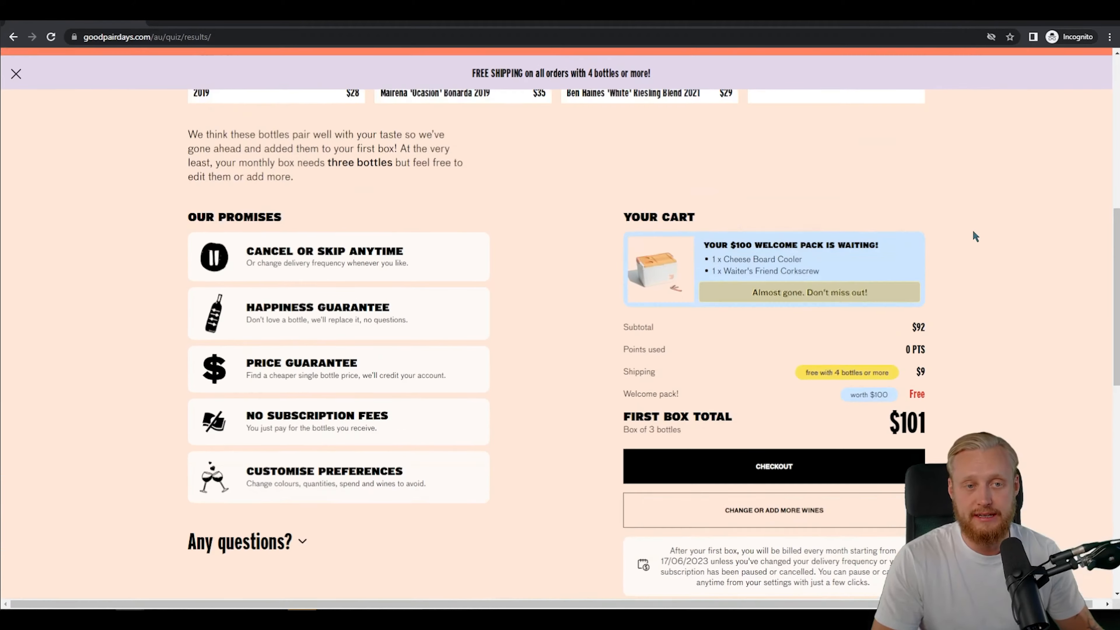
{"action": "scroll", "scroll_direction": "up", "scroll_amount": 3}
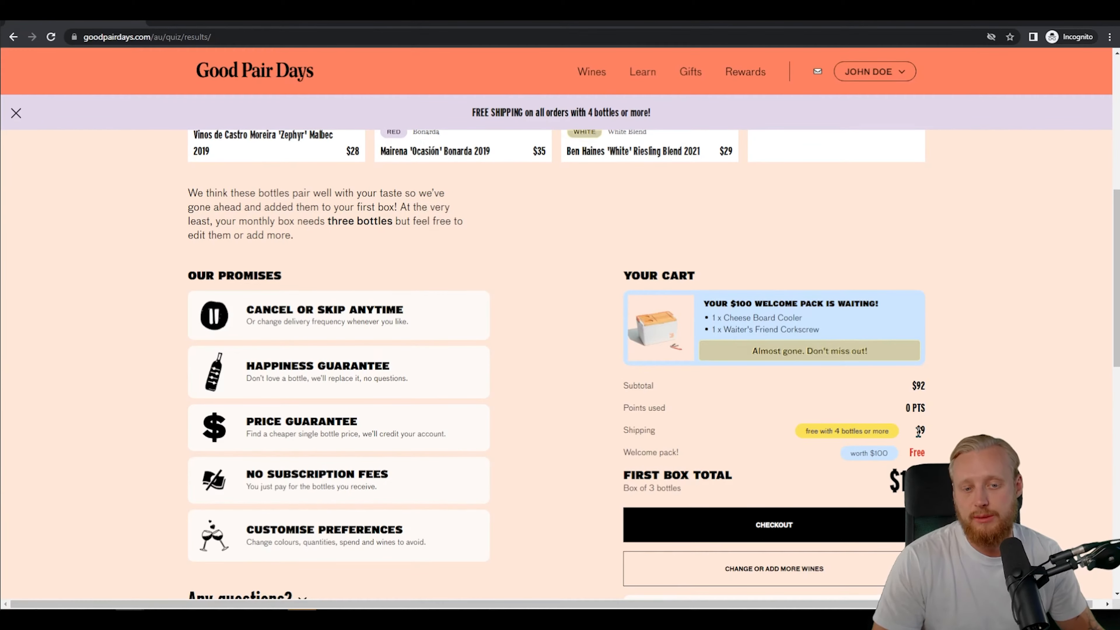
{"action": "scroll", "scroll_direction": "down", "scroll_amount": 3}
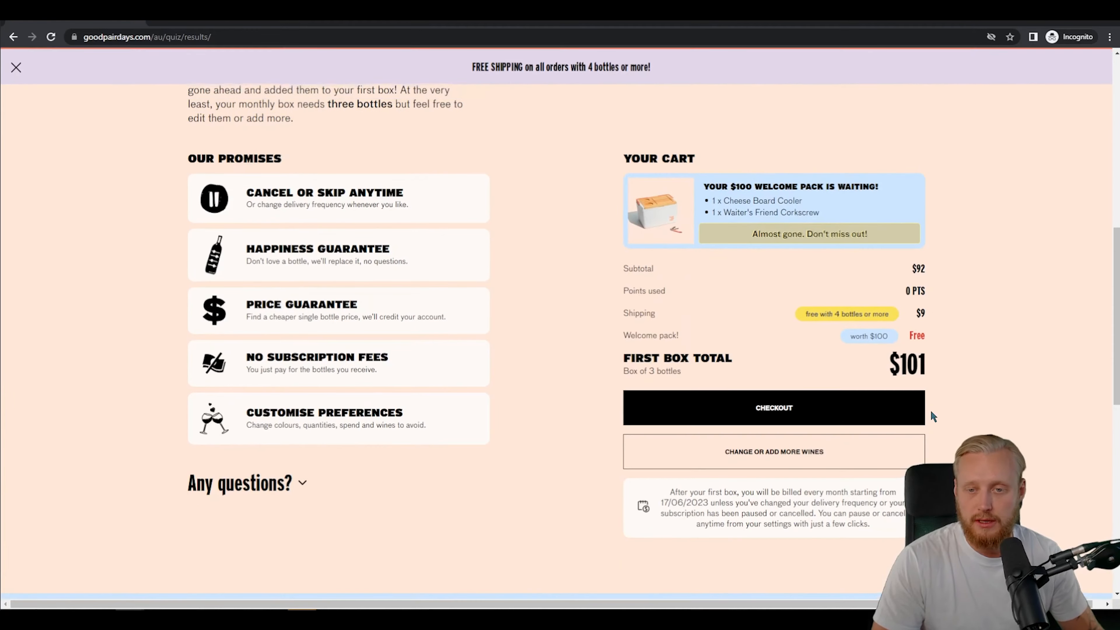
{"action": "mouse_move", "coordinate": [701, 189]}
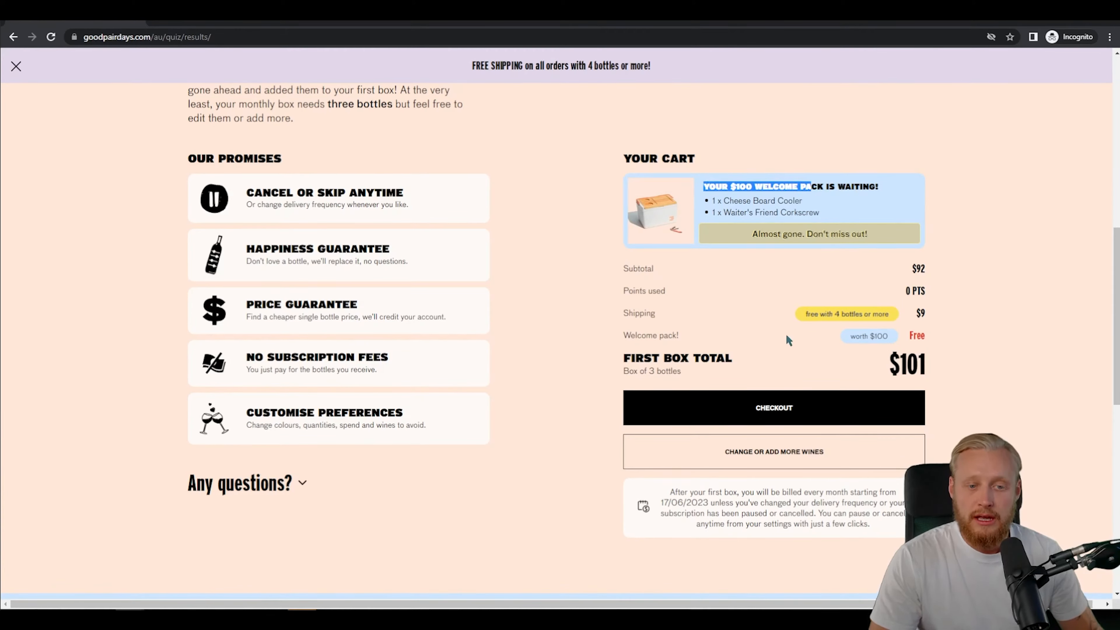
{"action": "mouse_move", "coordinate": [743, 202]}
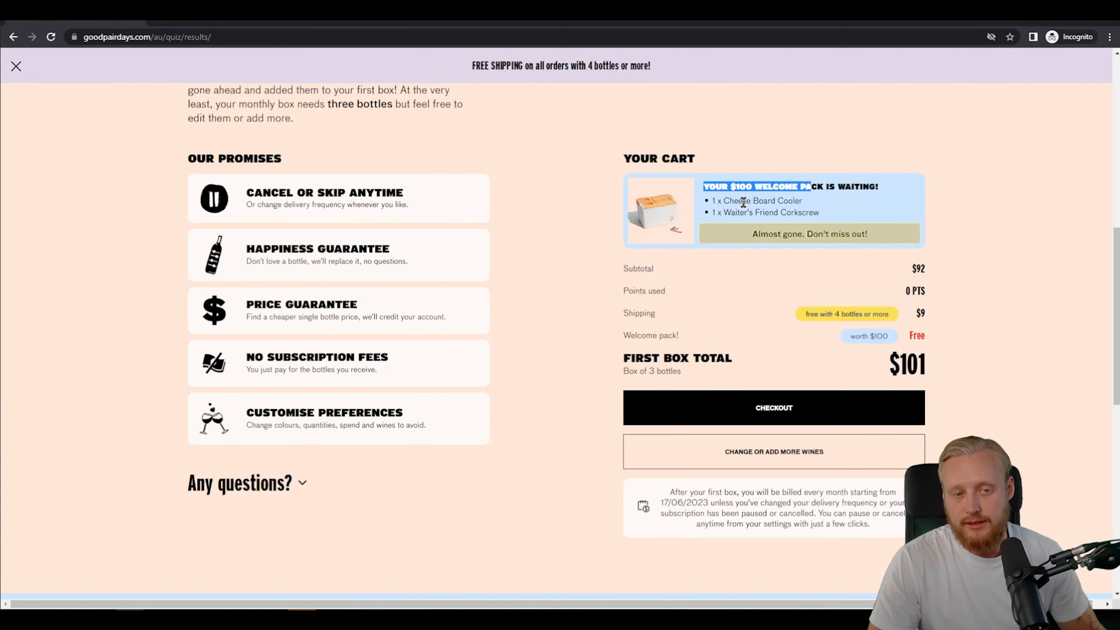
{"action": "mouse_move", "coordinate": [893, 216]}
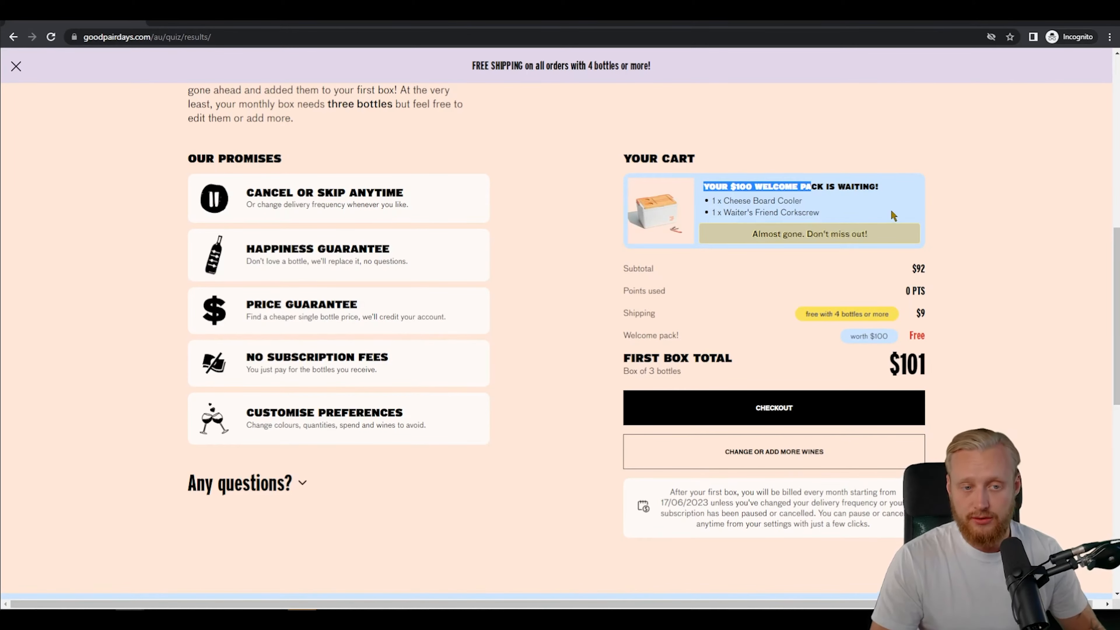
{"action": "mouse_move", "coordinate": [941, 238]}
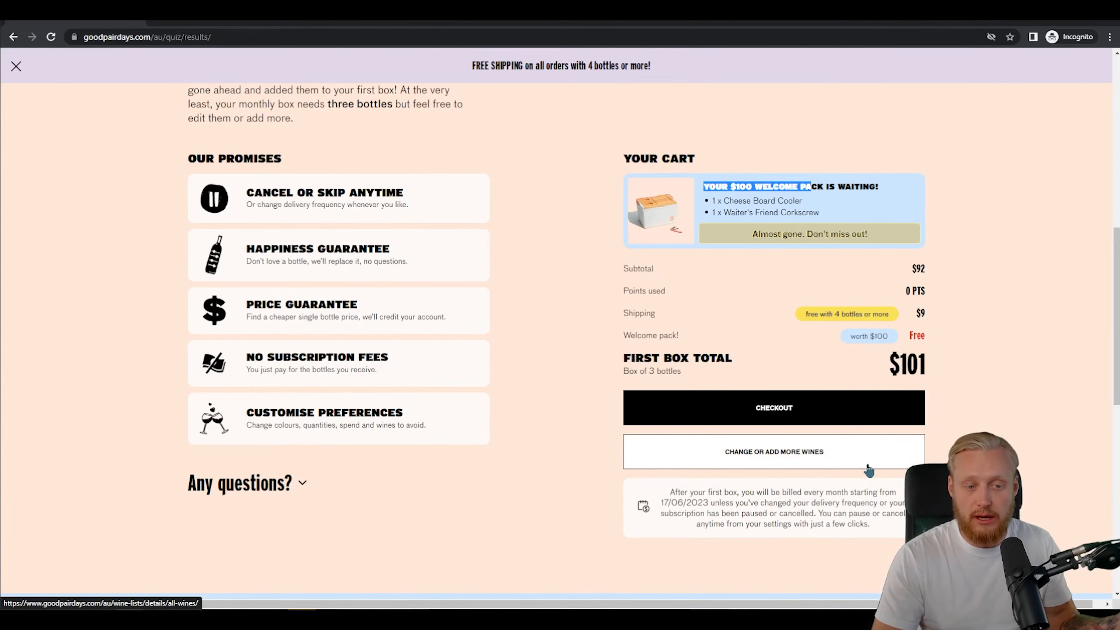
{"action": "scroll", "scroll_direction": "up", "scroll_amount": 3}
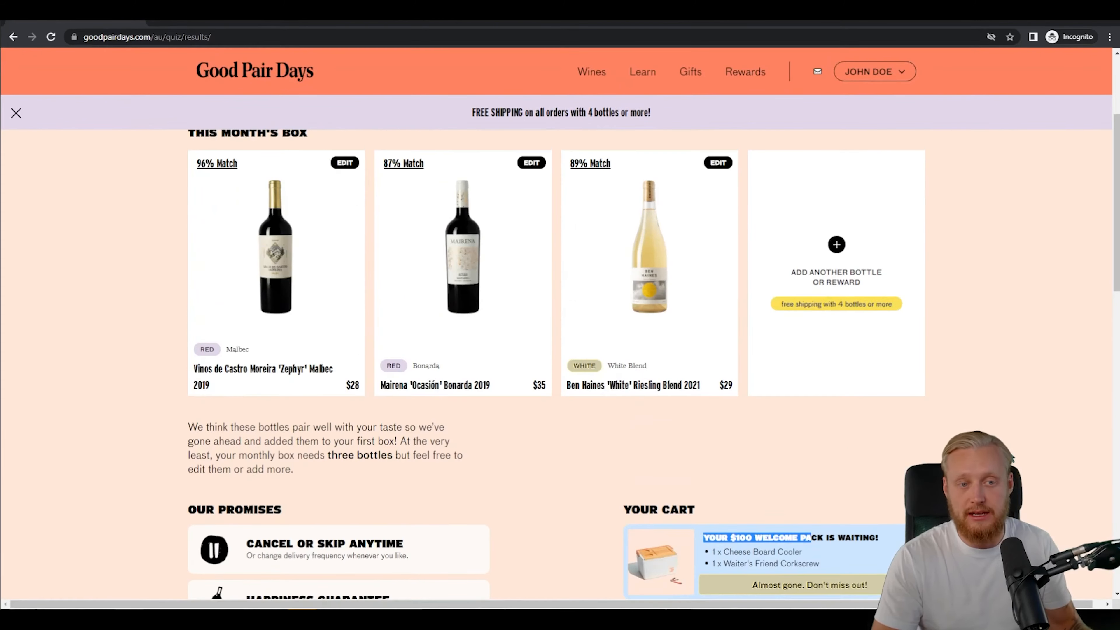
{"action": "scroll", "scroll_direction": "up", "scroll_amount": 3}
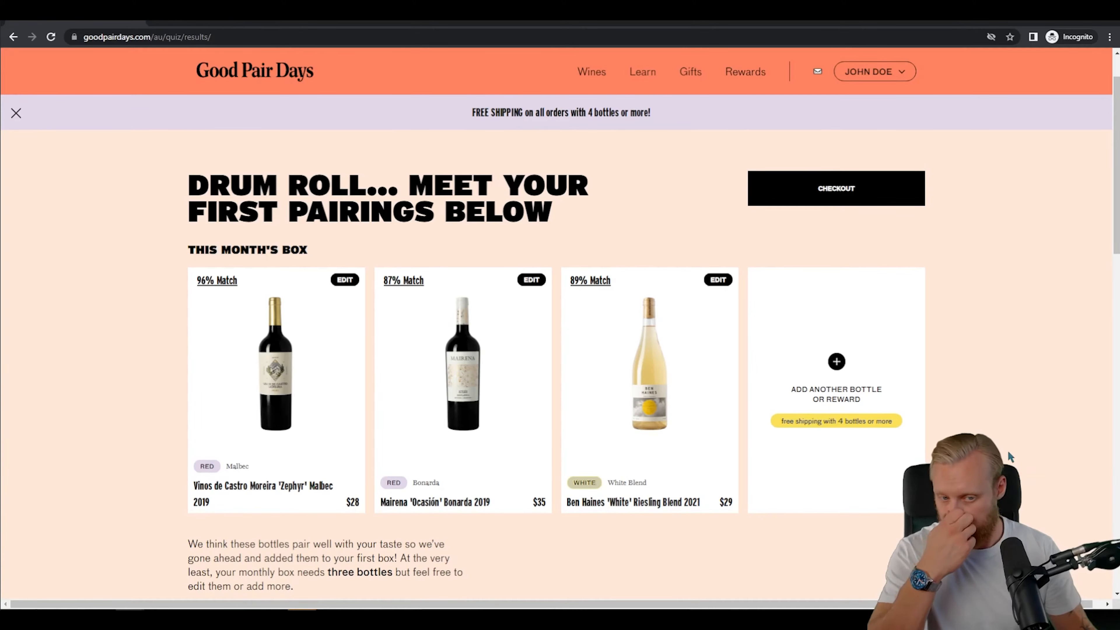
- Proceed to checkout with the three-bottle box totalling $101
{"action": "left_click", "coordinate": [835, 188]}
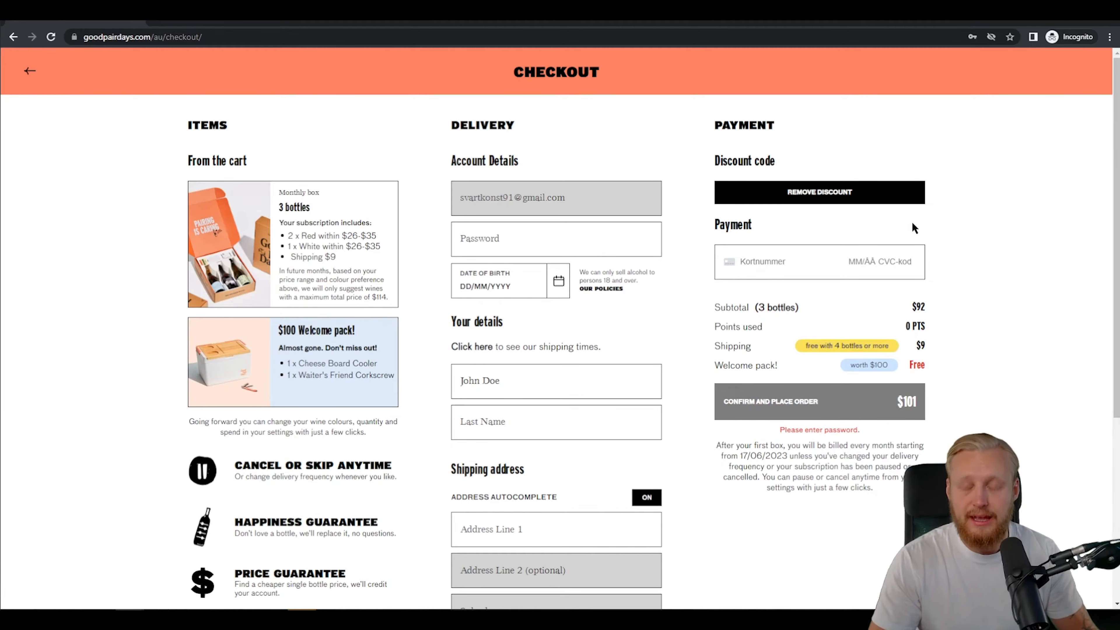
{"action": "mouse_move", "coordinate": [900, 226]}
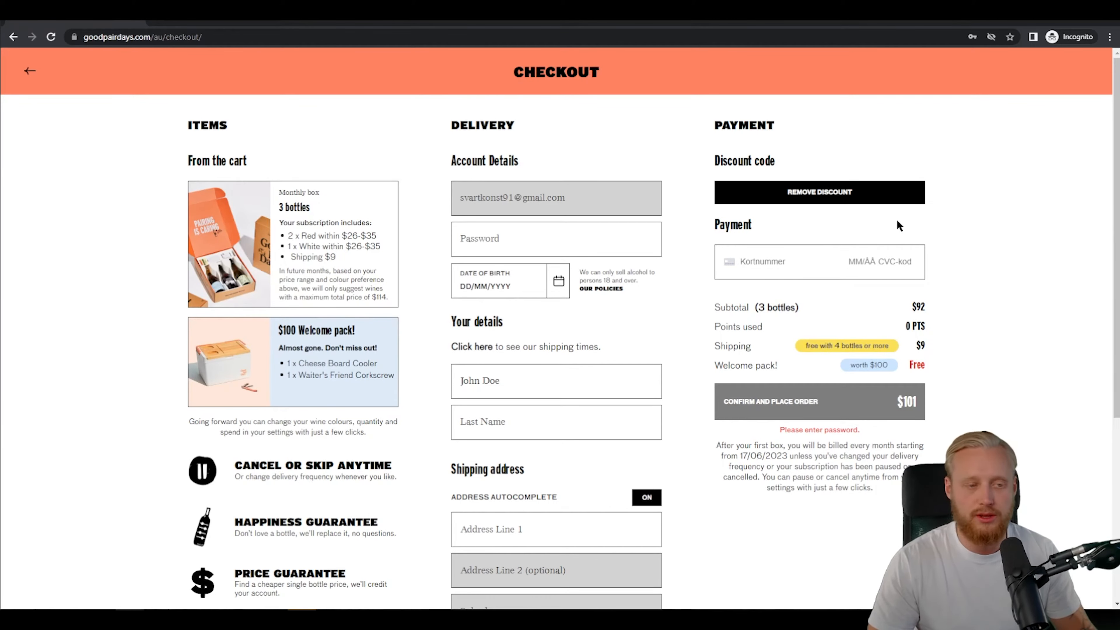
{"action": "mouse_move", "coordinate": [959, 227]}
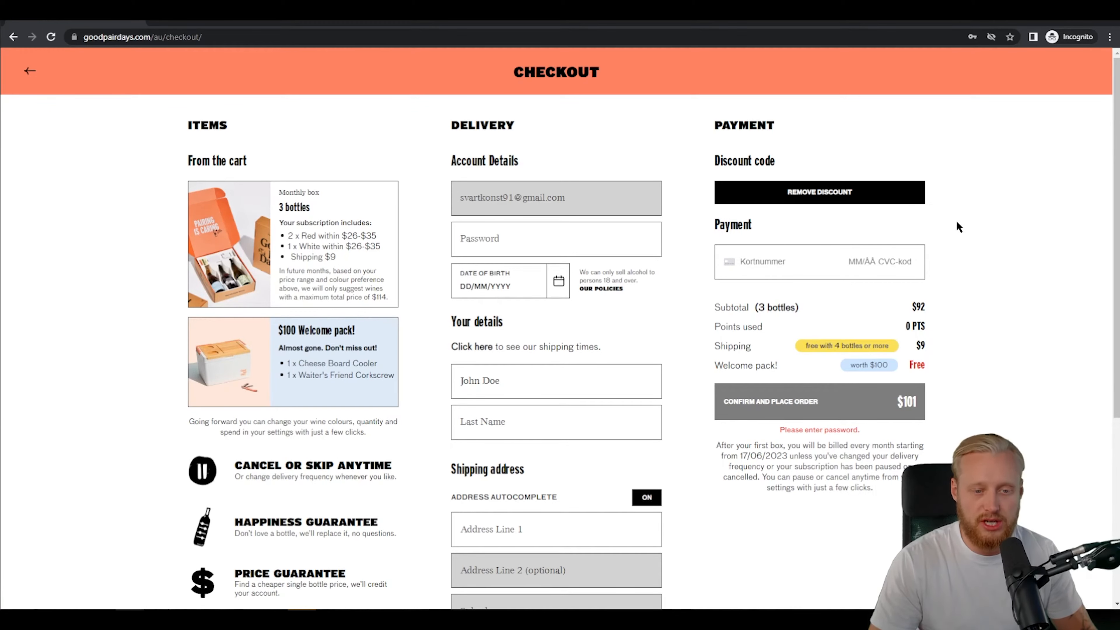
{"action": "mouse_move", "coordinate": [993, 226]}
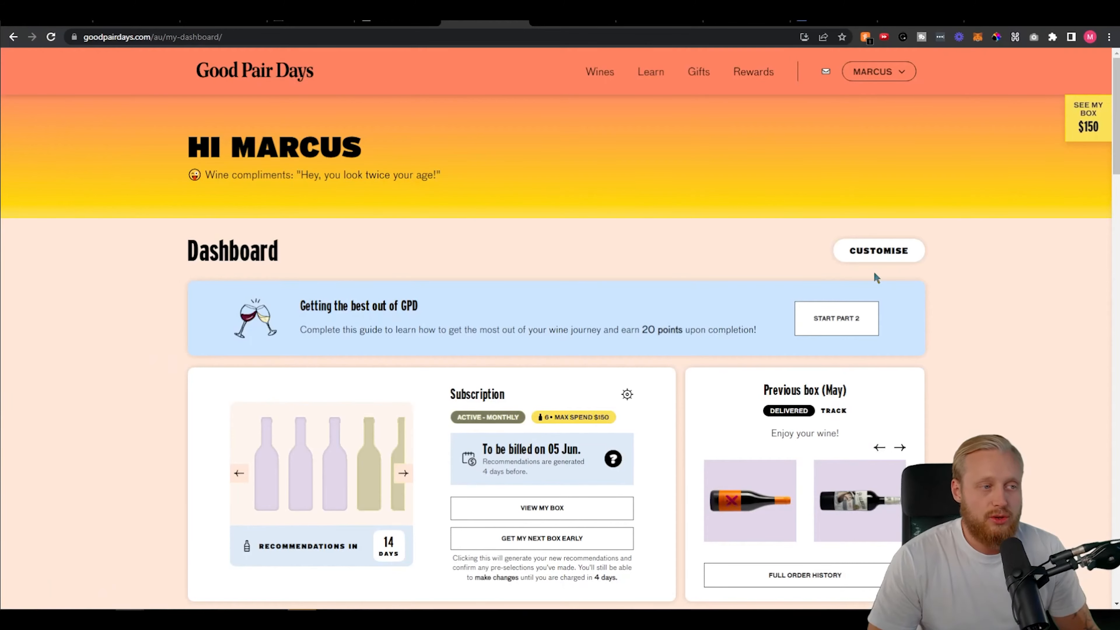
{"action": "mouse_move", "coordinate": [669, 204]}
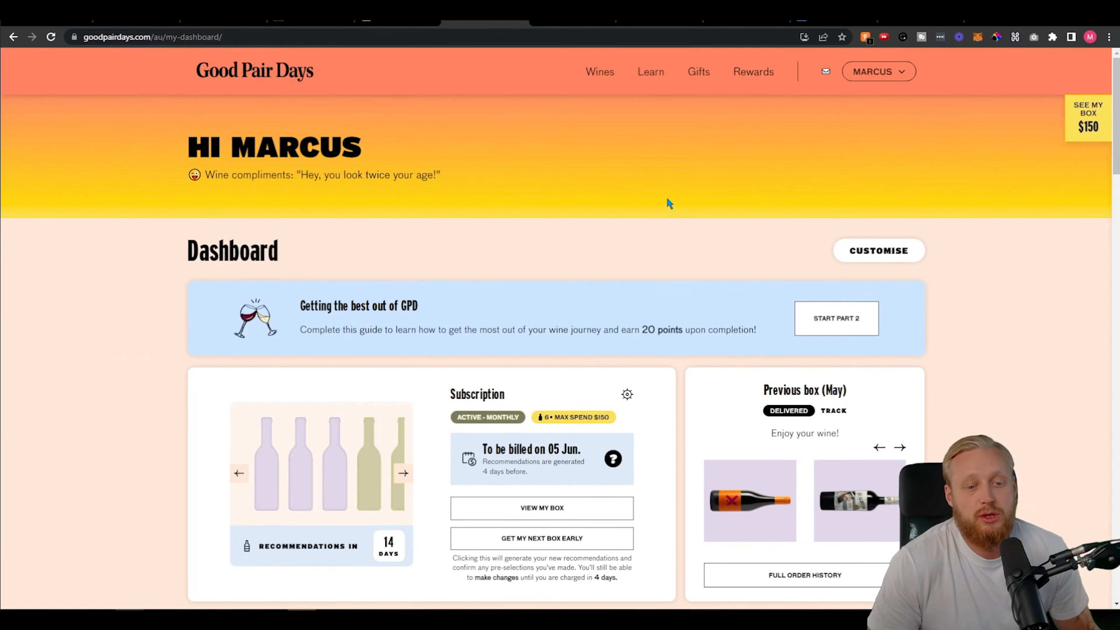
{"action": "mouse_move", "coordinate": [668, 193]}
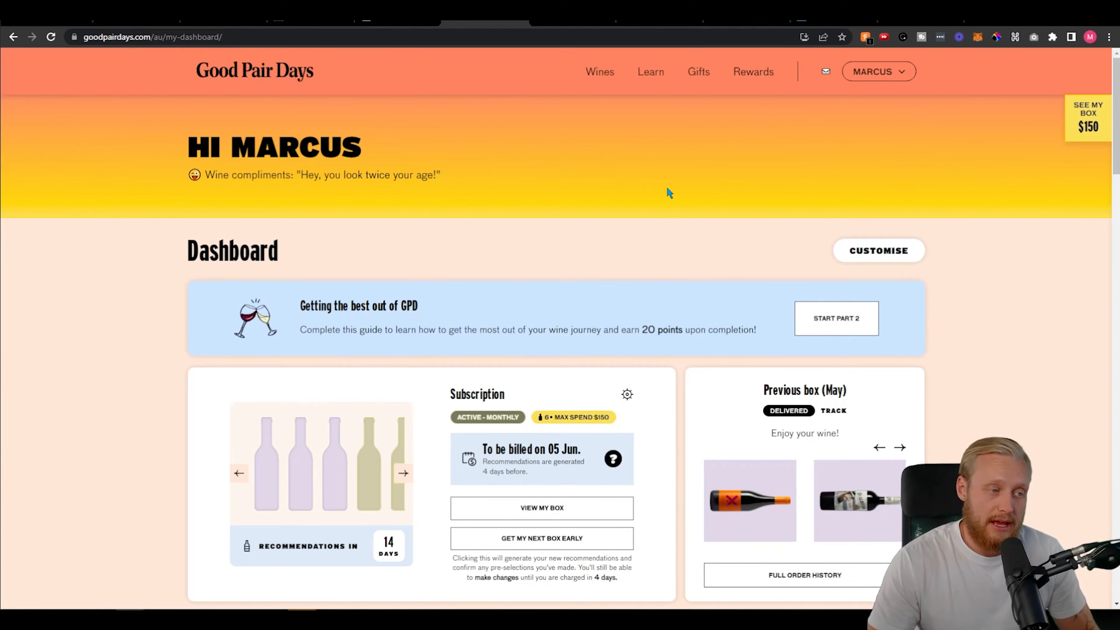
{"action": "scroll", "scroll_direction": "down", "scroll_amount": 3}
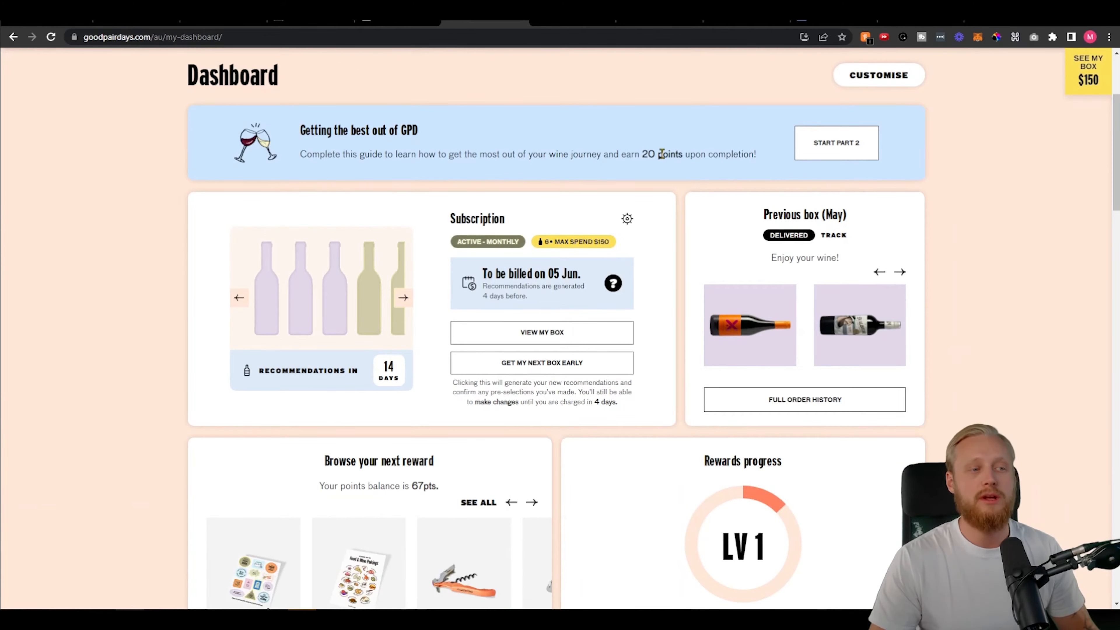
{"action": "scroll", "scroll_direction": "up", "scroll_amount": 3}
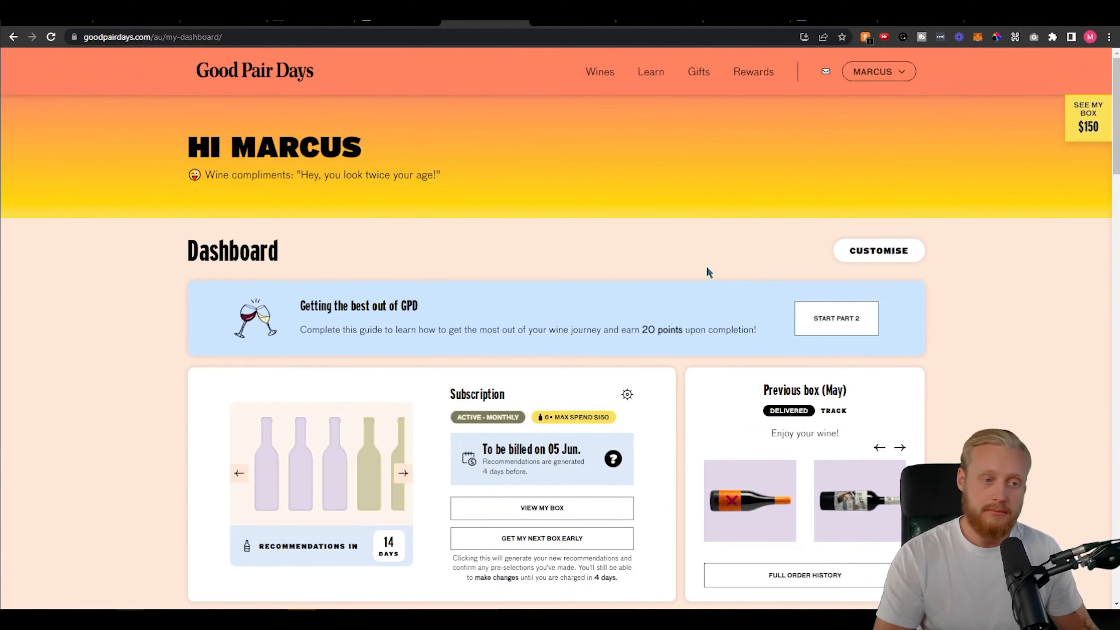
{"action": "scroll", "scroll_direction": "down", "scroll_amount": 3}
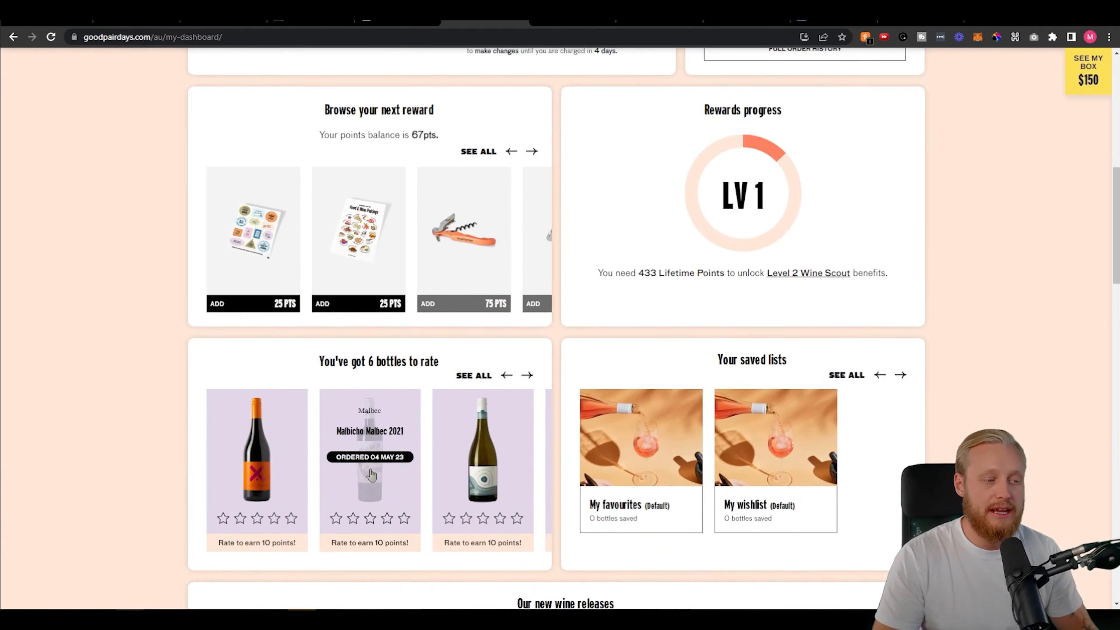
{"action": "scroll", "scroll_direction": "down", "scroll_amount": 3}
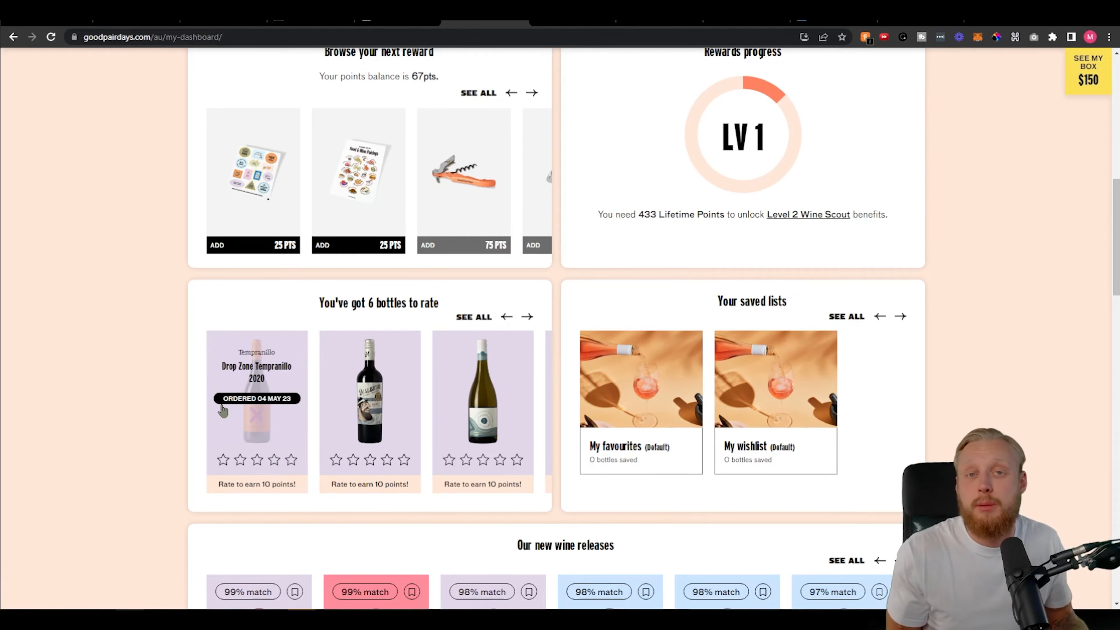
{"action": "scroll", "scroll_direction": "up", "scroll_amount": 3}
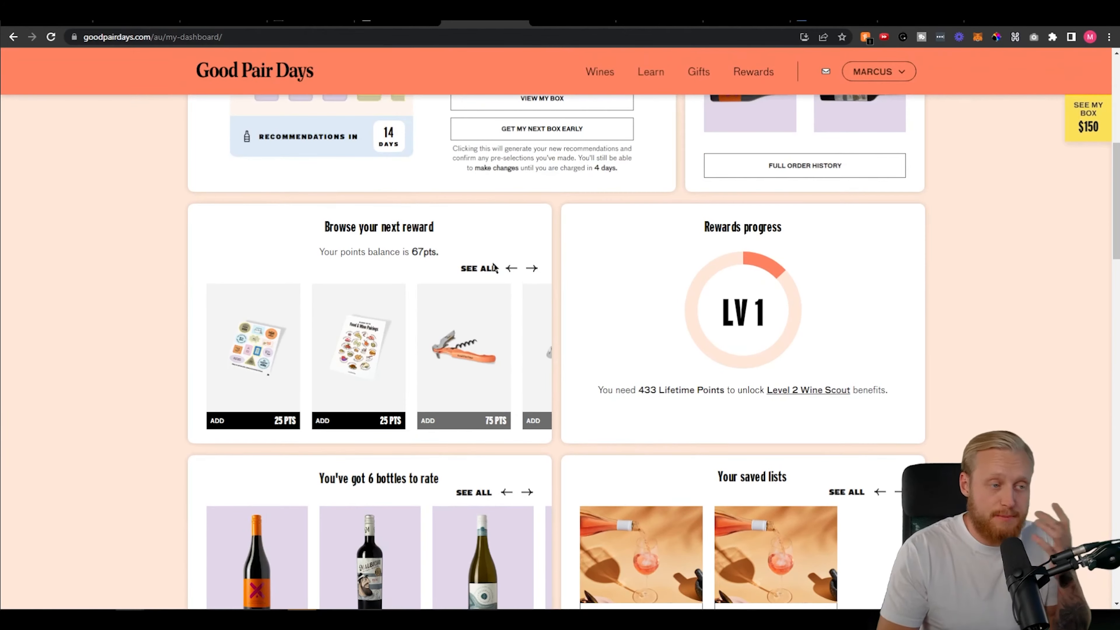
{"action": "scroll", "scroll_direction": "up", "scroll_amount": 3}
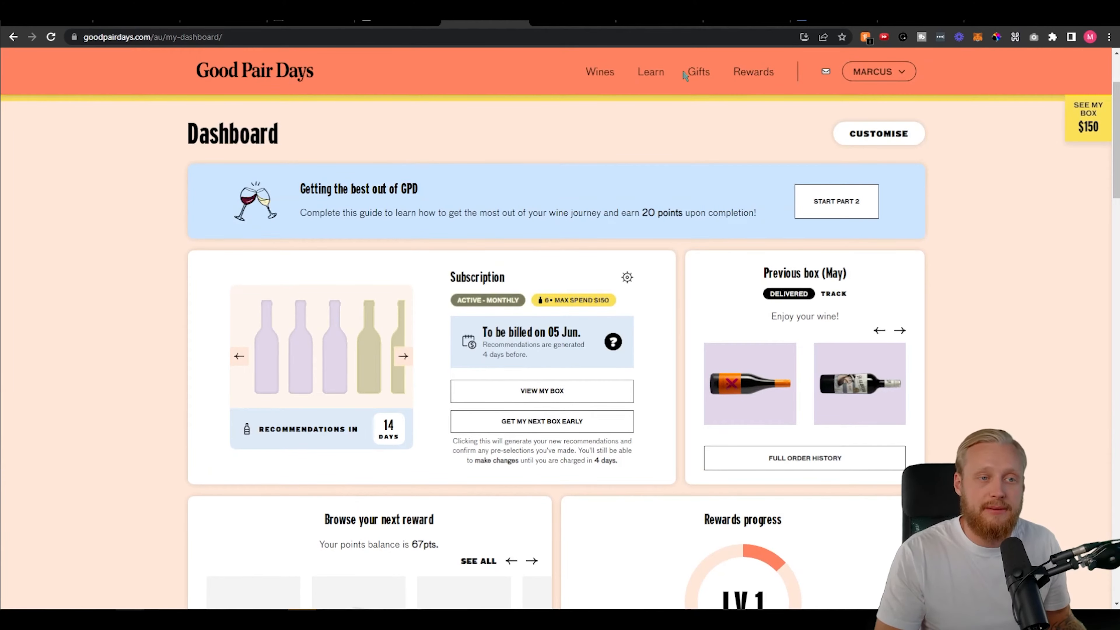
- Go to the Rewards Store and browse the merchandise from sticker sheet to hoodies
{"action": "left_click", "coordinate": [753, 71]}
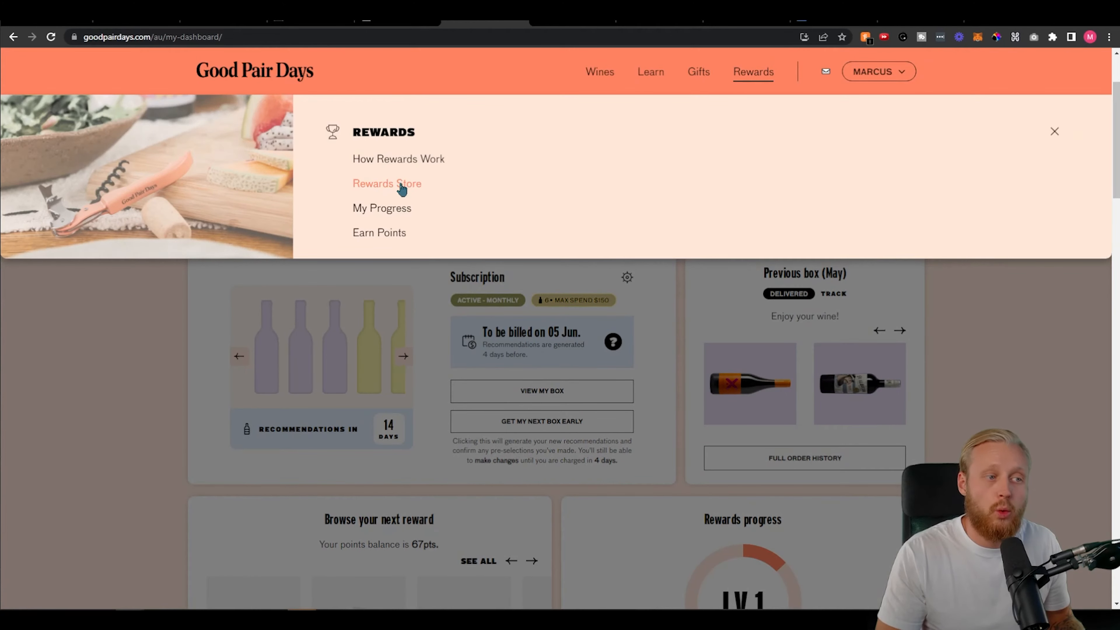
{"action": "left_click", "coordinate": [386, 184]}
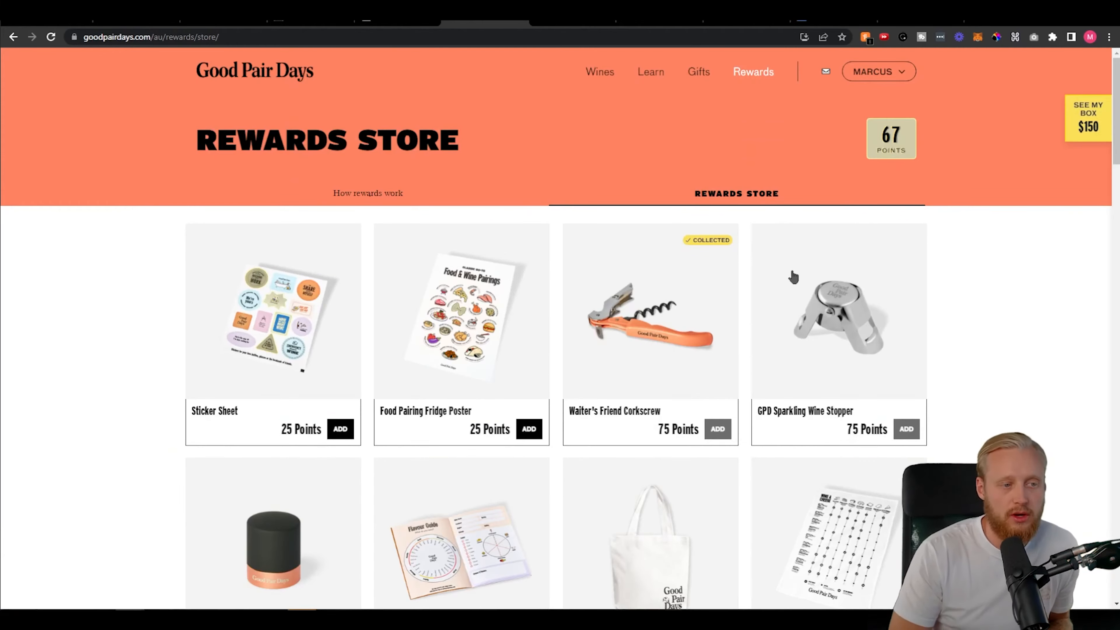
{"action": "scroll", "scroll_direction": "down", "scroll_amount": 3}
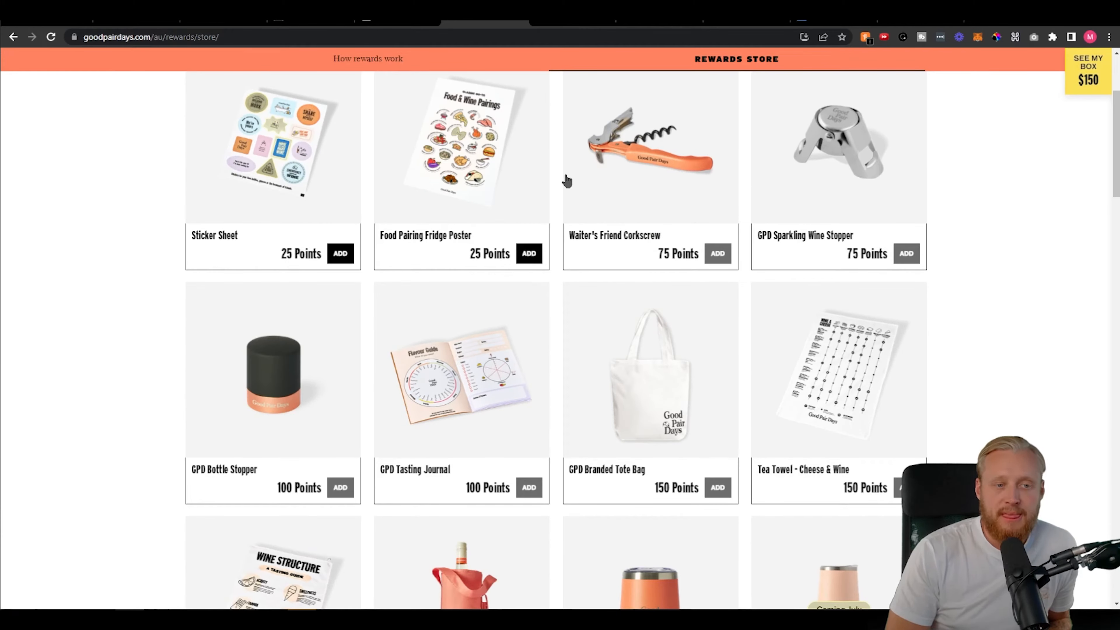
{"action": "mouse_move", "coordinate": [818, 145]}
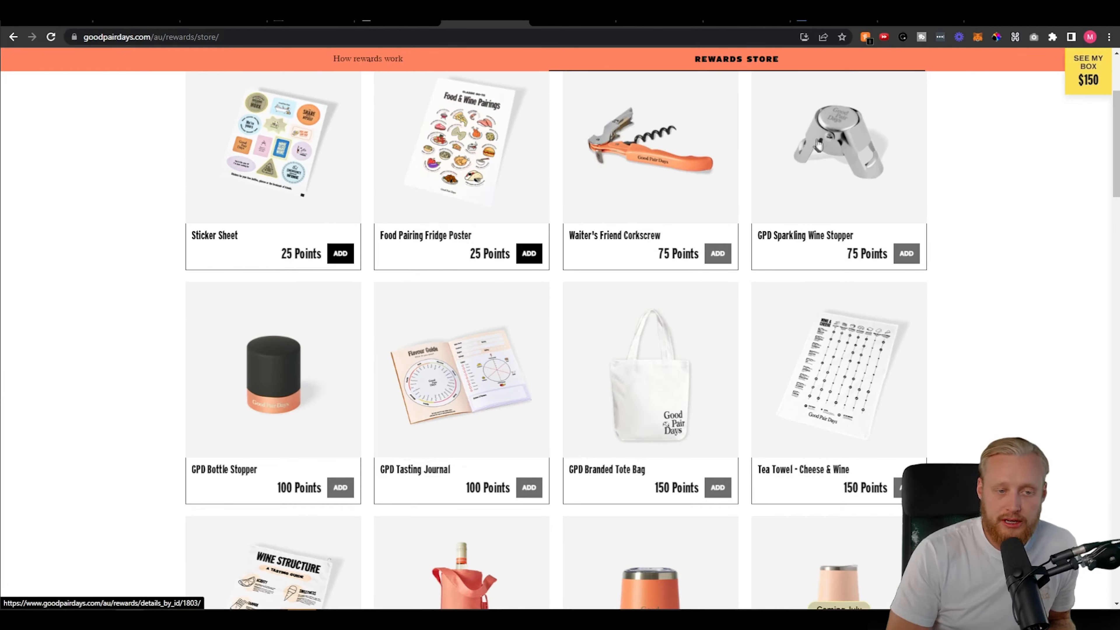
{"action": "scroll", "scroll_direction": "down", "scroll_amount": 3}
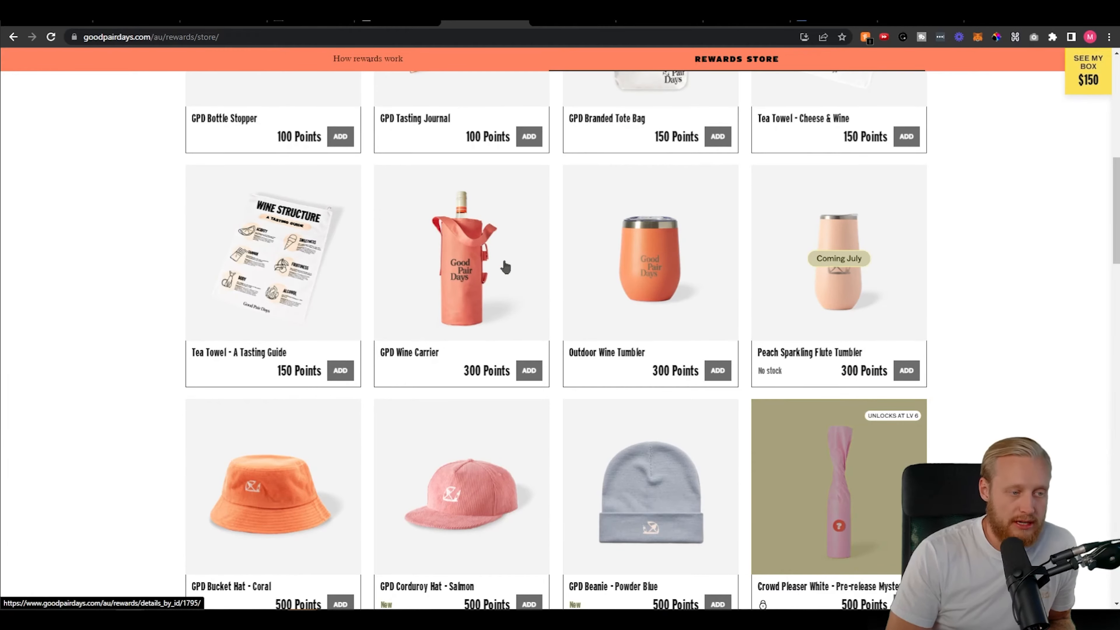
{"action": "scroll", "scroll_direction": "down", "scroll_amount": 3}
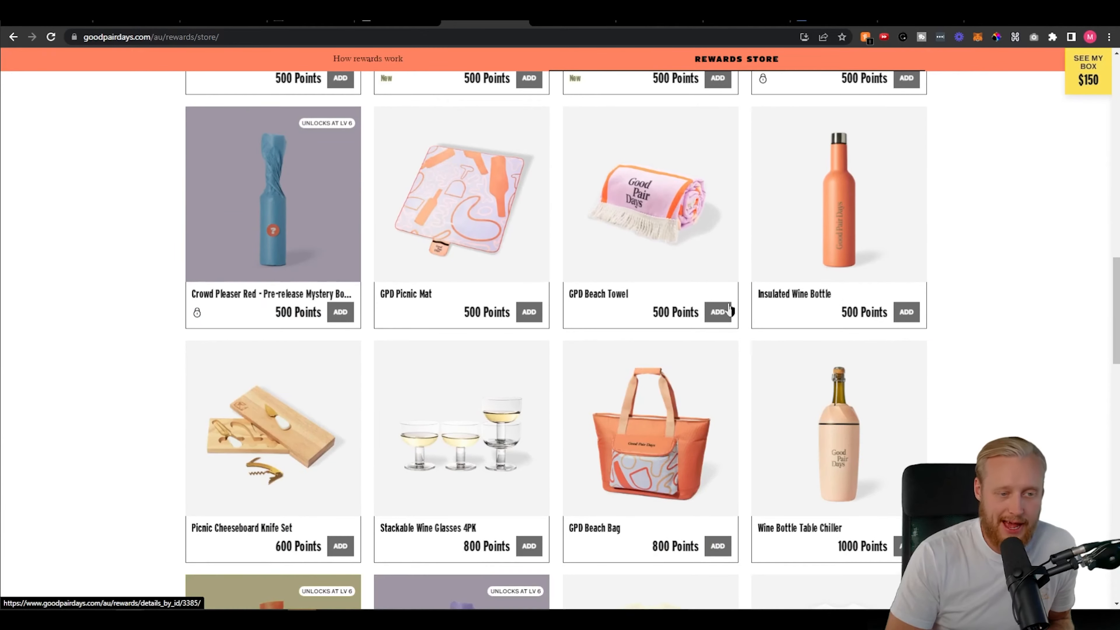
{"action": "scroll", "scroll_direction": "down", "scroll_amount": 3}
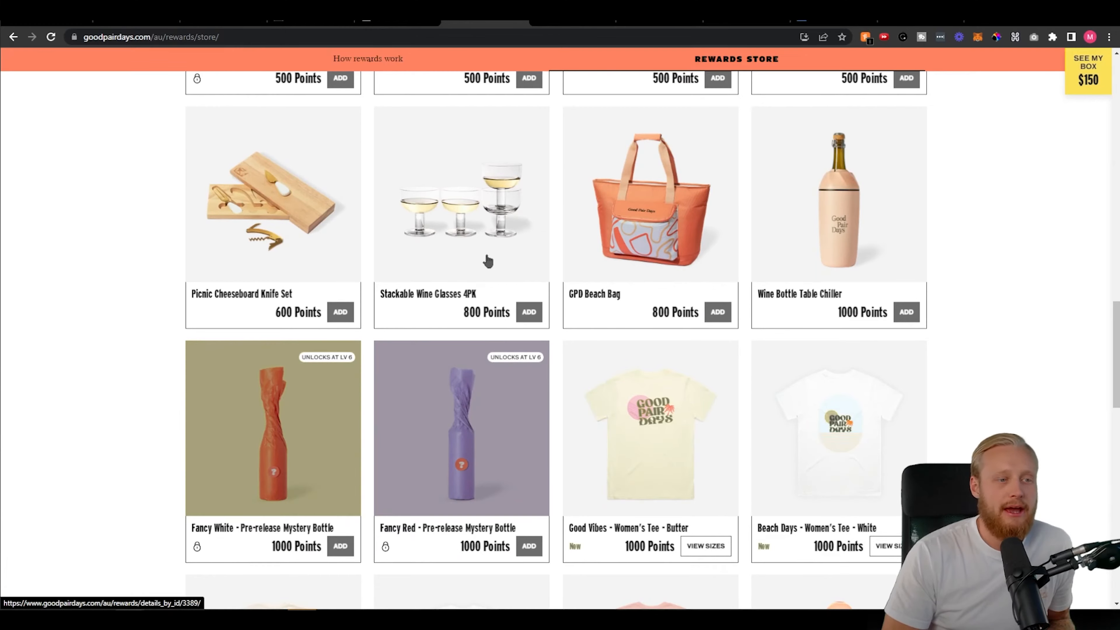
{"action": "mouse_move", "coordinate": [861, 295]}
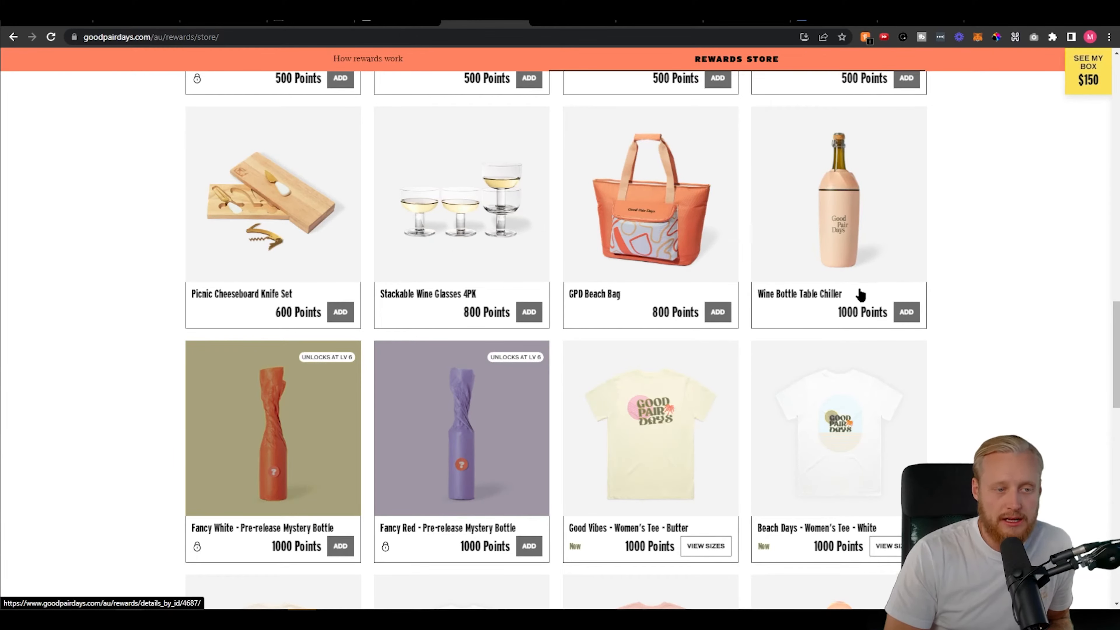
{"action": "scroll", "scroll_direction": "down", "scroll_amount": 3}
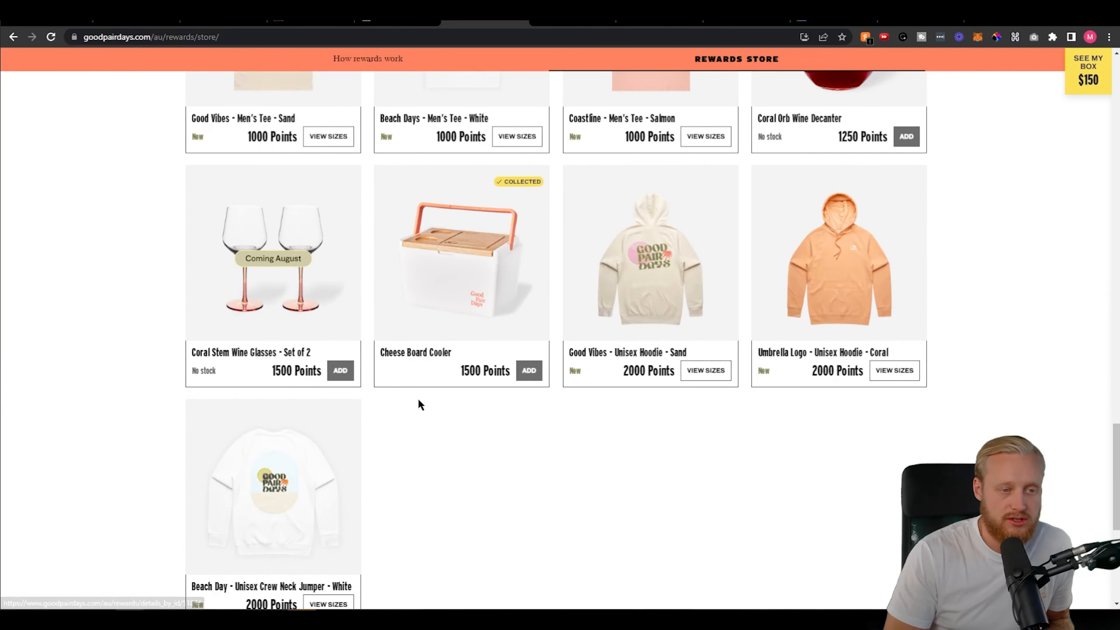
{"action": "mouse_move", "coordinate": [474, 379]}
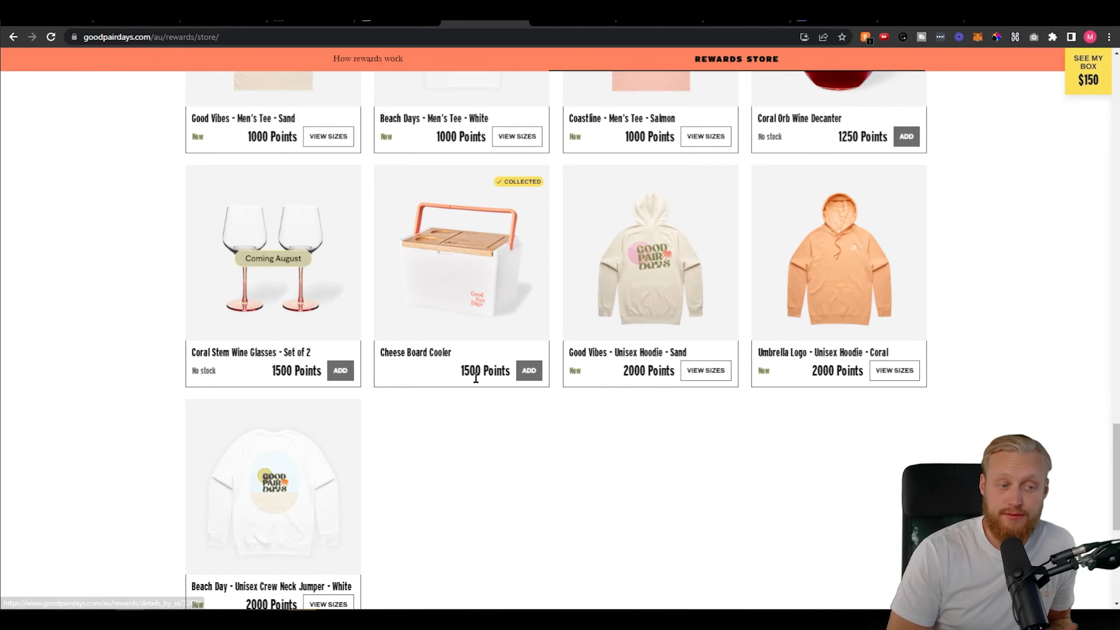
{"action": "scroll", "scroll_direction": "down", "scroll_amount": 3}
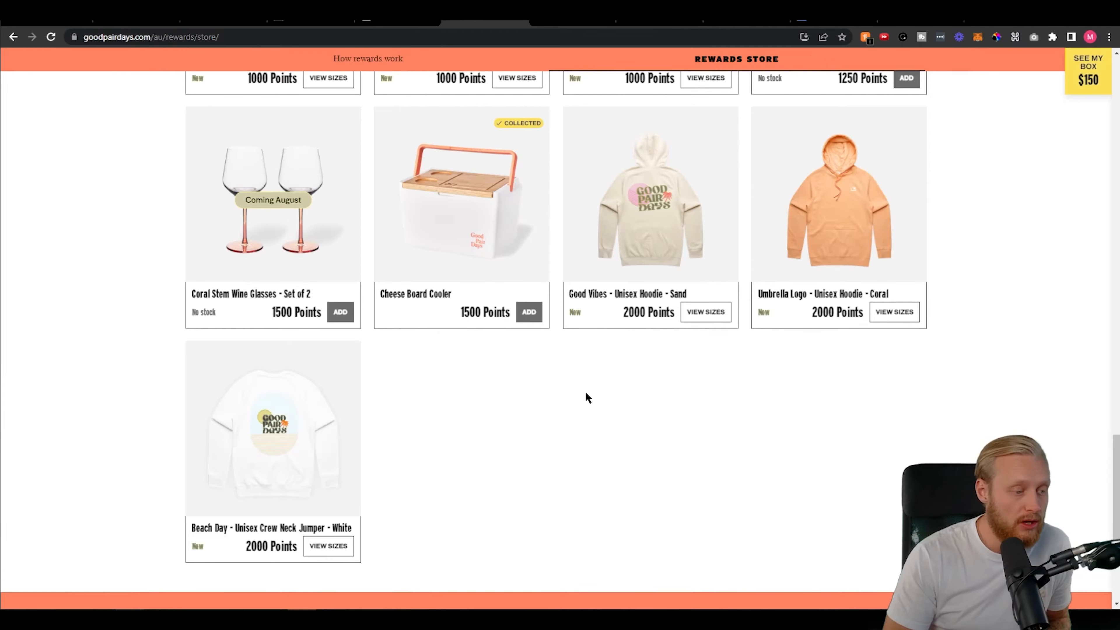
{"action": "scroll", "scroll_direction": "up", "scroll_amount": 3}
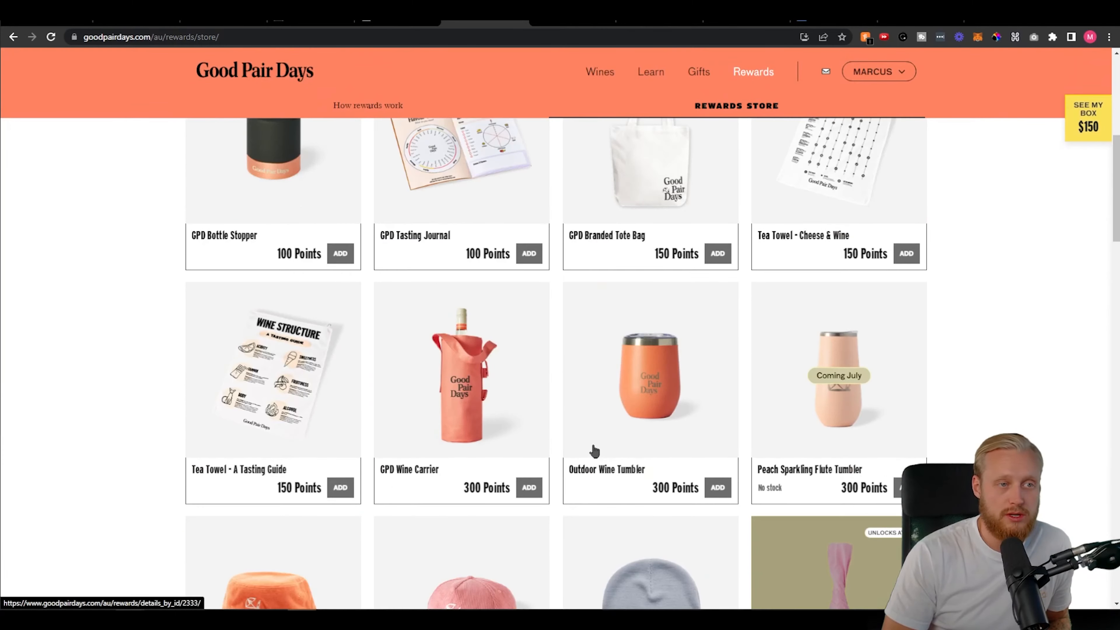
{"action": "scroll", "scroll_direction": "up", "scroll_amount": 3}
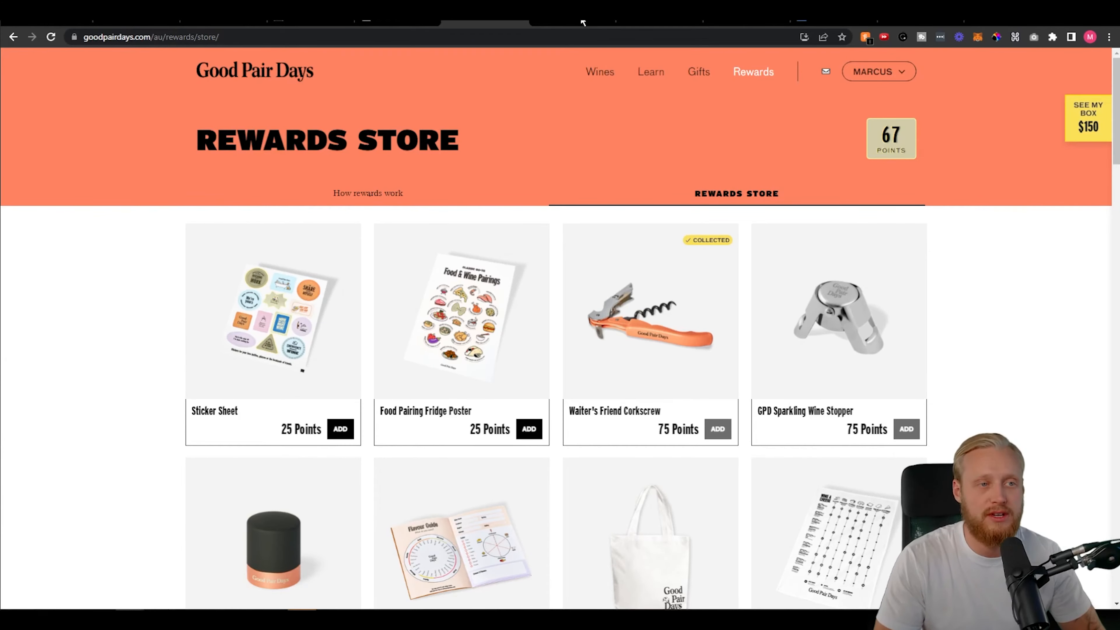
- Go to the Wine 101 guides and look through the beginner guide topics
{"action": "left_click", "coordinate": [649, 71]}
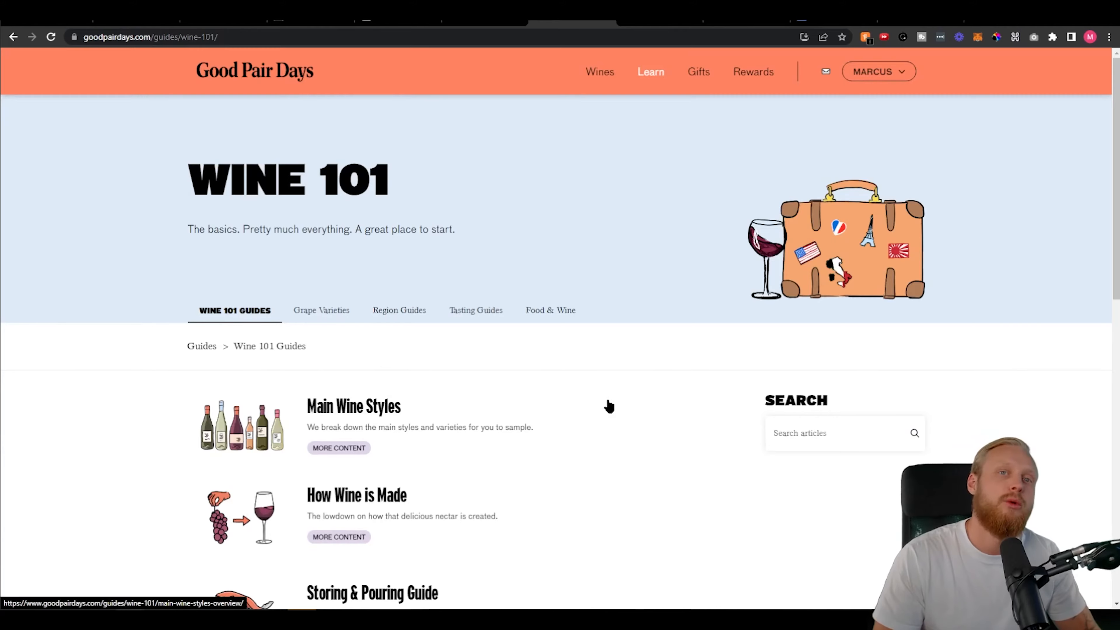
{"action": "scroll", "scroll_direction": "down", "scroll_amount": 3}
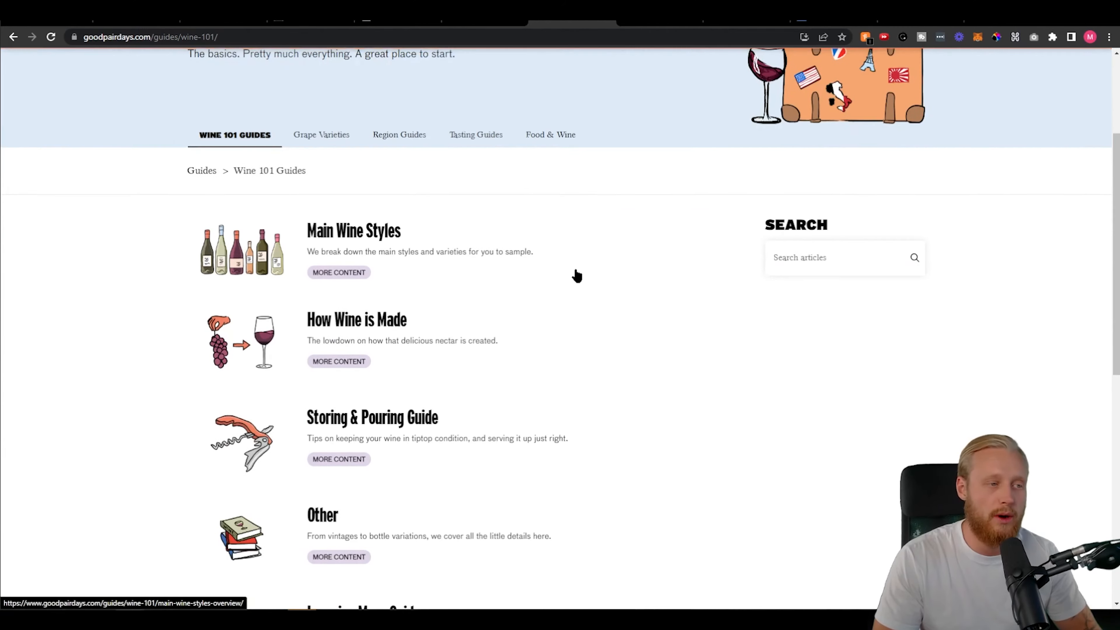
{"action": "scroll", "scroll_direction": "up", "scroll_amount": 3}
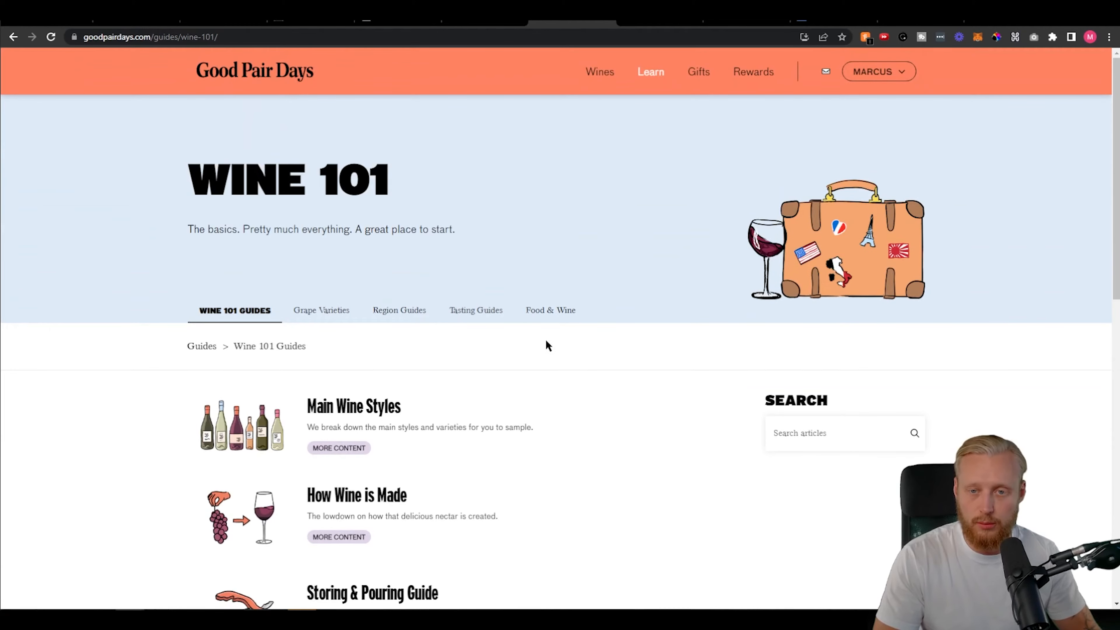
{"action": "scroll", "scroll_direction": "down", "scroll_amount": 3}
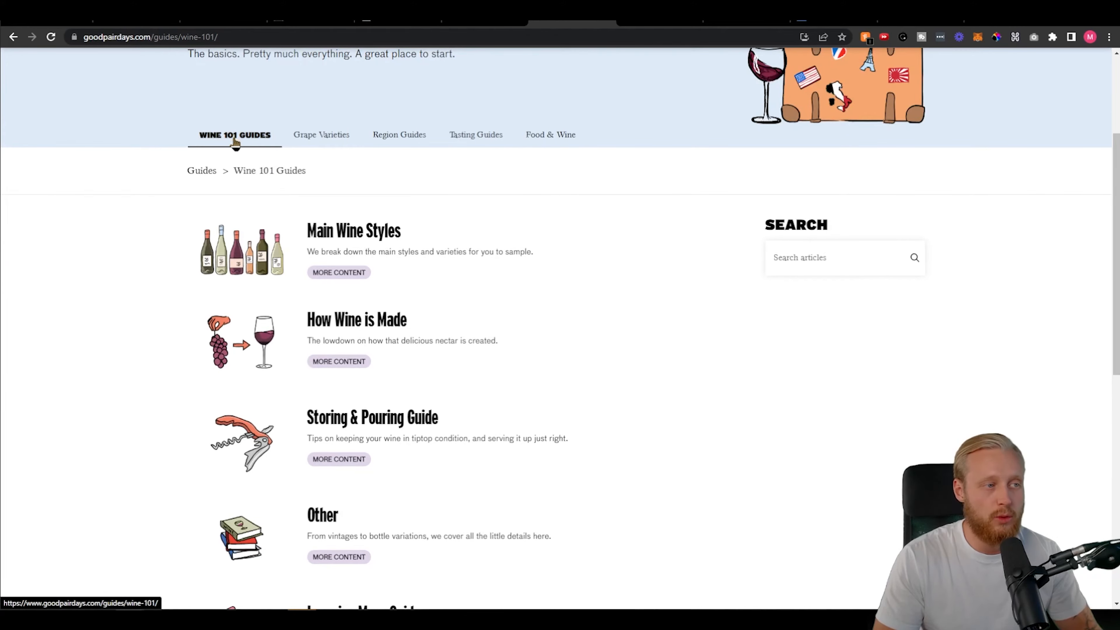
{"action": "scroll", "scroll_direction": "down", "scroll_amount": 3}
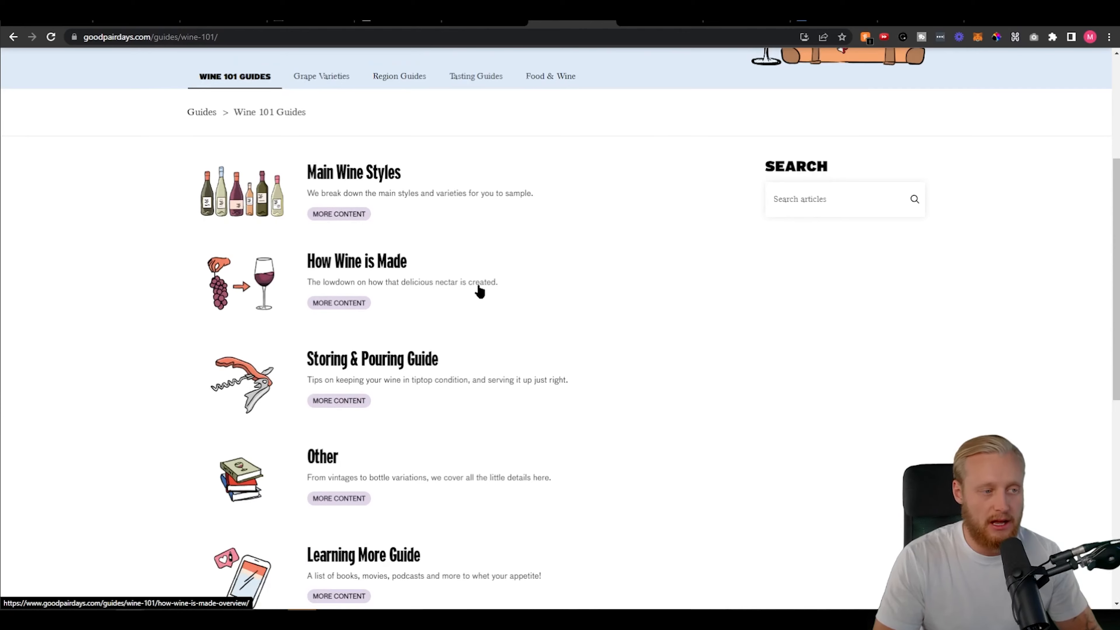
{"action": "scroll", "scroll_direction": "down", "scroll_amount": 3}
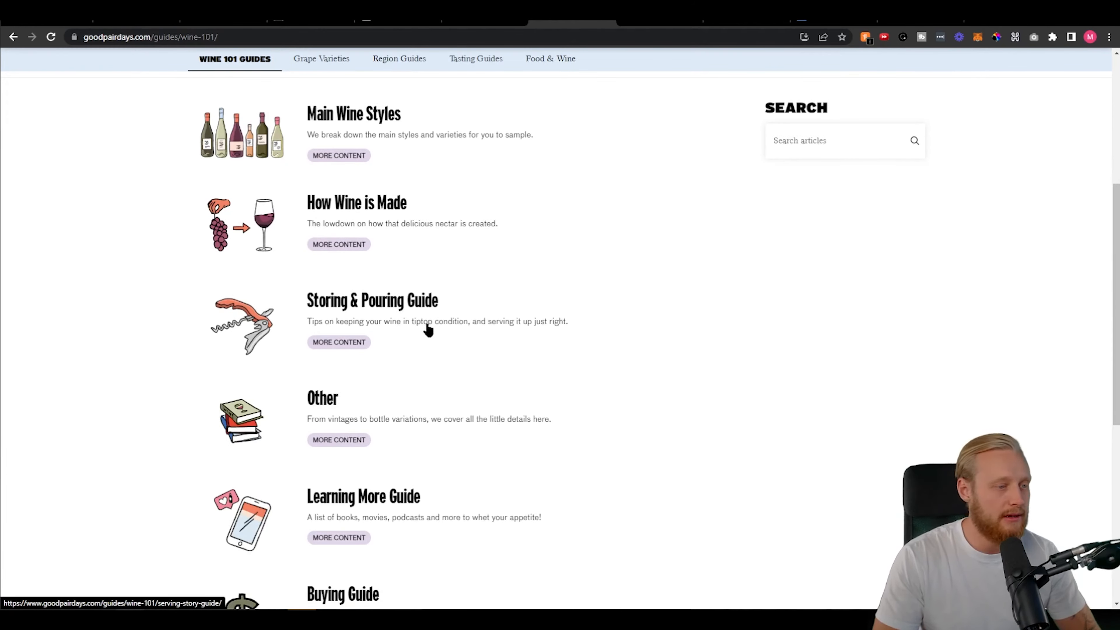
{"action": "mouse_move", "coordinate": [399, 334]}
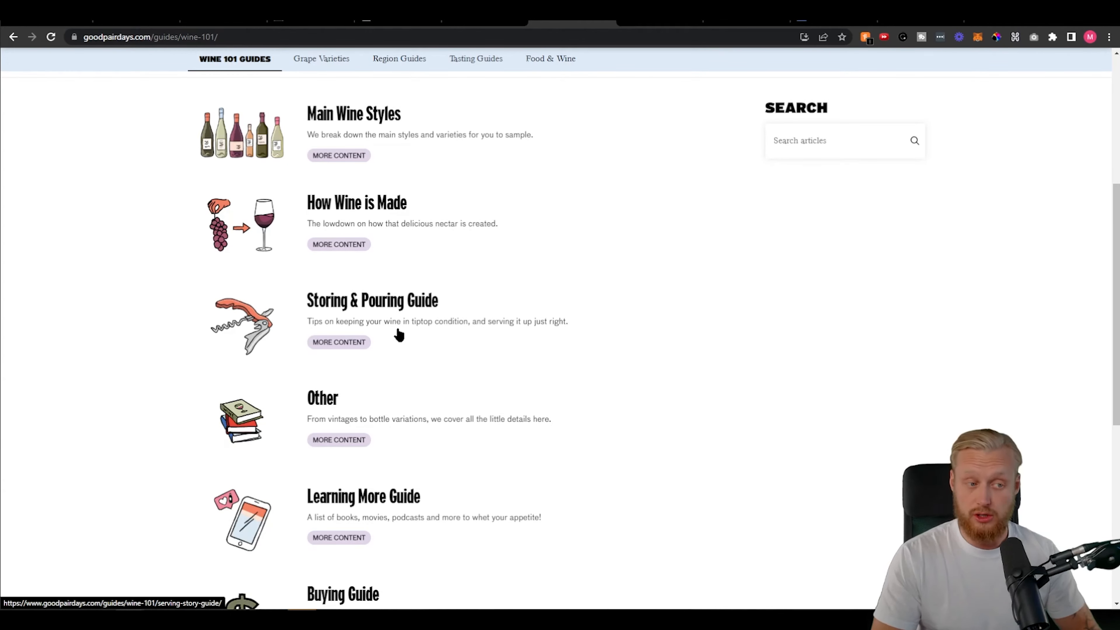
{"action": "mouse_move", "coordinate": [457, 327]}
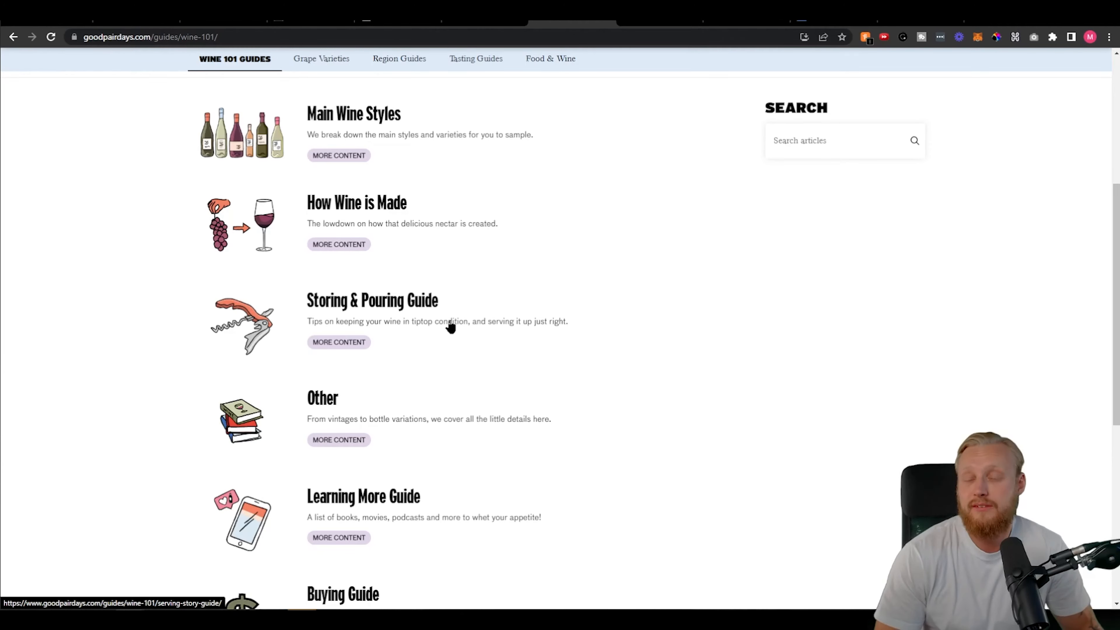
{"action": "scroll", "scroll_direction": "down", "scroll_amount": 3}
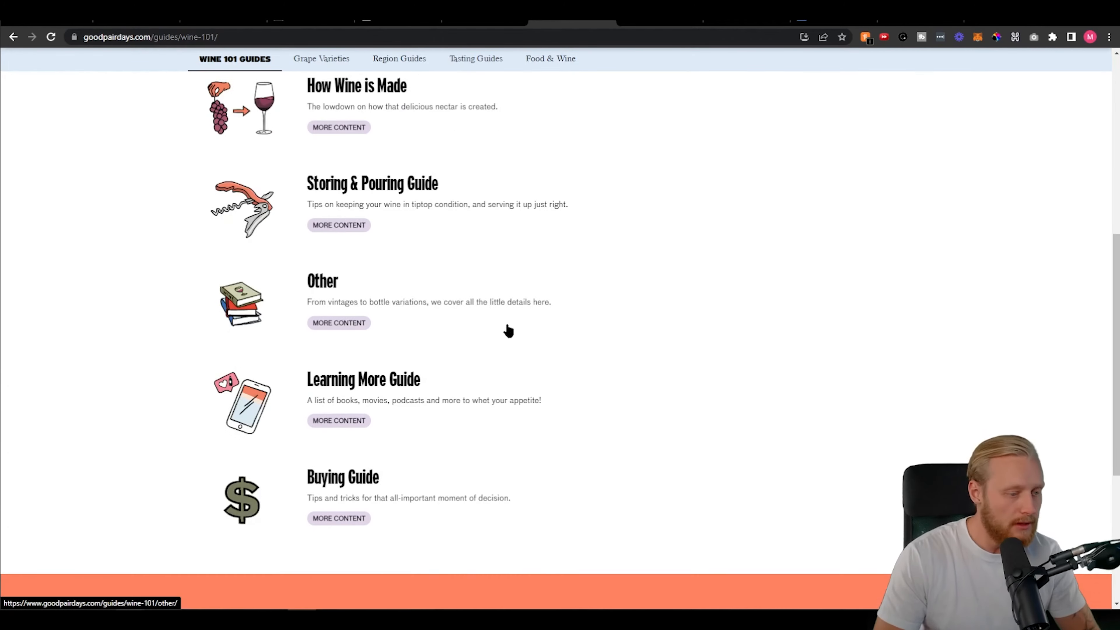
{"action": "scroll", "scroll_direction": "up", "scroll_amount": 3}
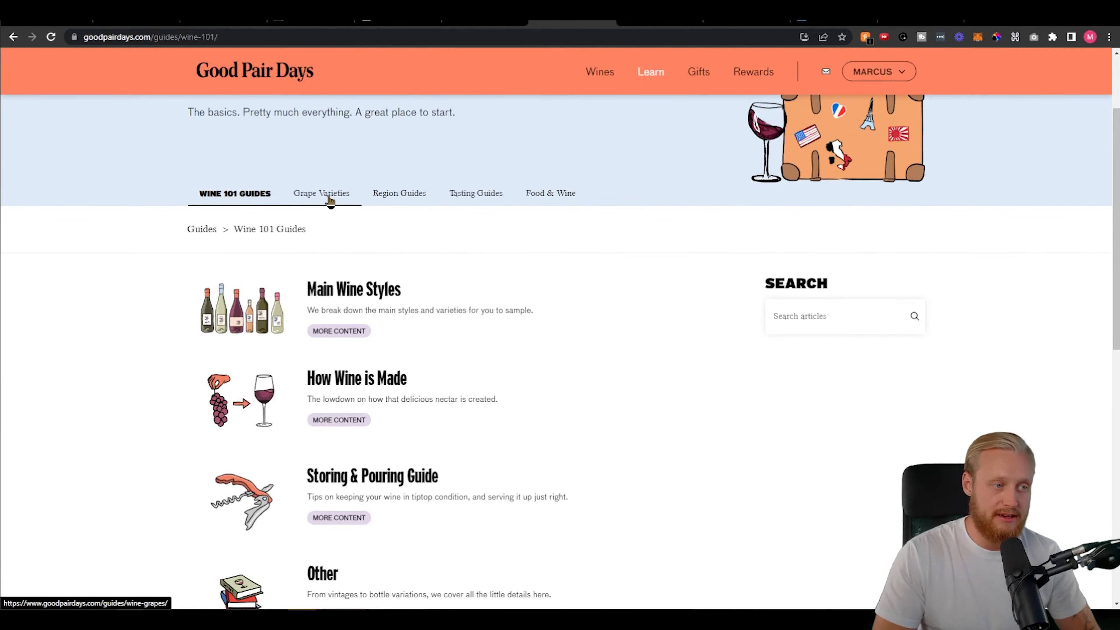
- Flip through Grape Varieties, Region, Tasting and Food & Wine guide categories
{"action": "left_click", "coordinate": [321, 193]}
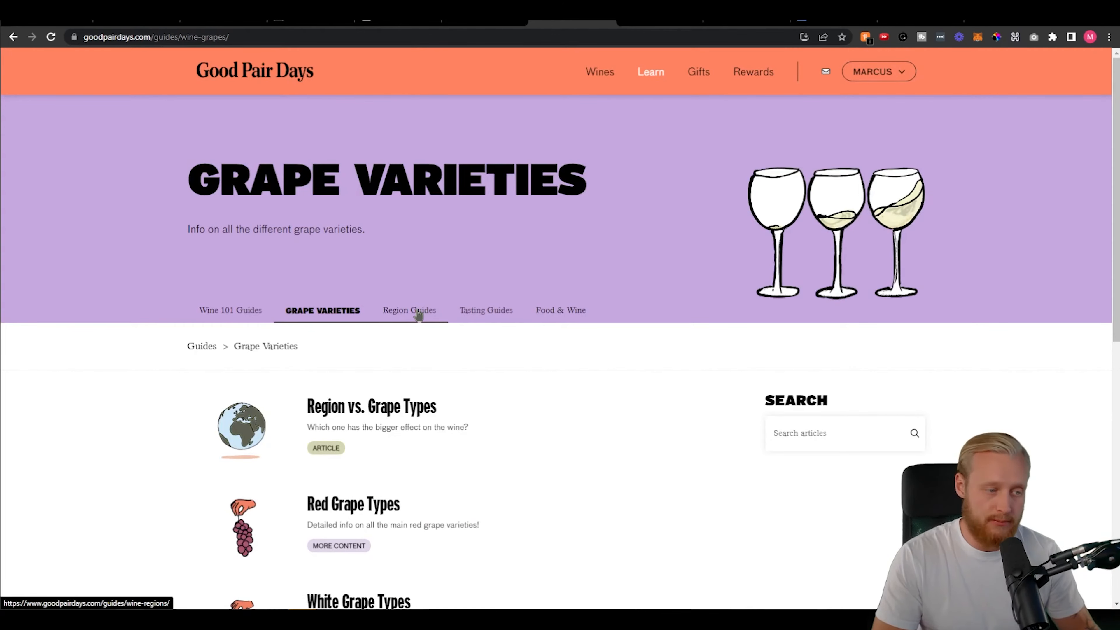
{"action": "left_click", "coordinate": [409, 310]}
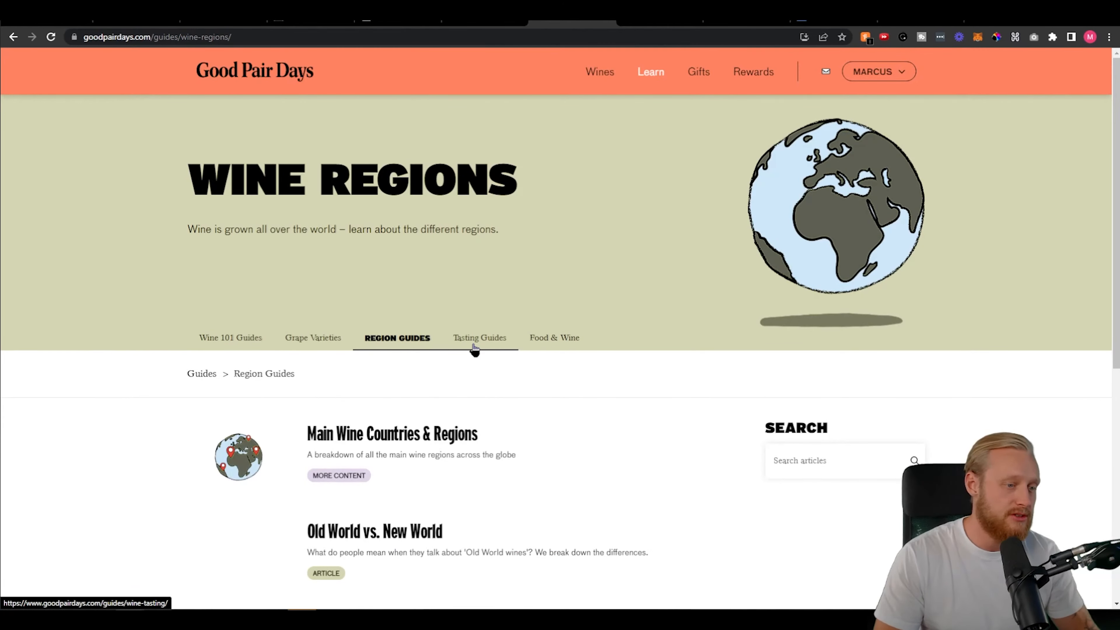
{"action": "left_click", "coordinate": [480, 337]}
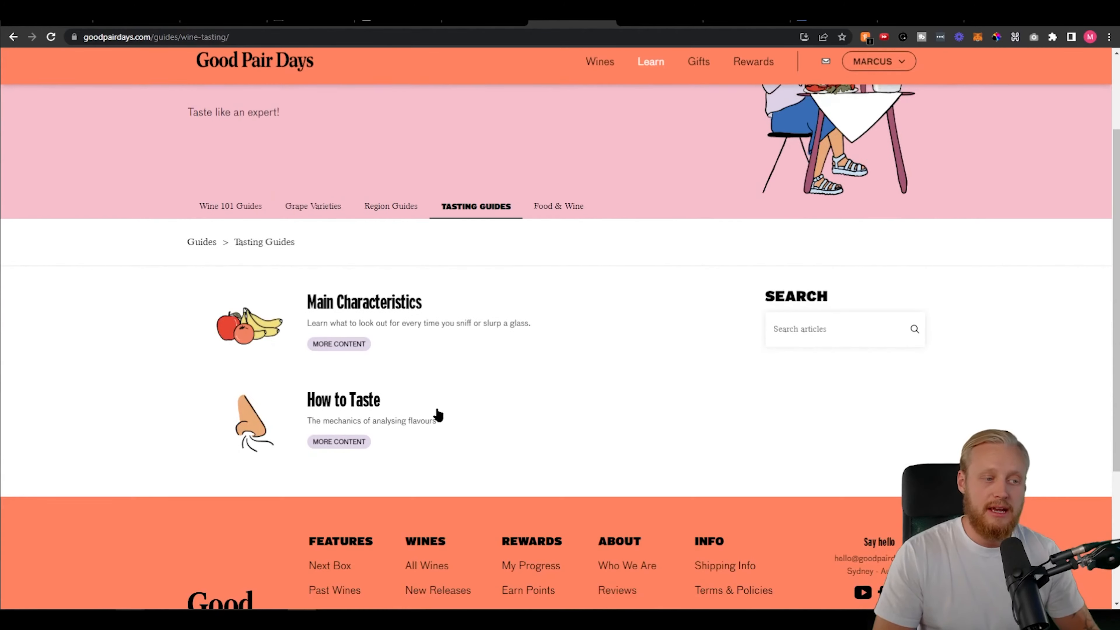
{"action": "left_click", "coordinate": [558, 206]}
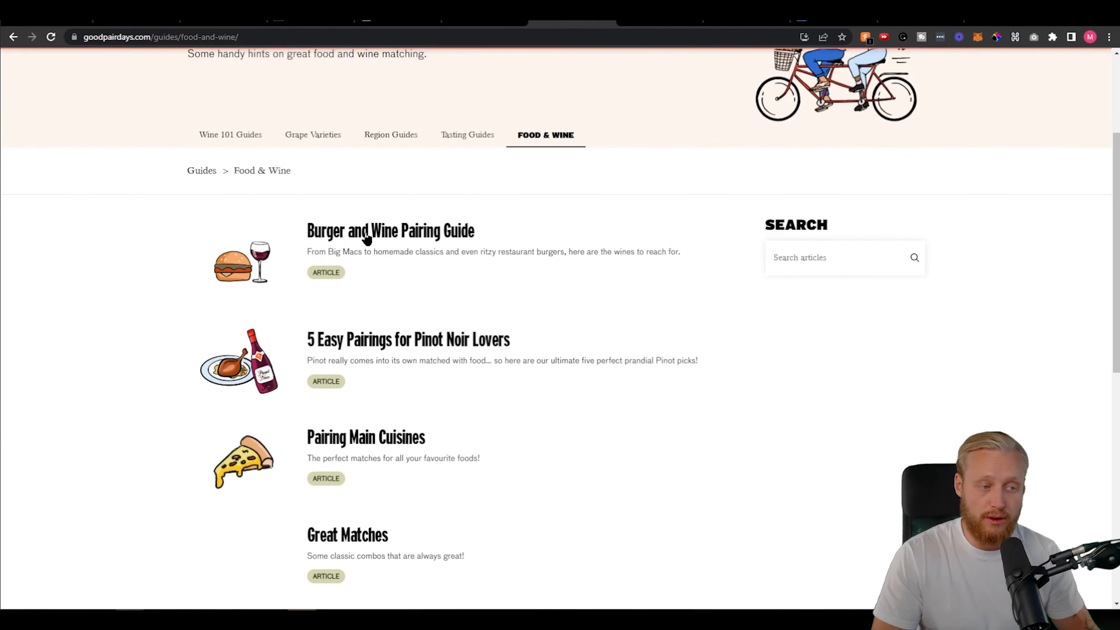
{"action": "mouse_move", "coordinate": [761, 289]}
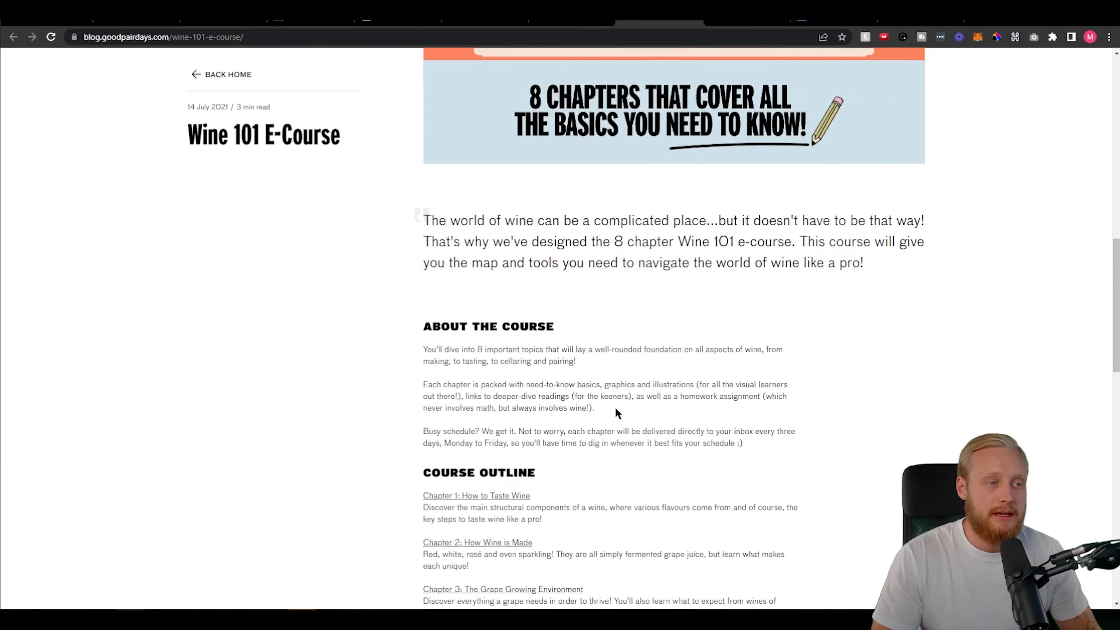
- Scroll through the Wine 101 E-Course post: About the Course, eight-chapter Course Outline and Earn Points & Badges
{"action": "scroll", "scroll_direction": "up", "scroll_amount": 3}
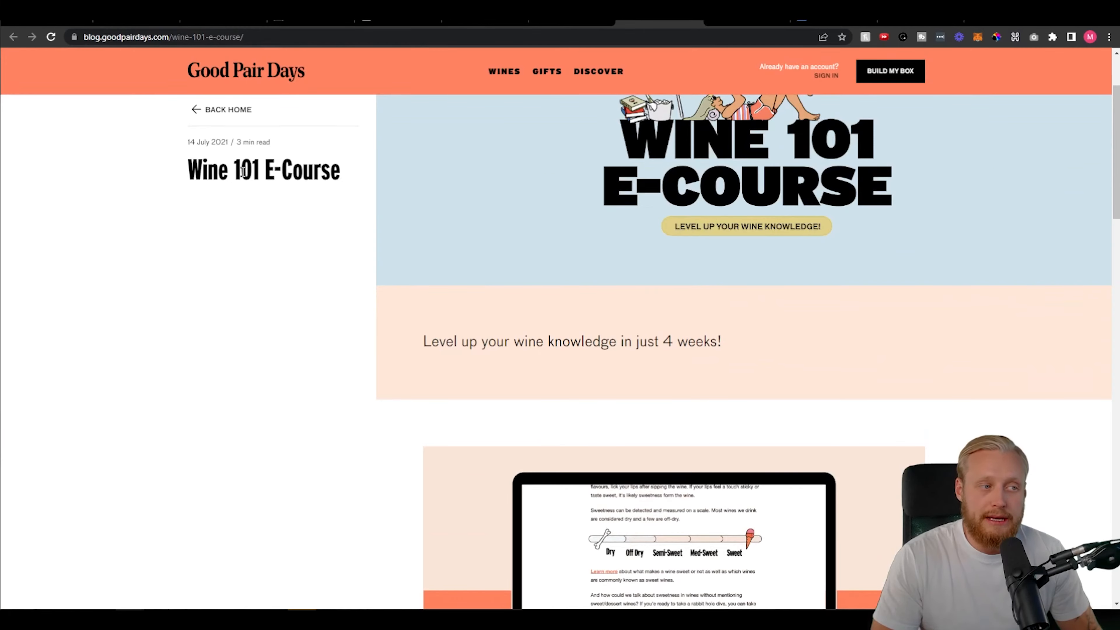
{"action": "scroll", "scroll_direction": "down", "scroll_amount": 3}
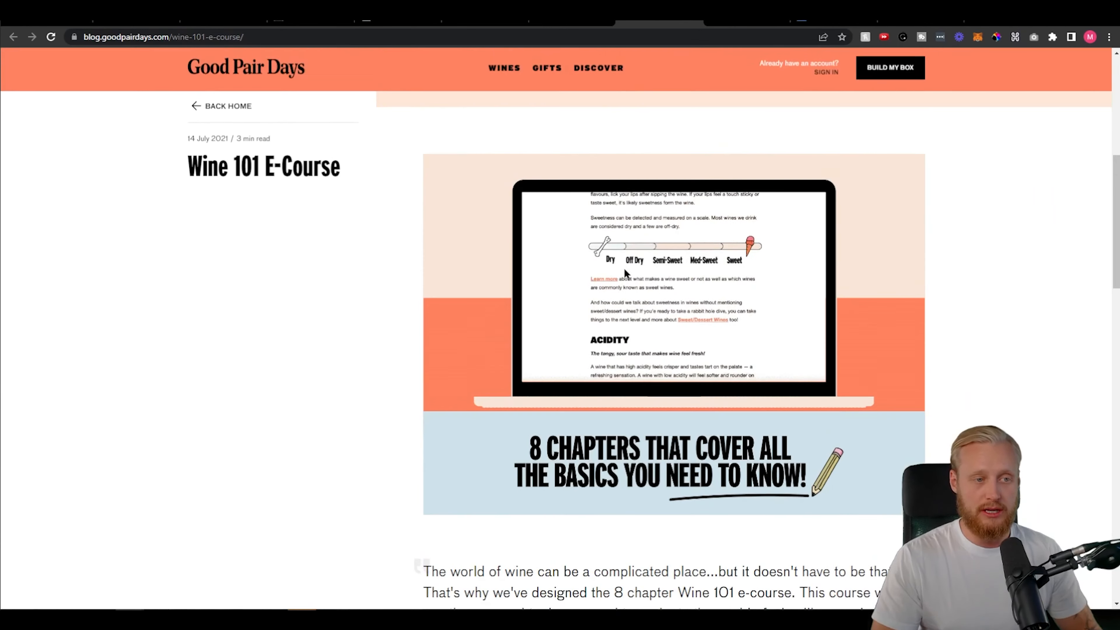
{"action": "scroll", "scroll_direction": "up", "scroll_amount": 3}
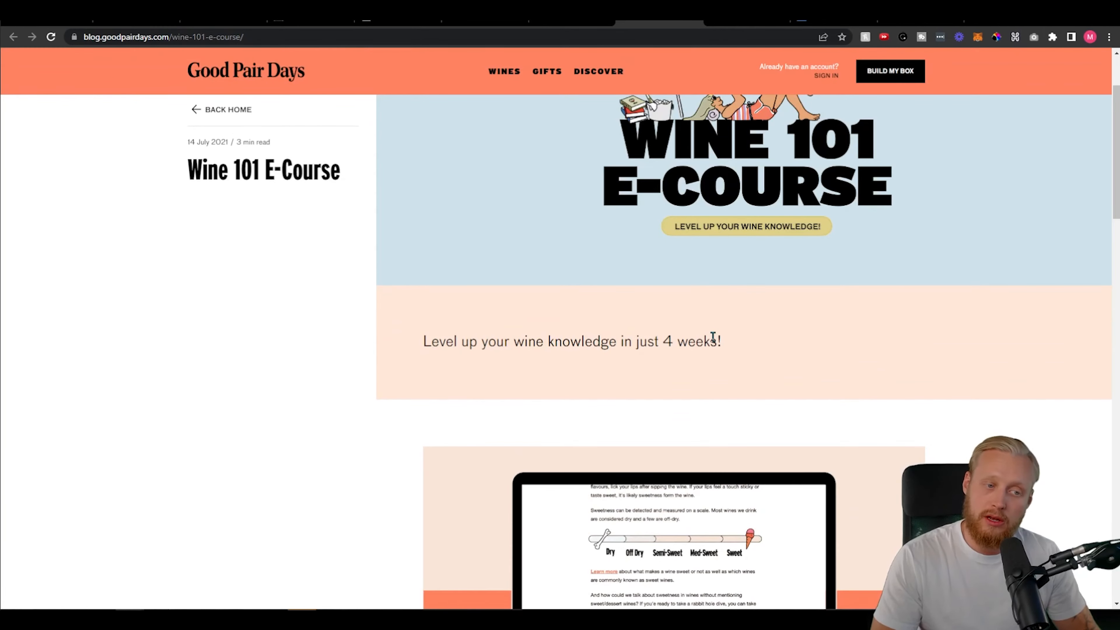
{"action": "scroll", "scroll_direction": "down", "scroll_amount": 3}
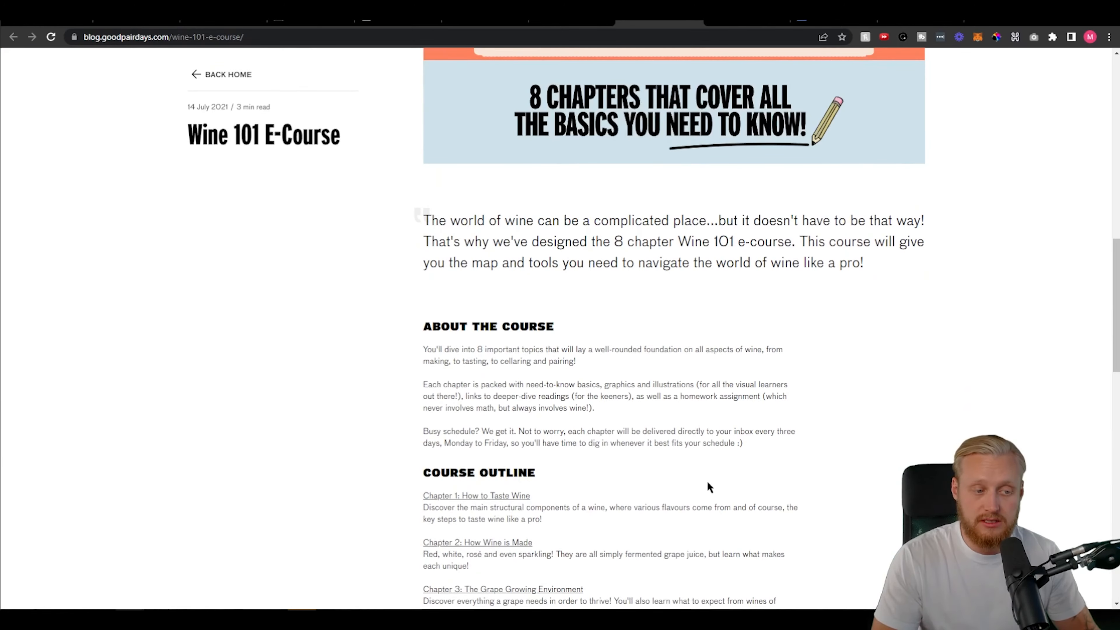
{"action": "scroll", "scroll_direction": "down", "scroll_amount": 3}
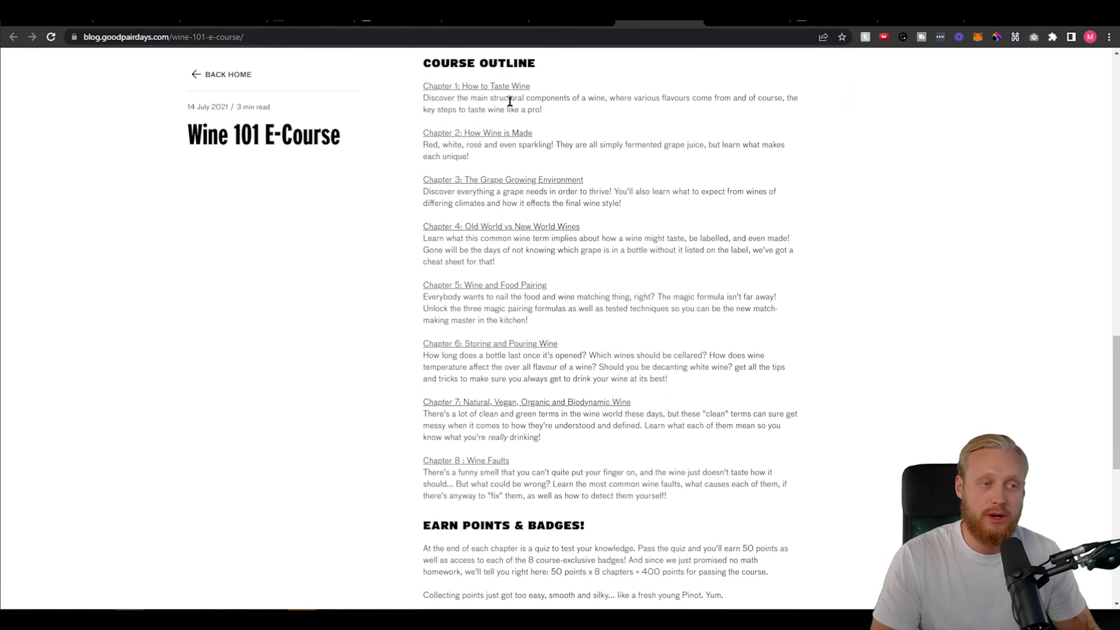
{"action": "mouse_move", "coordinate": [639, 143]}
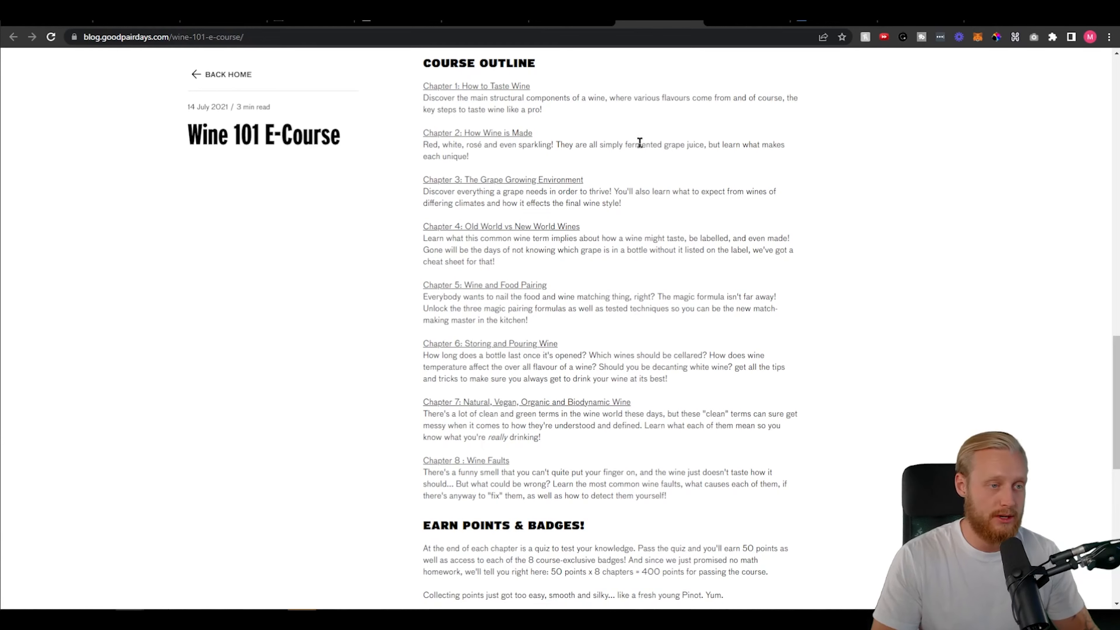
{"action": "mouse_move", "coordinate": [637, 388]}
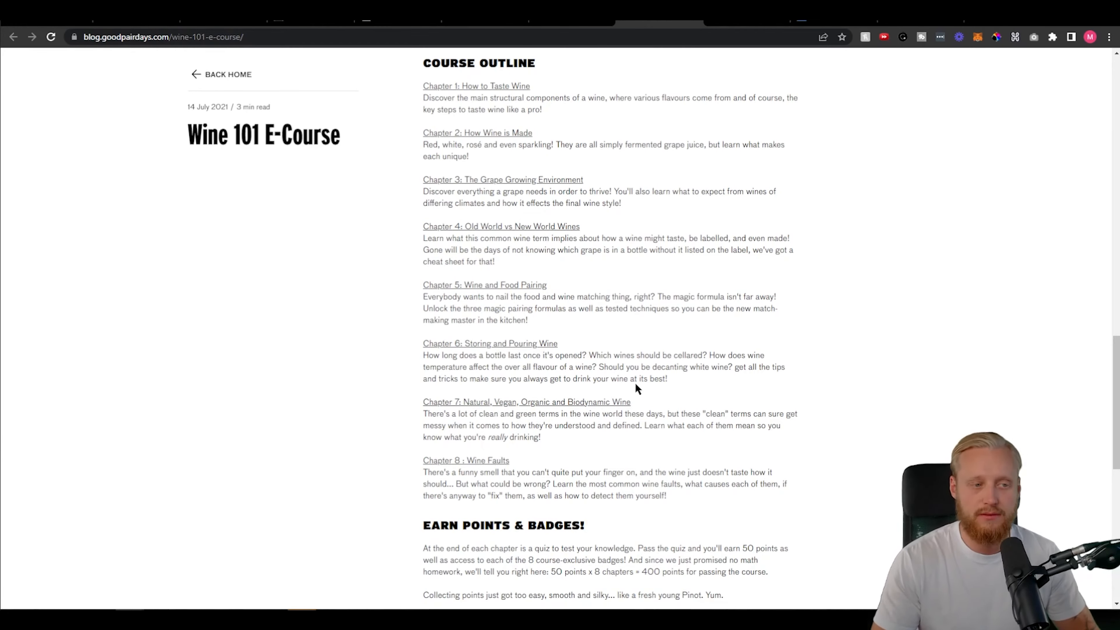
{"action": "mouse_move", "coordinate": [731, 232]}
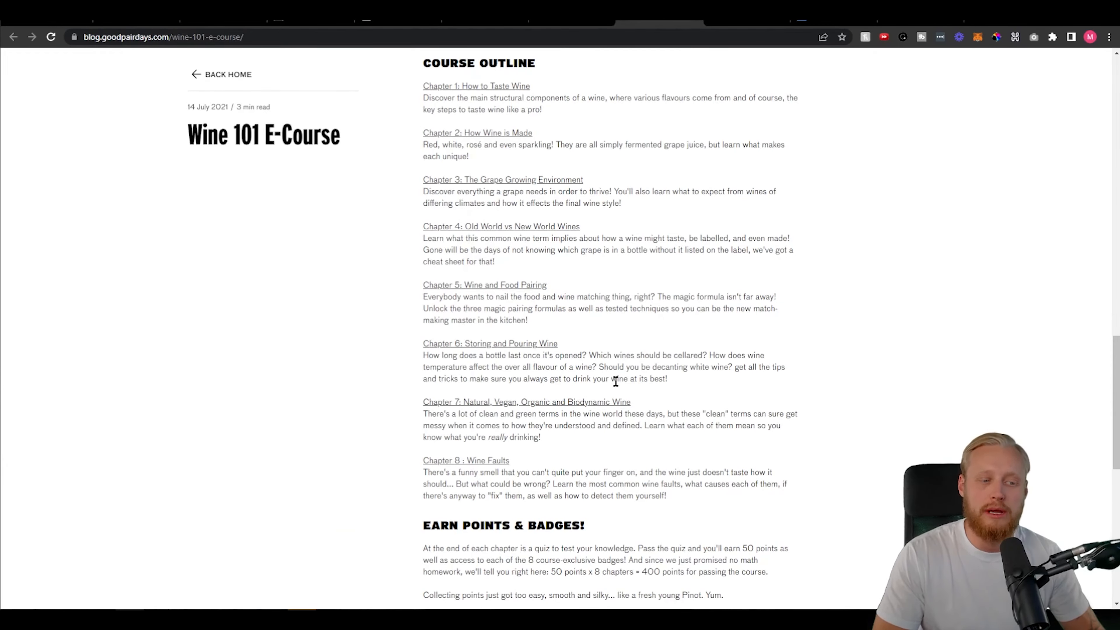
{"action": "scroll", "scroll_direction": "down", "scroll_amount": 3}
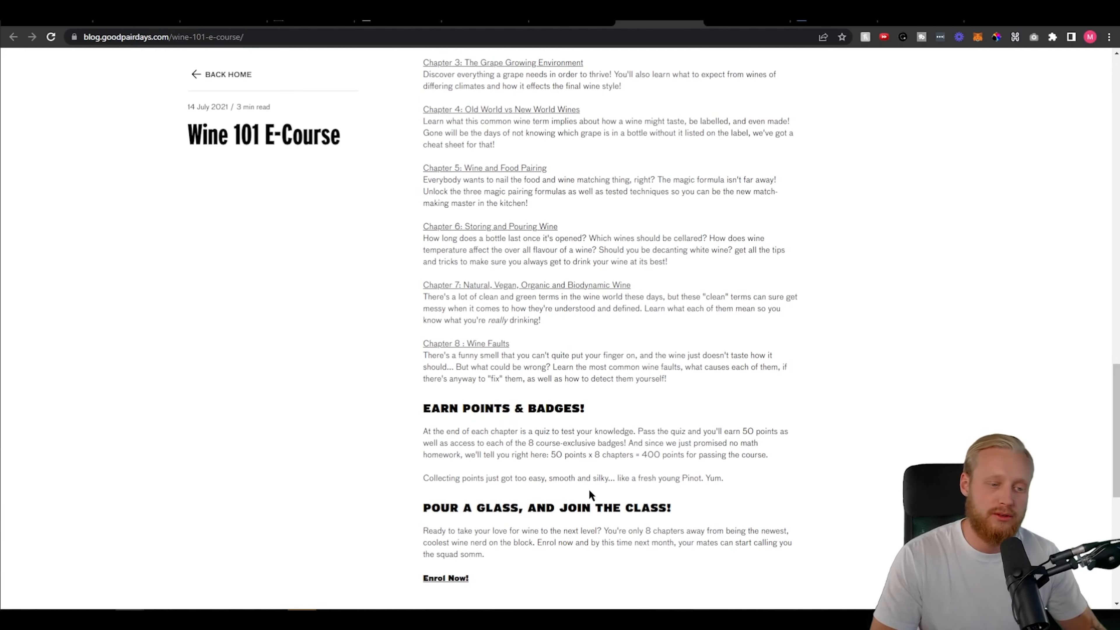
{"action": "mouse_move", "coordinate": [847, 335]}
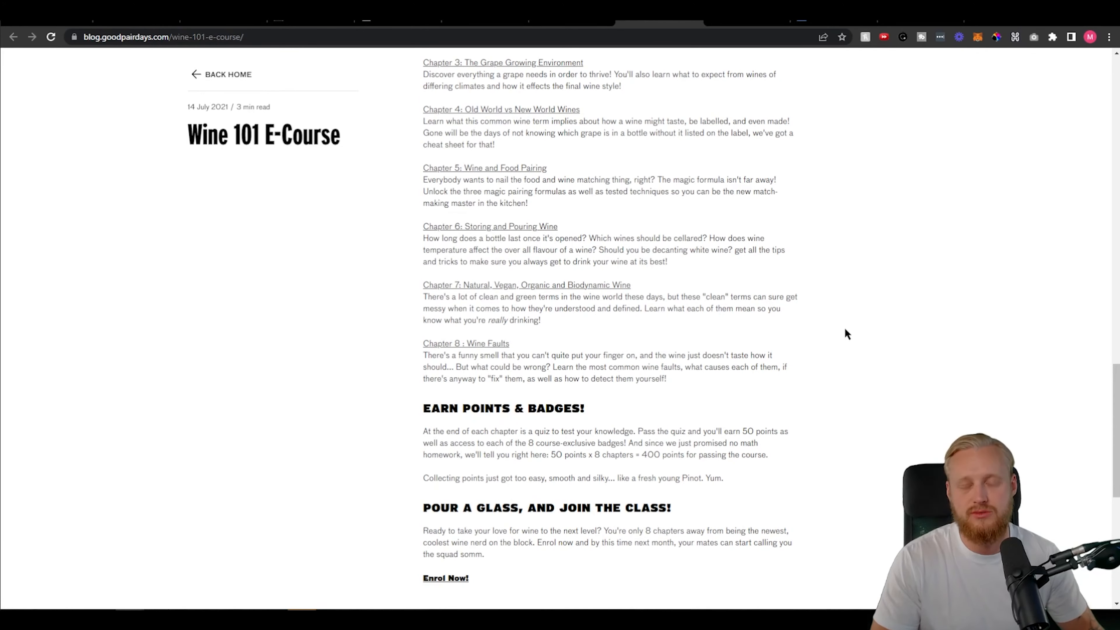
{"action": "mouse_move", "coordinate": [789, 264]}
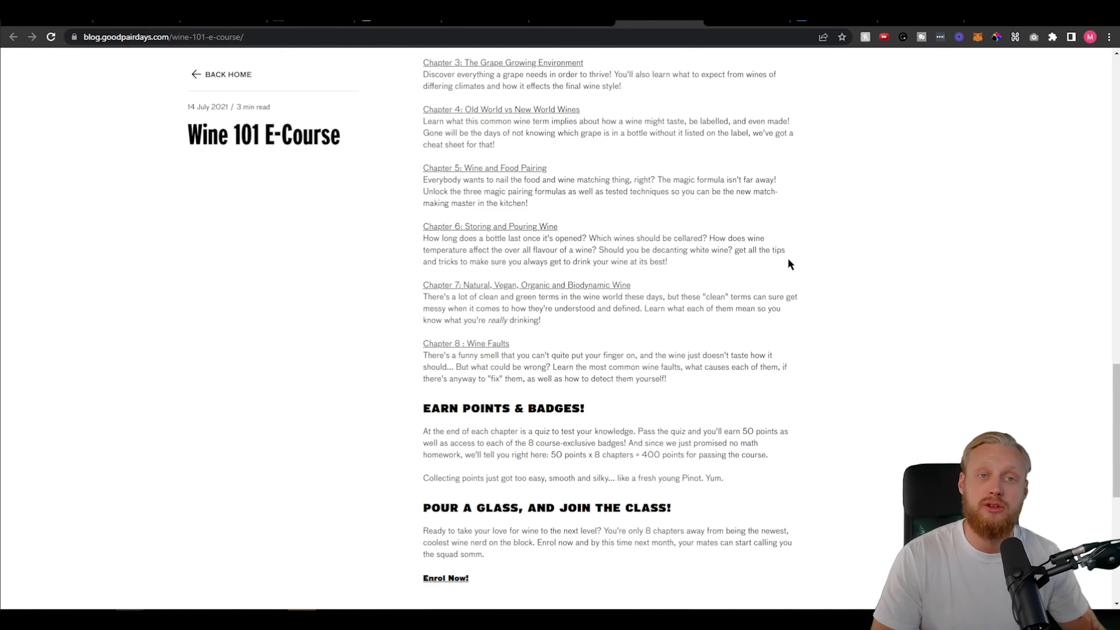
{"action": "scroll", "scroll_direction": "up", "scroll_amount": 3}
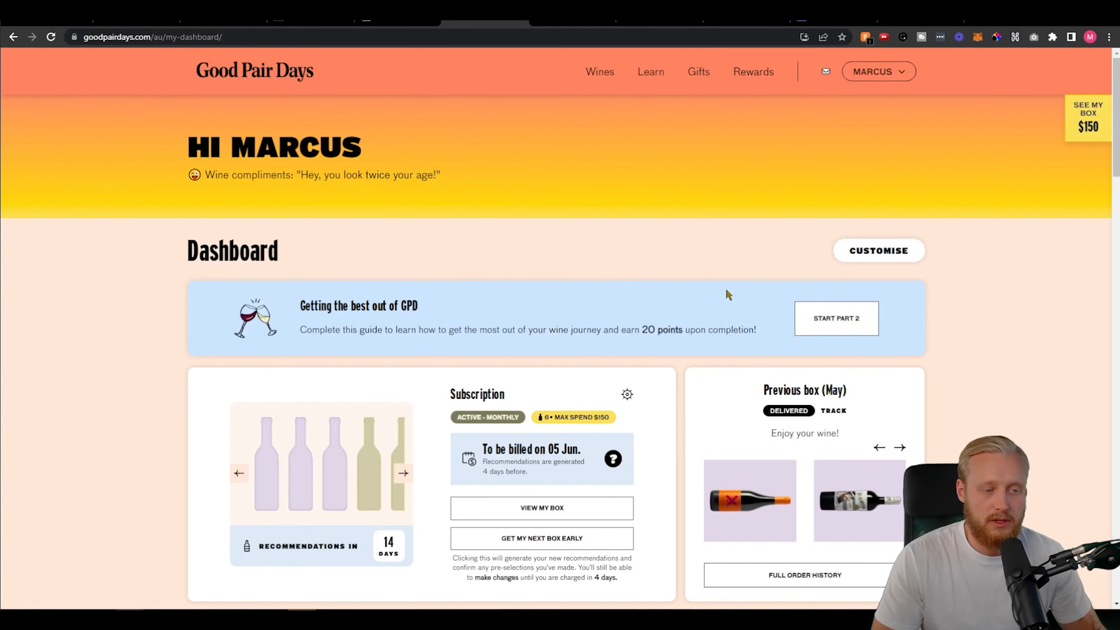
- Scroll the dashboard past the Subscription card (billing 05 Jun), previous May box and Rewards progress, then back up
{"action": "scroll", "scroll_direction": "down", "scroll_amount": 3}
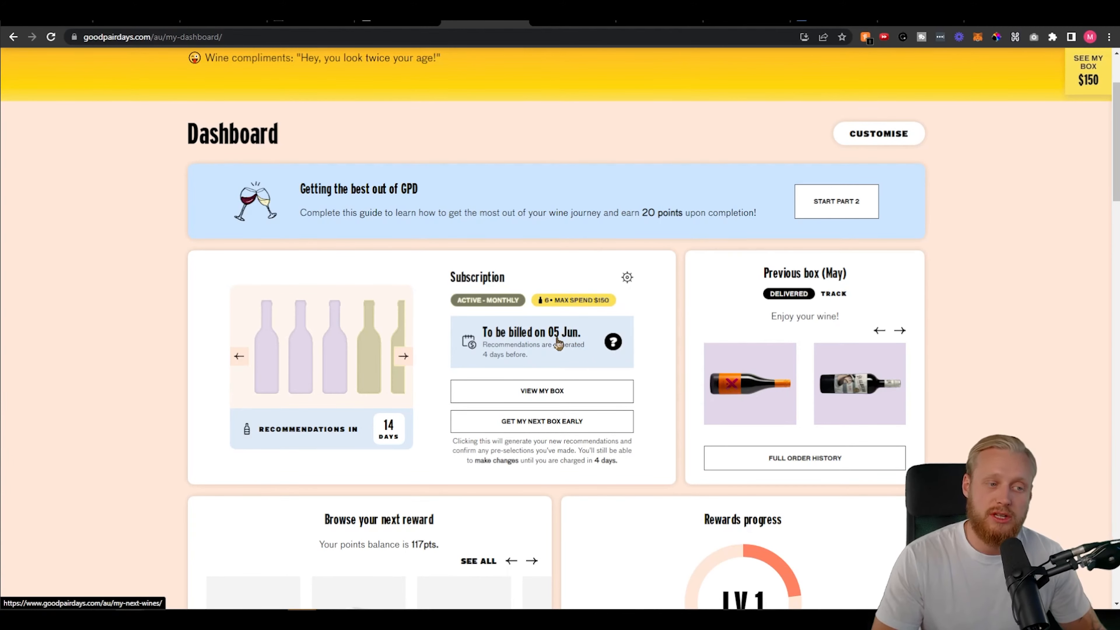
{"action": "mouse_move", "coordinate": [554, 372]}
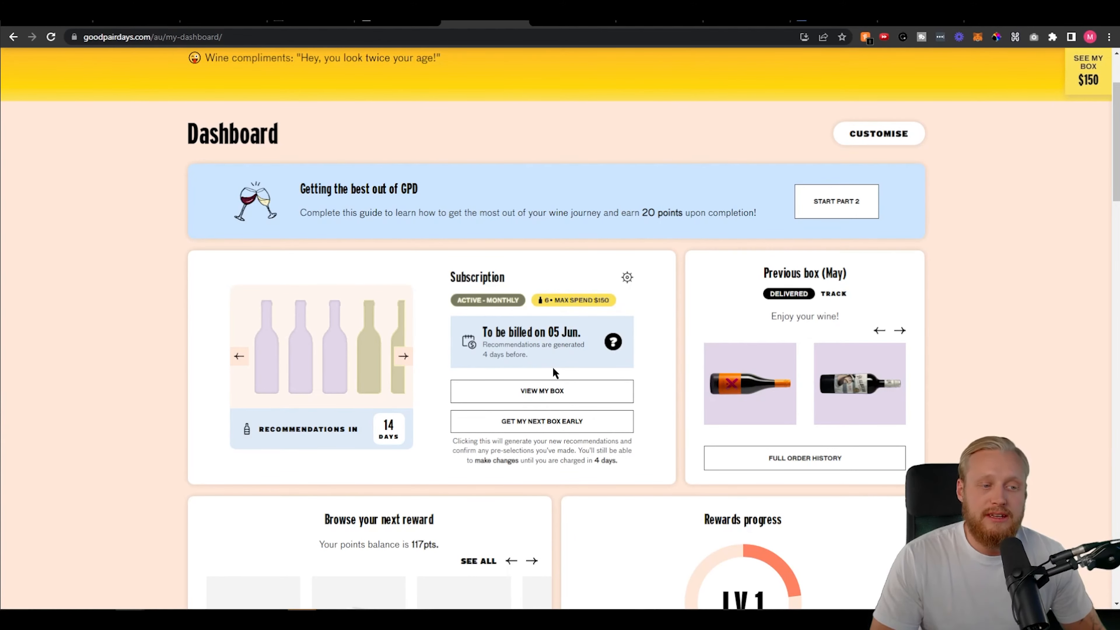
{"action": "mouse_move", "coordinate": [511, 361]}
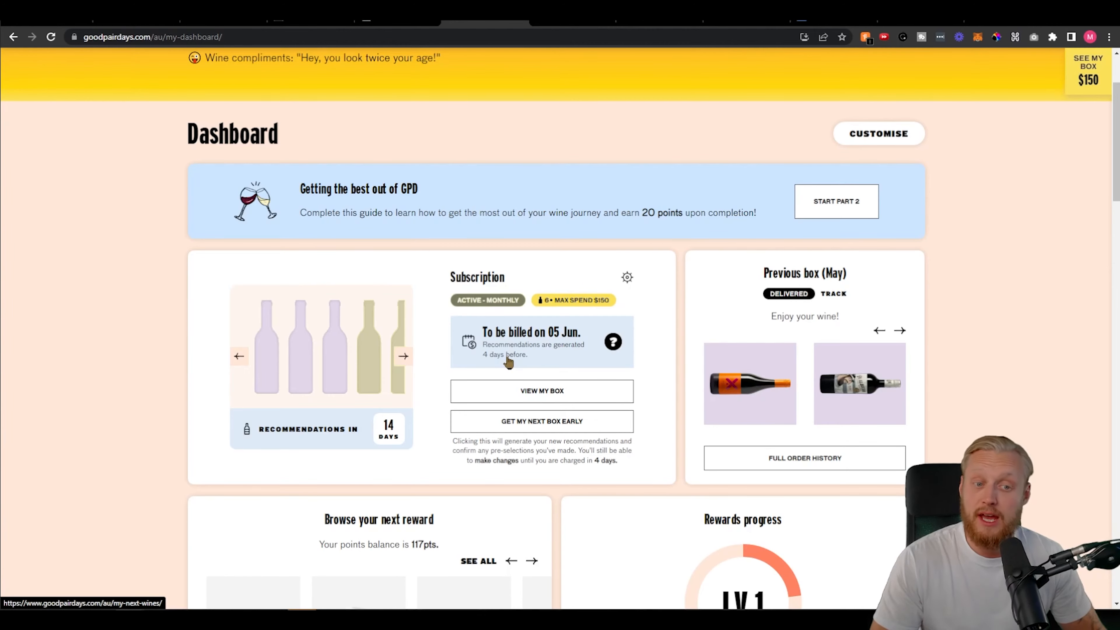
{"action": "mouse_move", "coordinate": [698, 339]}
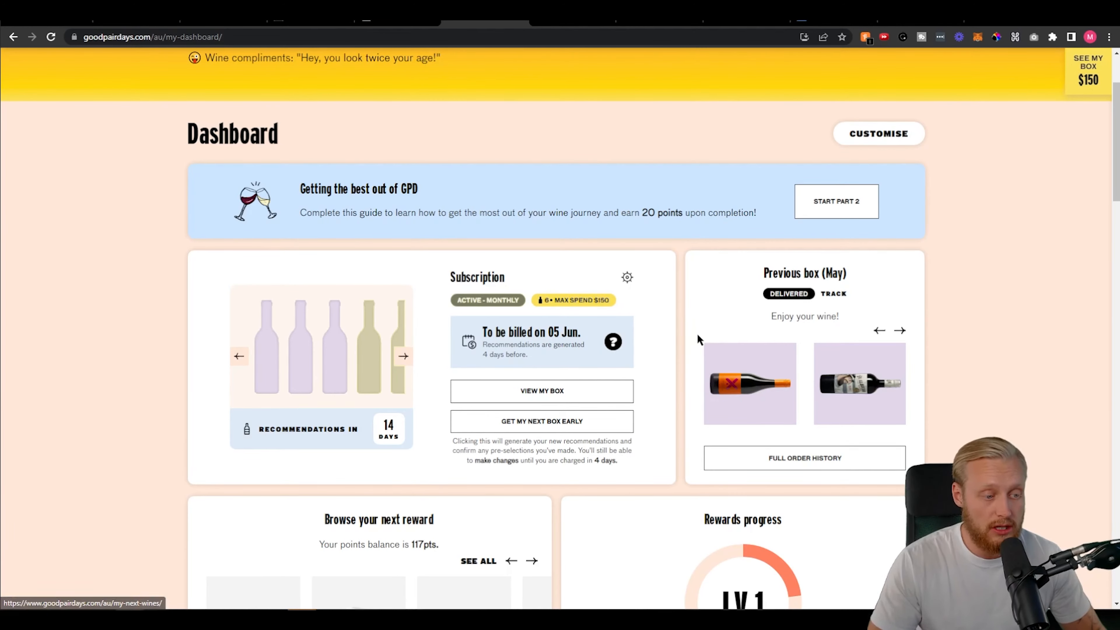
{"action": "scroll", "scroll_direction": "down", "scroll_amount": 3}
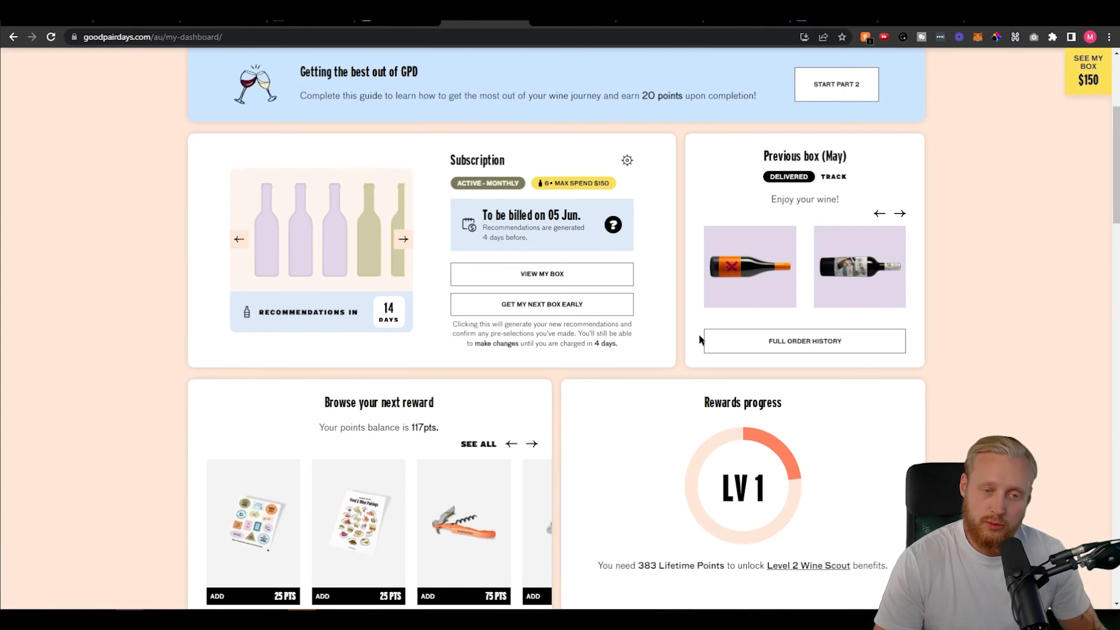
{"action": "scroll", "scroll_direction": "up", "scroll_amount": 3}
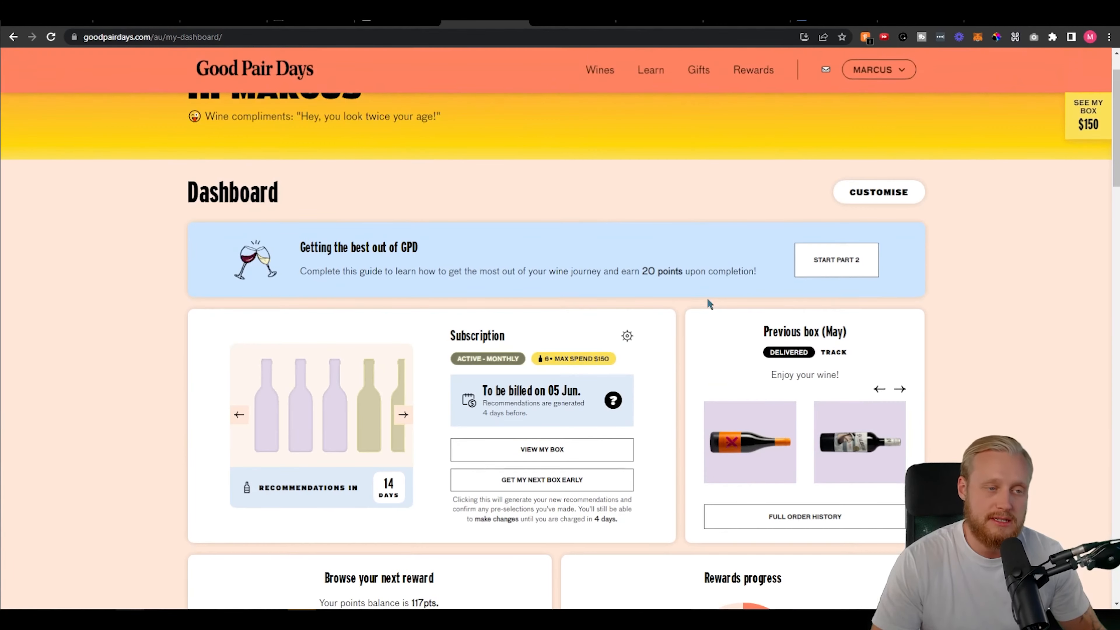
{"action": "scroll", "scroll_direction": "up", "scroll_amount": 3}
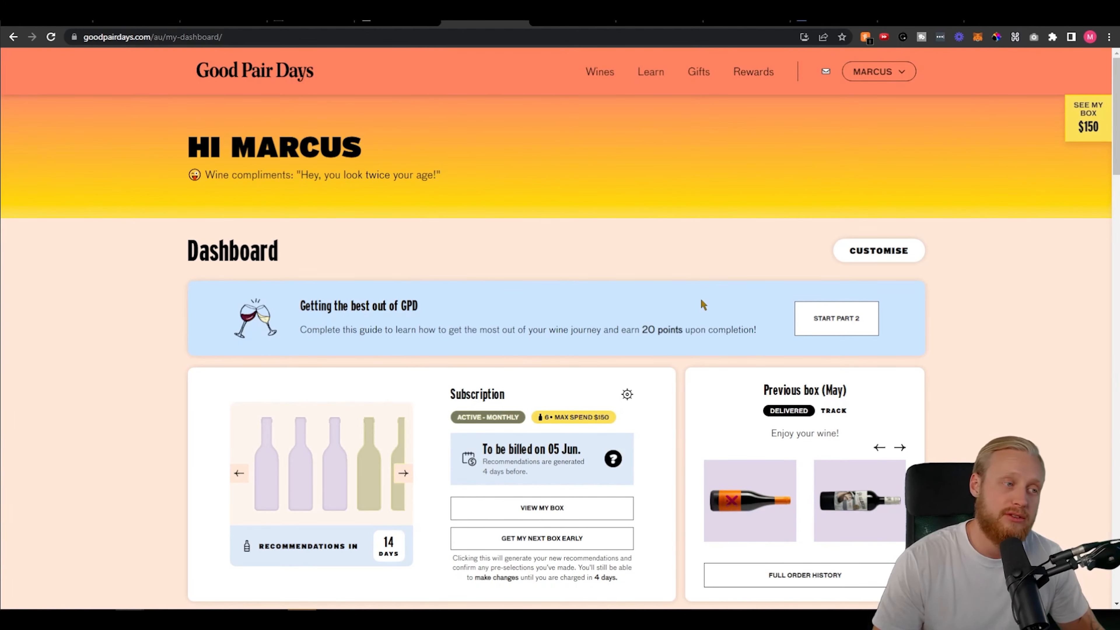
{"action": "mouse_move", "coordinate": [651, 280]}
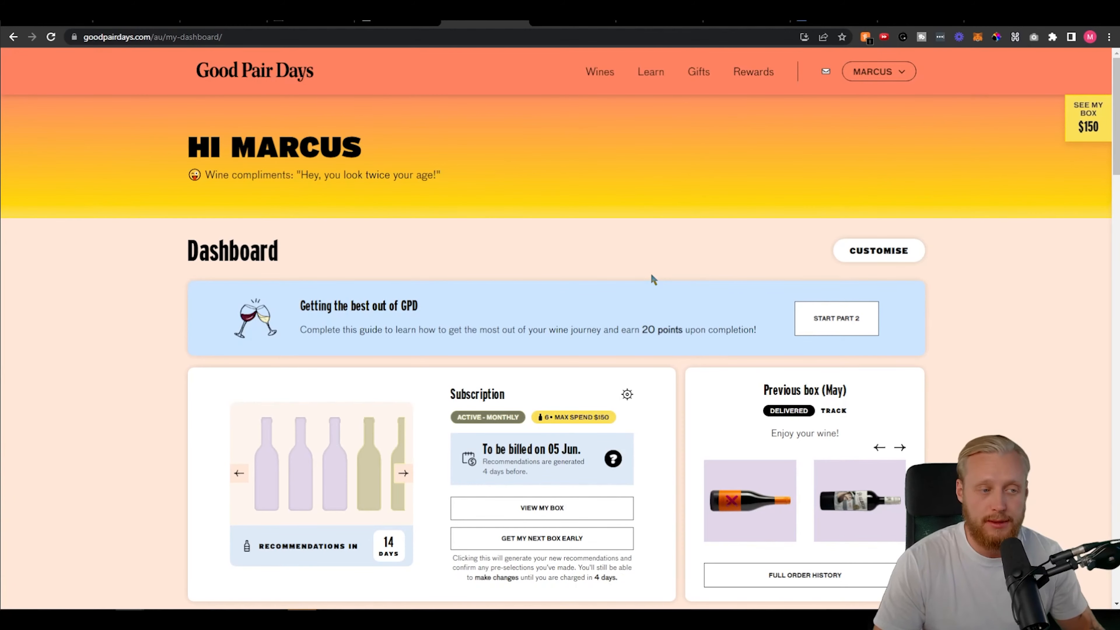
{"action": "mouse_move", "coordinate": [628, 276]}
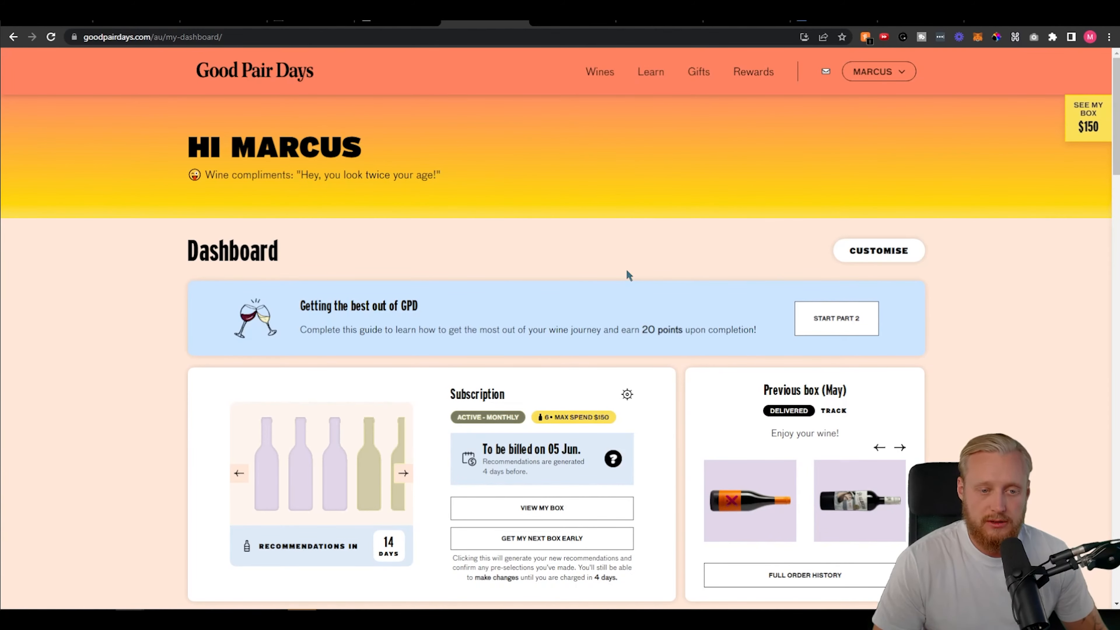
{"action": "mouse_move", "coordinate": [627, 273]}
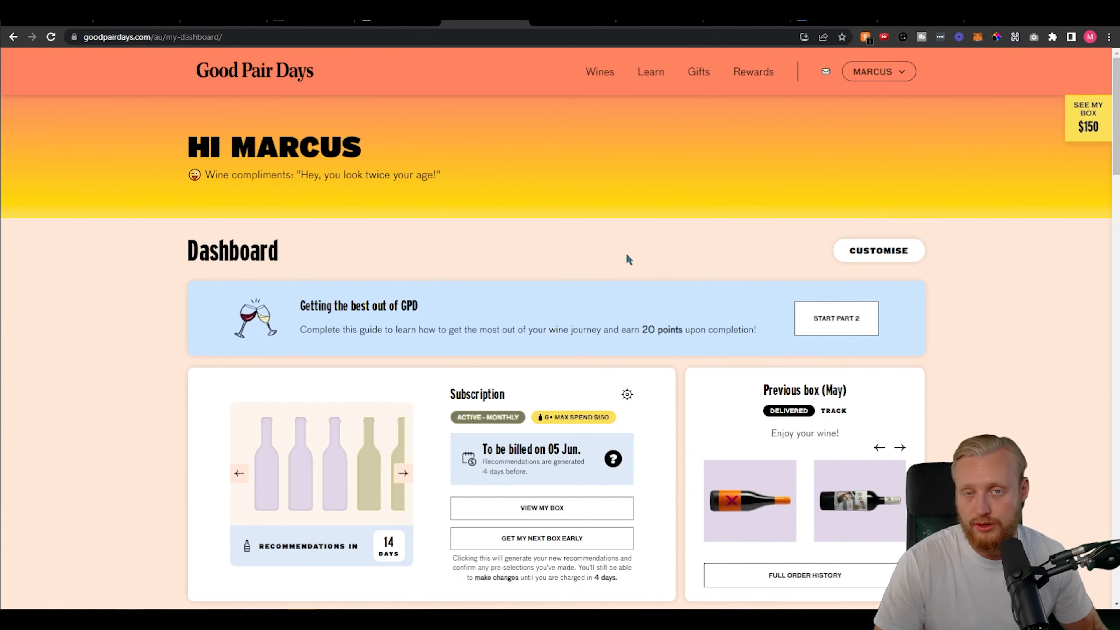
{"action": "mouse_move", "coordinate": [665, 228]}
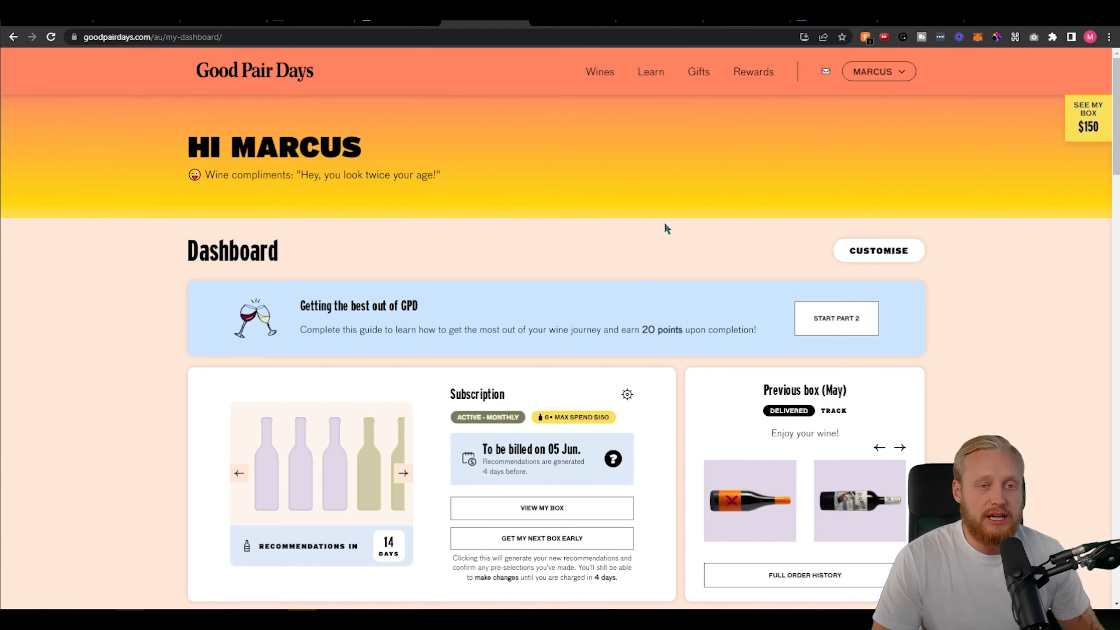
{"action": "mouse_move", "coordinate": [657, 125]}
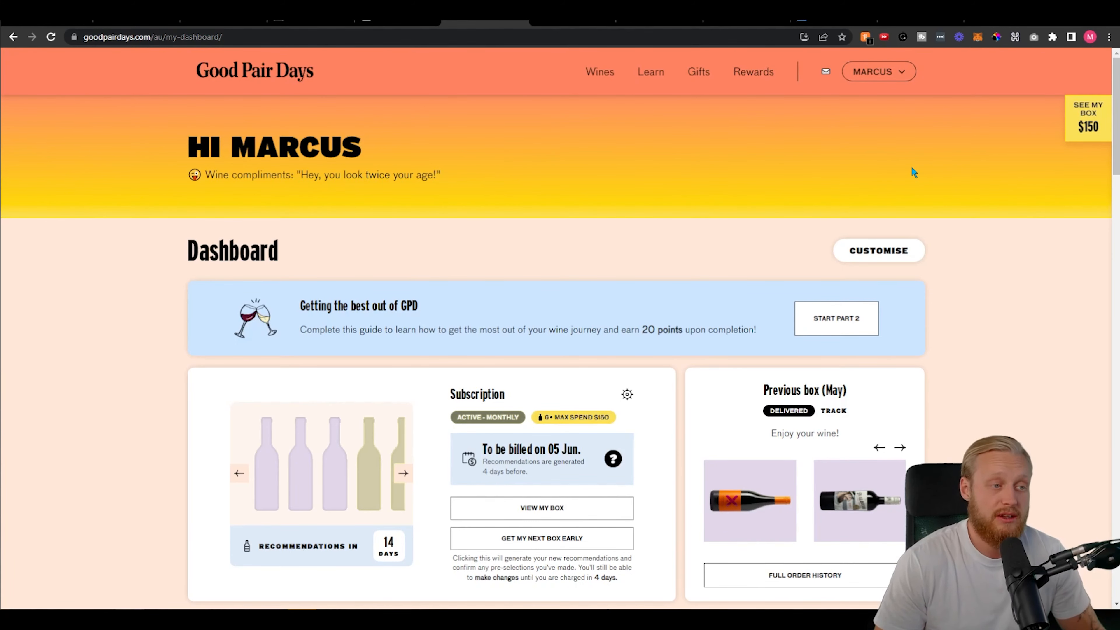
{"action": "mouse_move", "coordinate": [843, 187]}
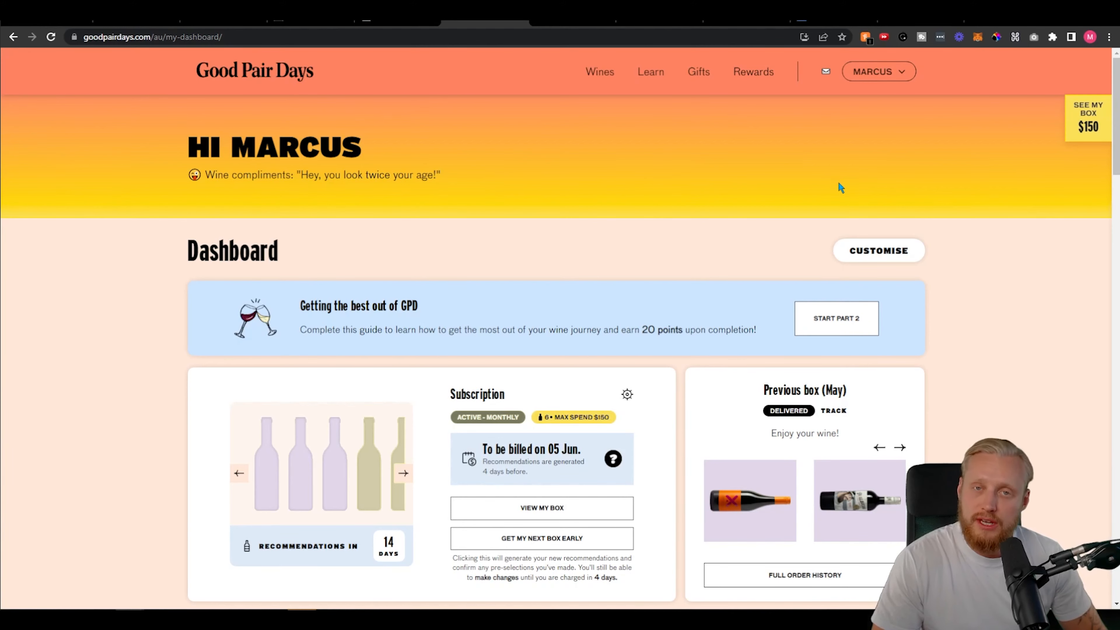
{"action": "mouse_move", "coordinate": [837, 187]}
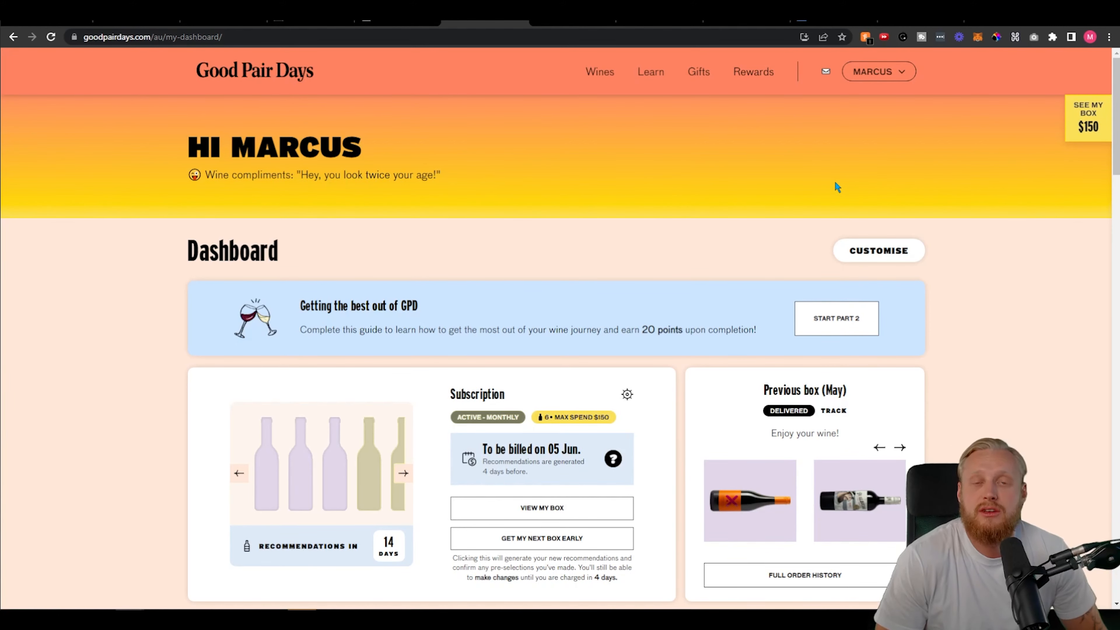